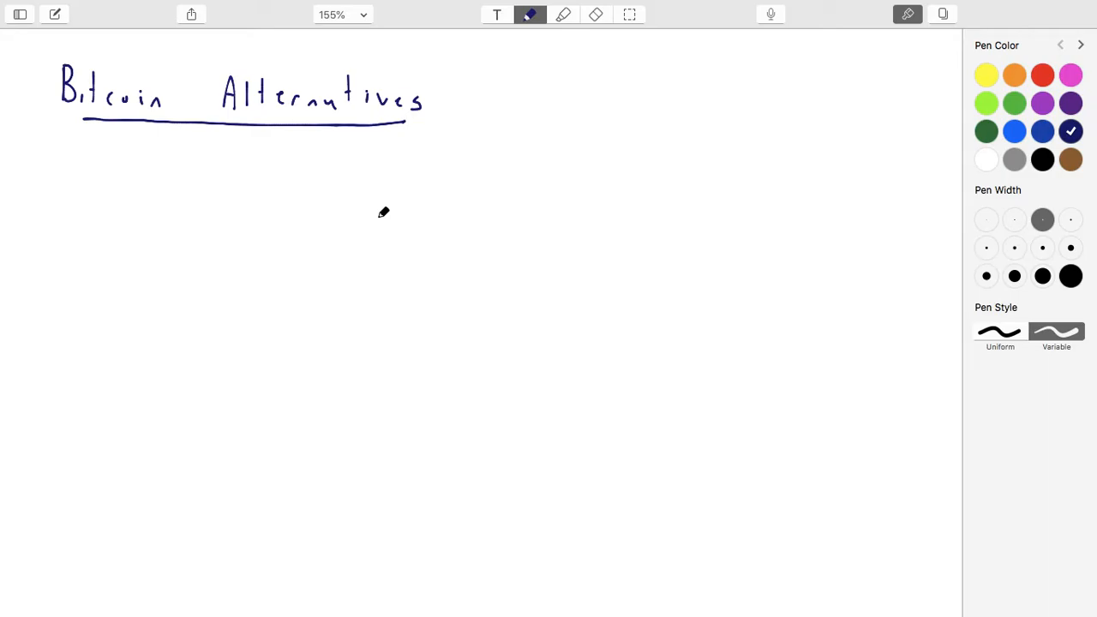
{"action": "mouse_move", "coordinate": [178, 319]}
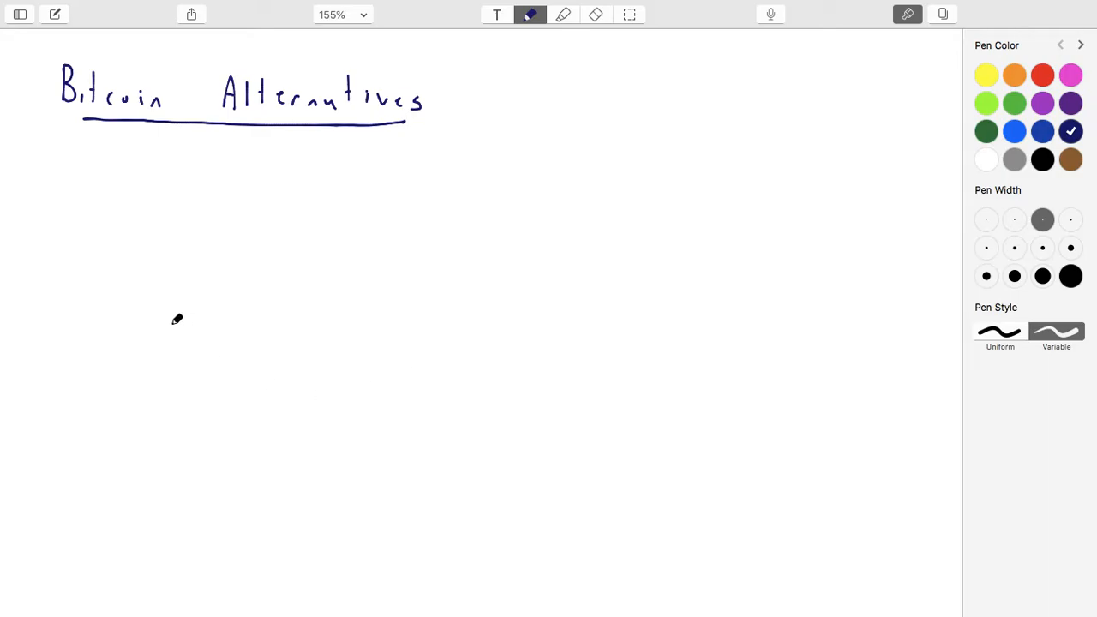
Step: Handwrite 'Potential Improvements' in dark blue and draw a rectangle around it
{"action": "left_click_drag", "start_coordinate": [82, 326], "coordinate": [106, 352]}
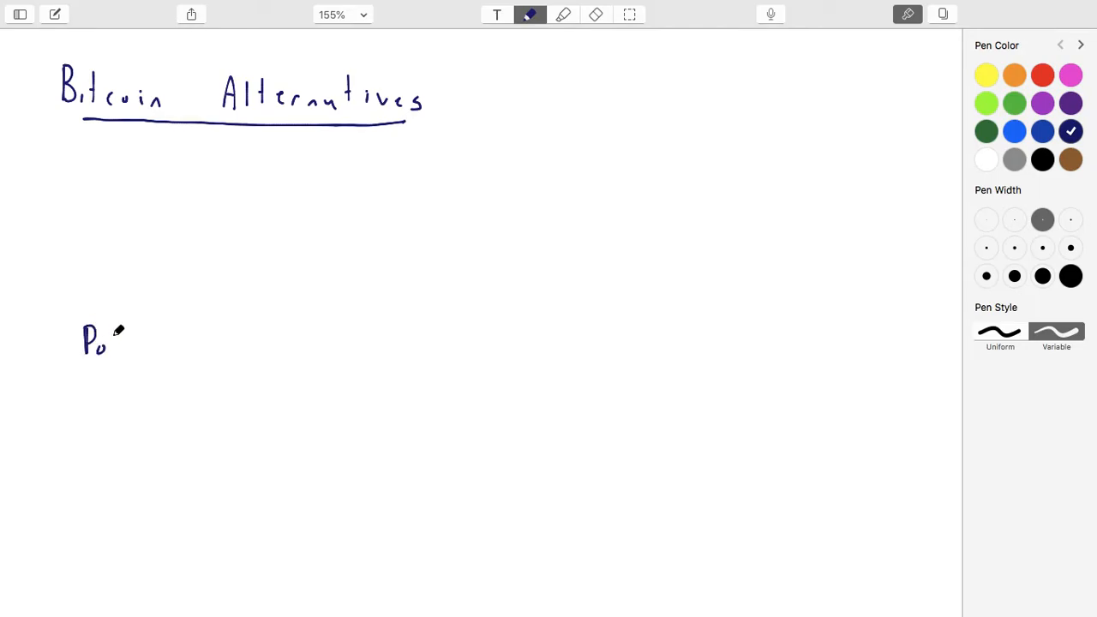
{"action": "left_click_drag", "start_coordinate": [103, 339], "coordinate": [158, 340]}
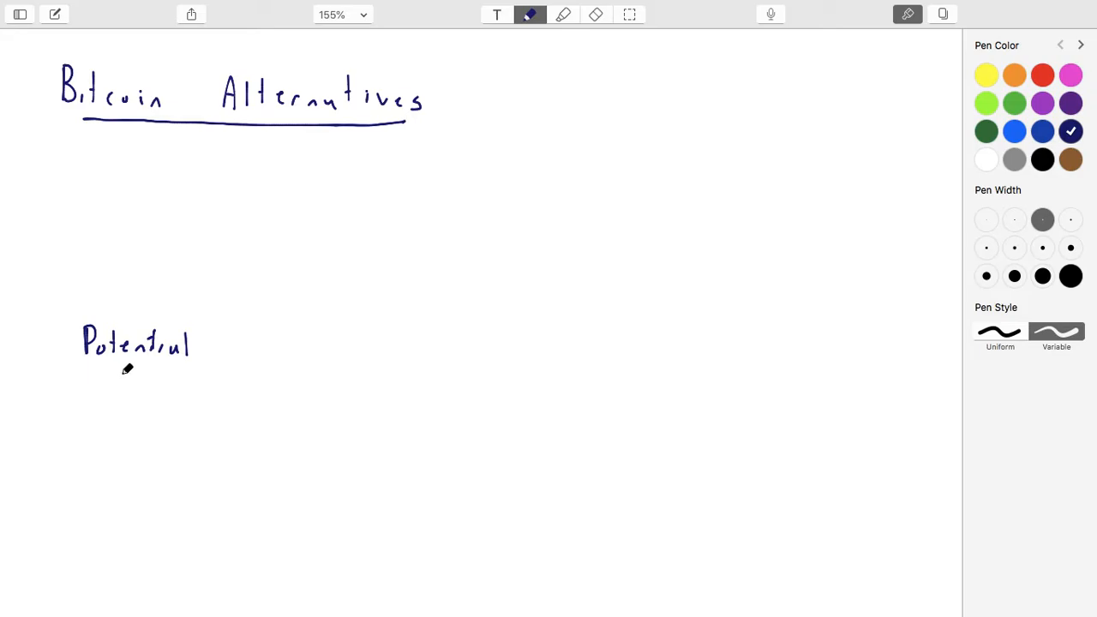
{"action": "left_click_drag", "start_coordinate": [116, 381], "coordinate": [192, 398]}
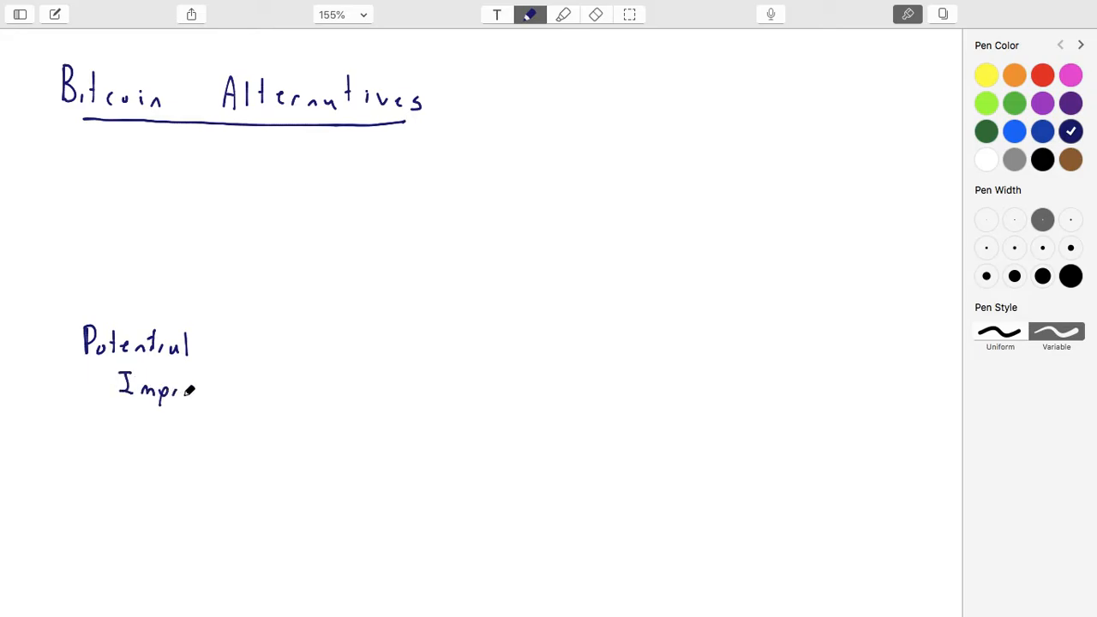
{"action": "left_click_drag", "start_coordinate": [192, 391], "coordinate": [274, 391]}
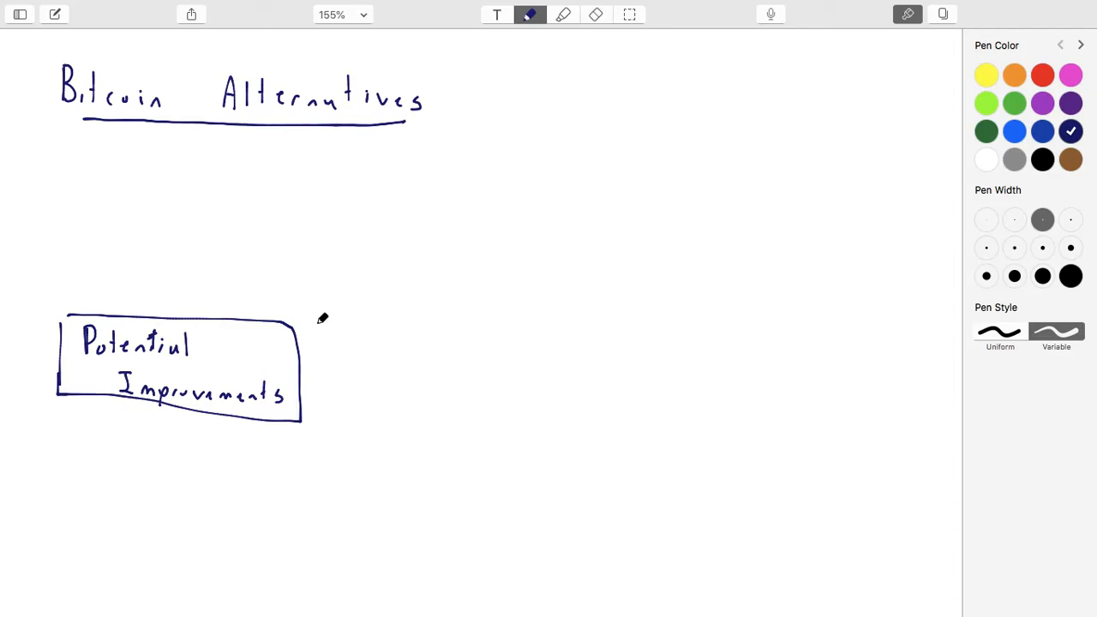
{"action": "mouse_move", "coordinate": [295, 274]}
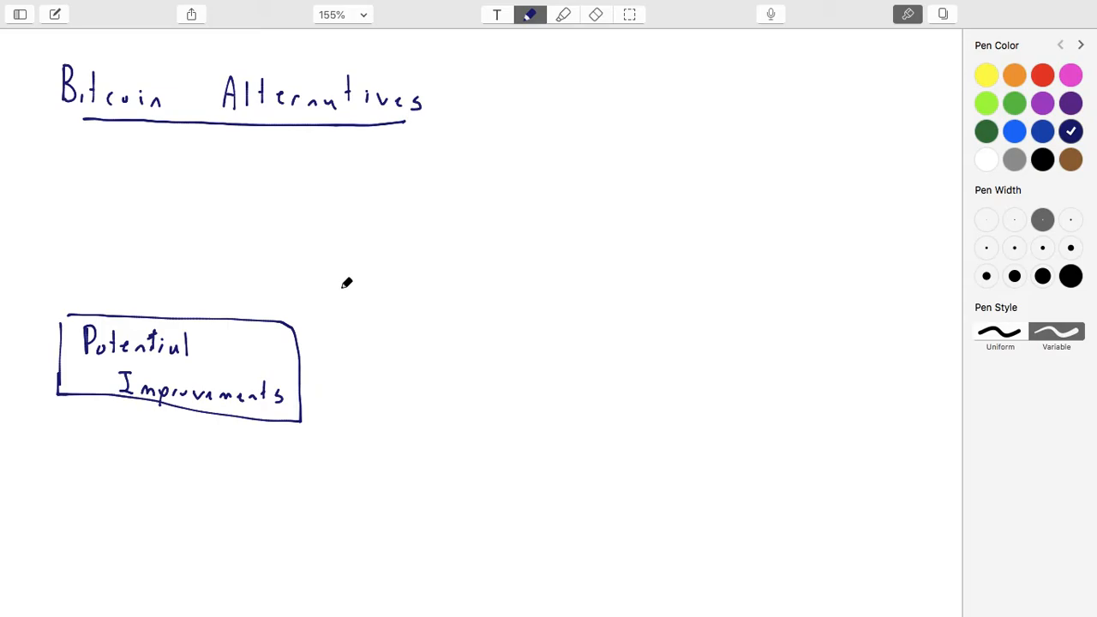
Step: Draw an arrow from the boxed heading and handwrite 'Consensus Mechanism' at its tip
{"action": "left_click_drag", "start_coordinate": [315, 308], "coordinate": [415, 247]}
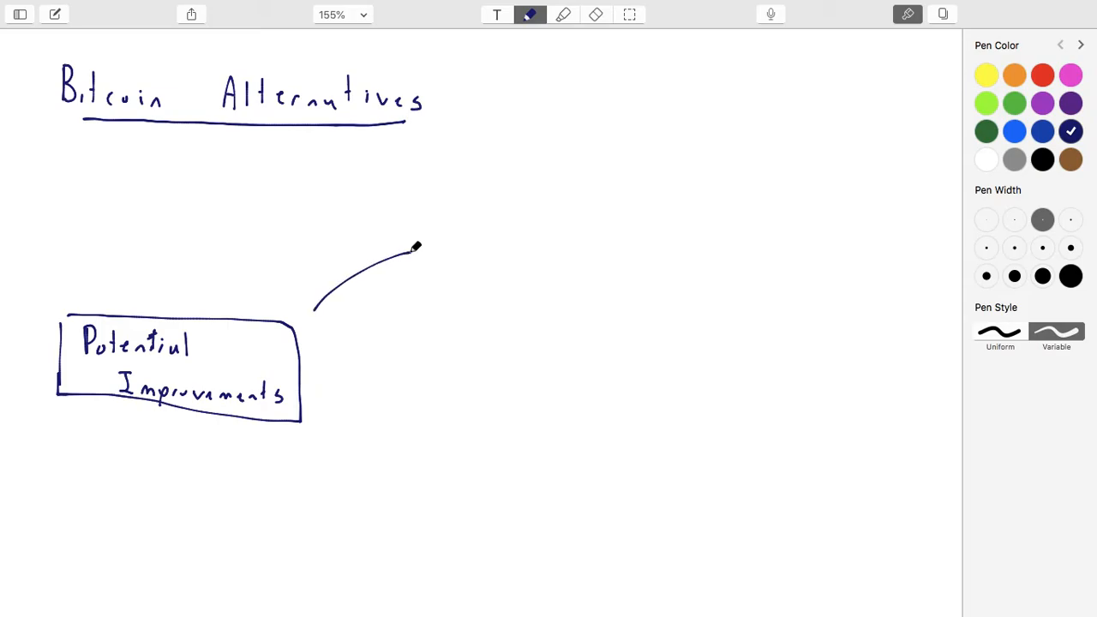
{"action": "left_click_drag", "start_coordinate": [411, 250], "coordinate": [480, 254]}
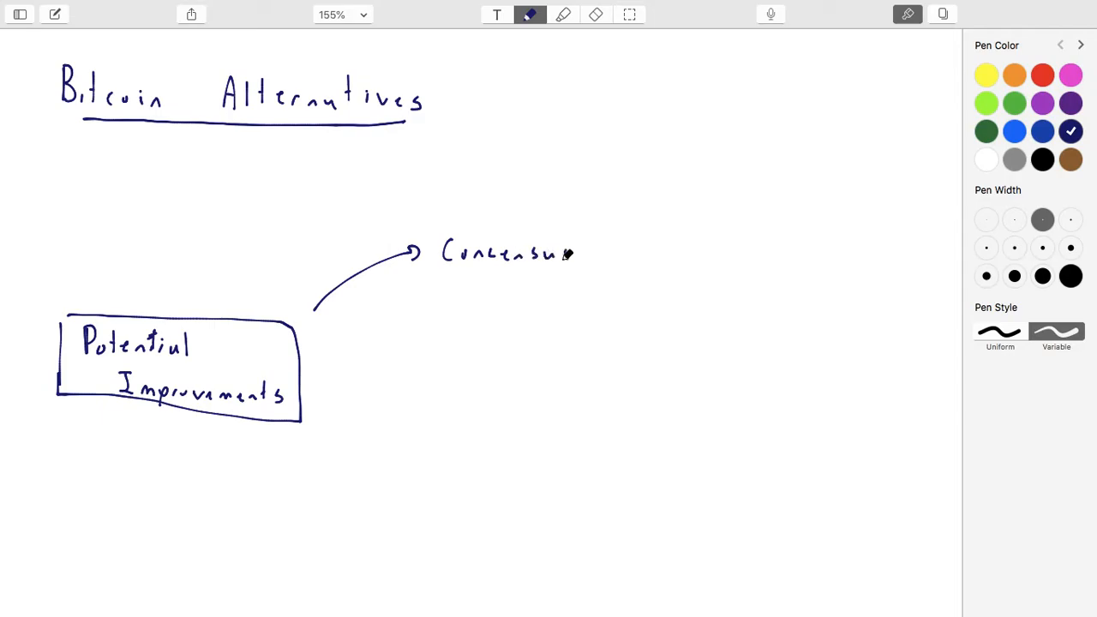
{"action": "left_click_drag", "start_coordinate": [480, 291], "coordinate": [532, 283]}
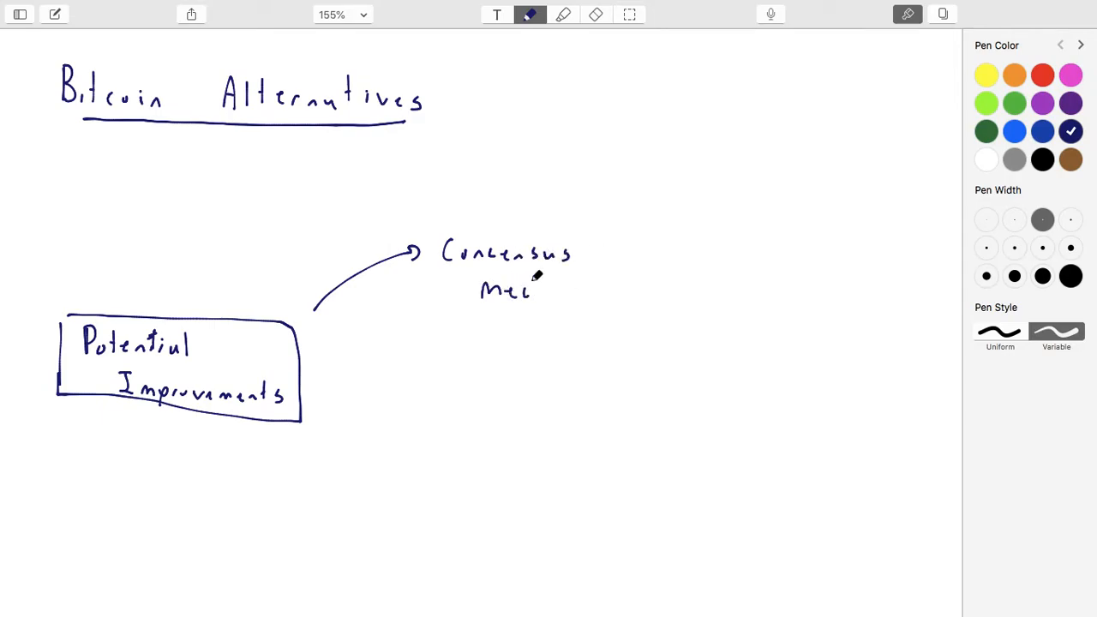
{"action": "left_click_drag", "start_coordinate": [535, 288], "coordinate": [596, 292]}
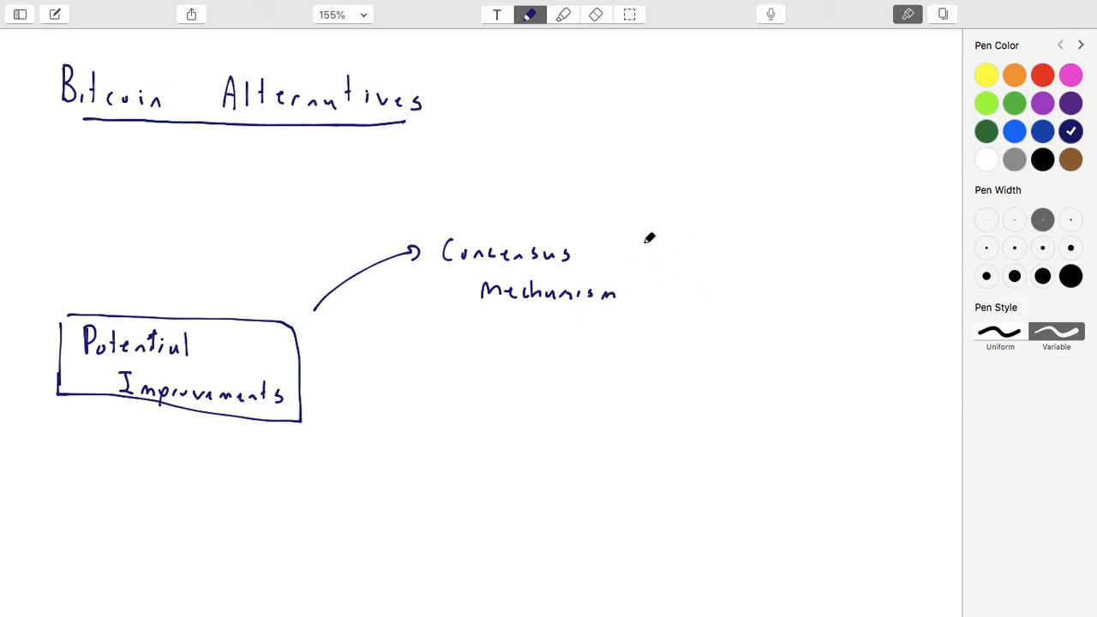
Step: Branch an arrow from Consensus Mechanism to handwritten 'Decrease block interval time'
{"action": "left_click_drag", "start_coordinate": [618, 243], "coordinate": [669, 223]}
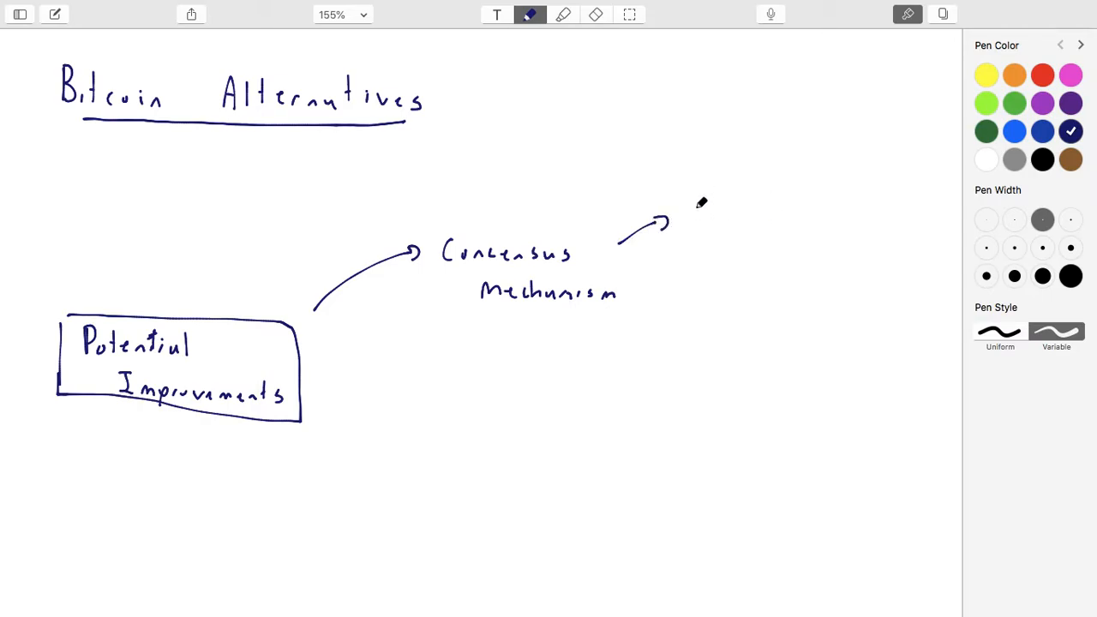
{"action": "mouse_move", "coordinate": [694, 192]}
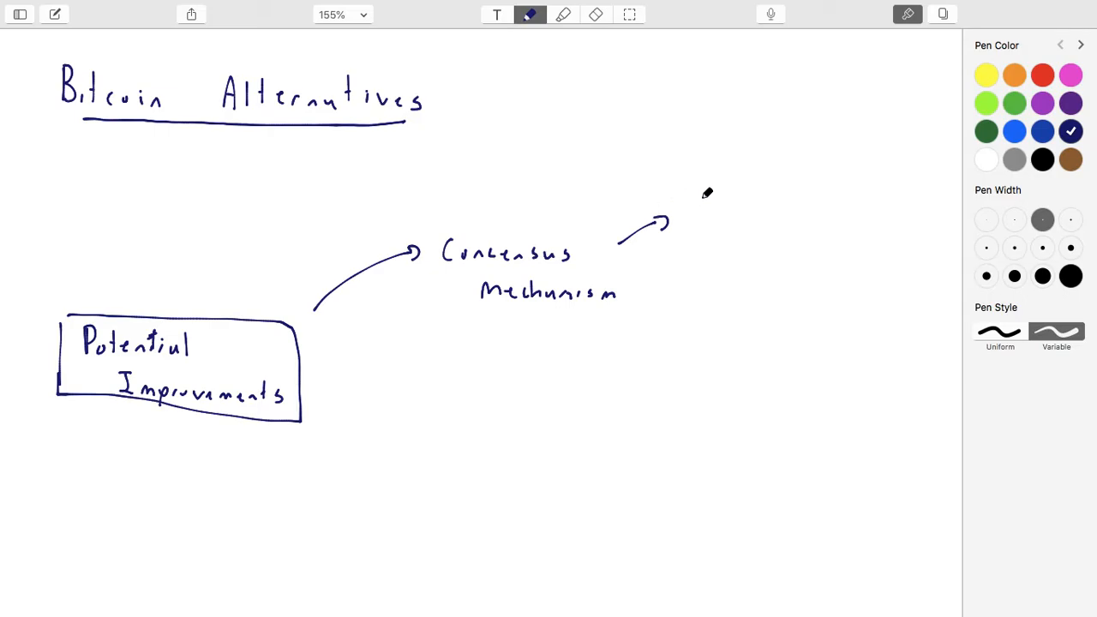
{"action": "mouse_move", "coordinate": [716, 186]}
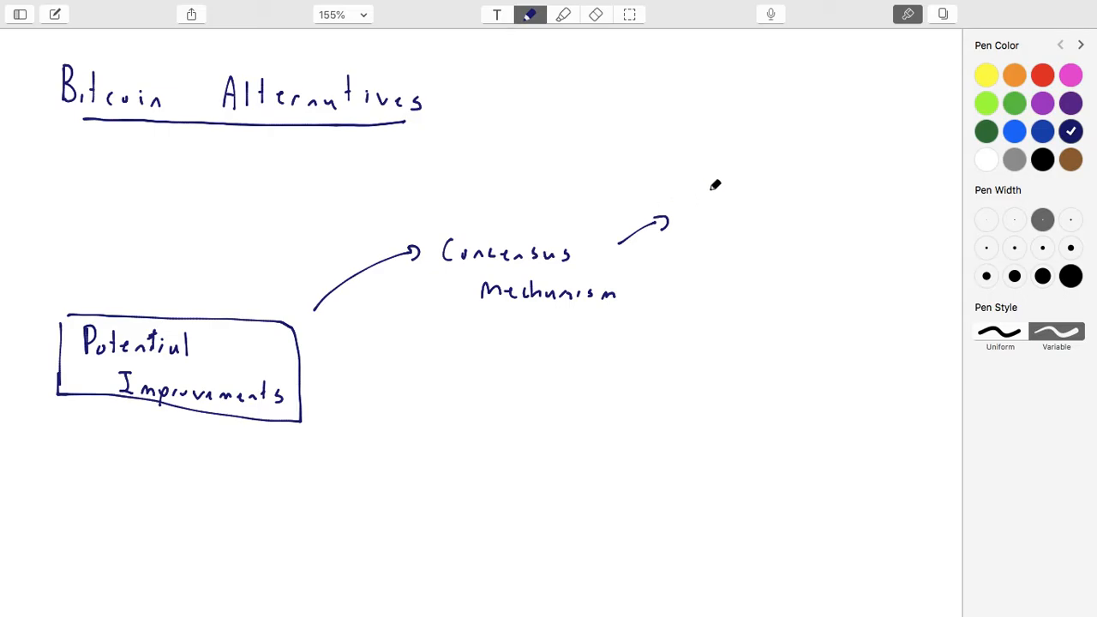
{"action": "mouse_move", "coordinate": [709, 202]}
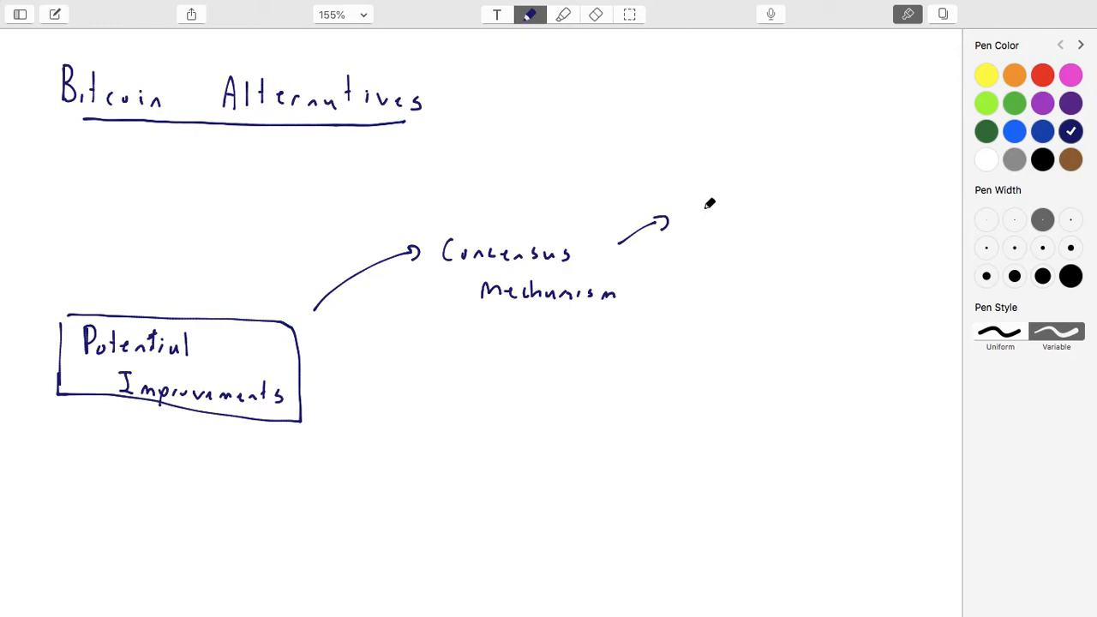
{"action": "left_click_drag", "start_coordinate": [694, 215], "coordinate": [720, 220]}
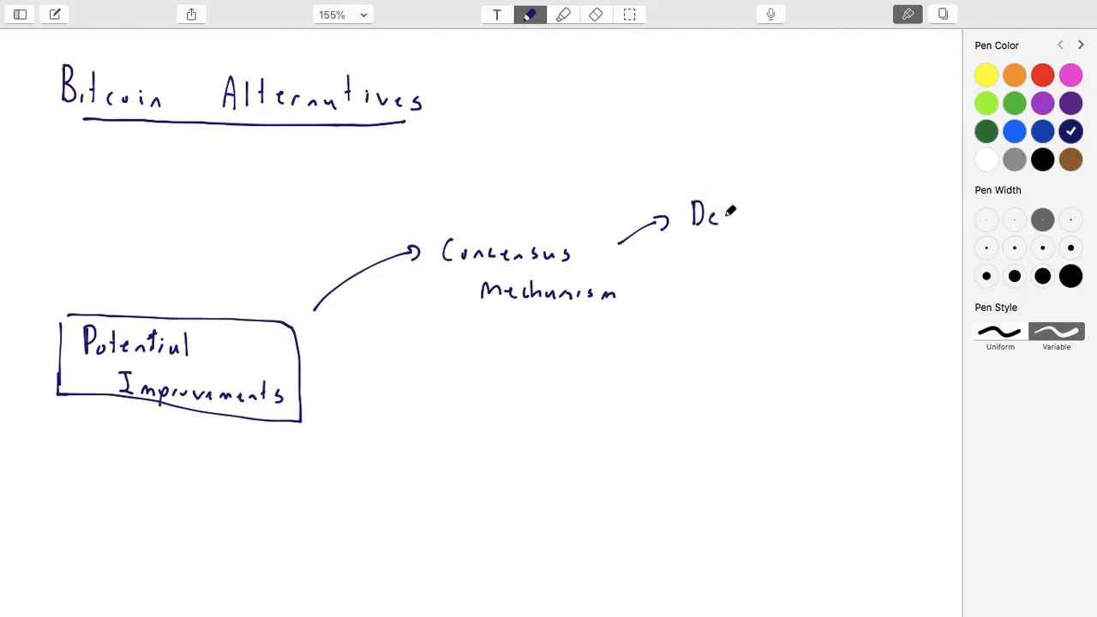
{"action": "left_click_drag", "start_coordinate": [711, 214], "coordinate": [820, 219]}
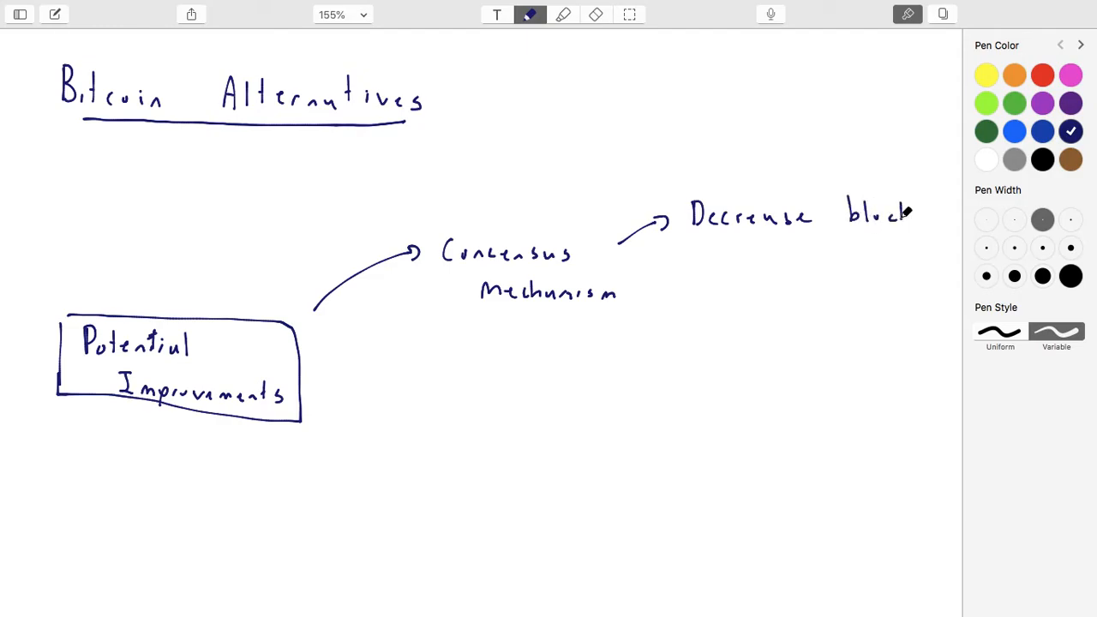
{"action": "left_click_drag", "start_coordinate": [746, 257], "coordinate": [806, 257]}
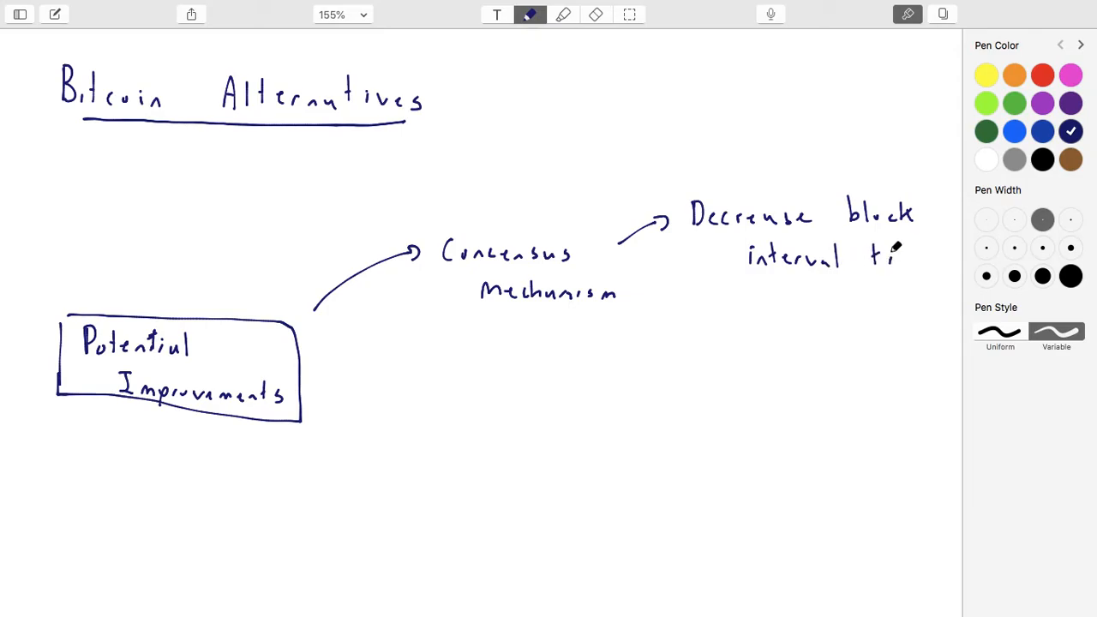
{"action": "left_click_drag", "start_coordinate": [866, 257], "coordinate": [934, 257]}
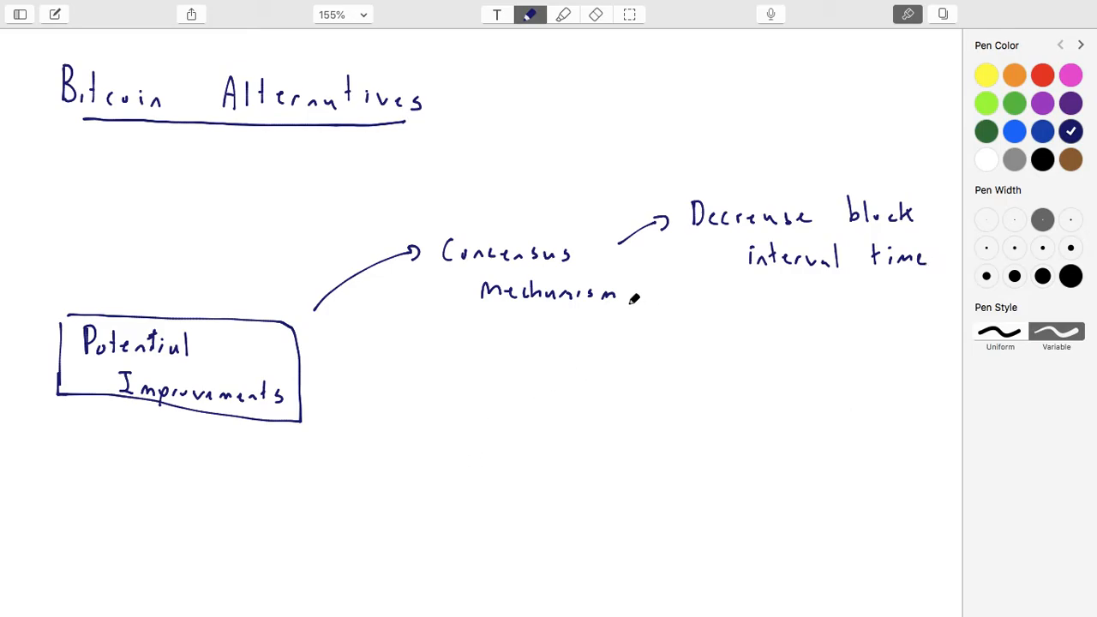
Step: Draw the Replace PoW arrow from Mechanism, then a hooked arrow to handwritten 'Useful work'
{"action": "left_click_drag", "start_coordinate": [638, 300], "coordinate": [678, 333]}
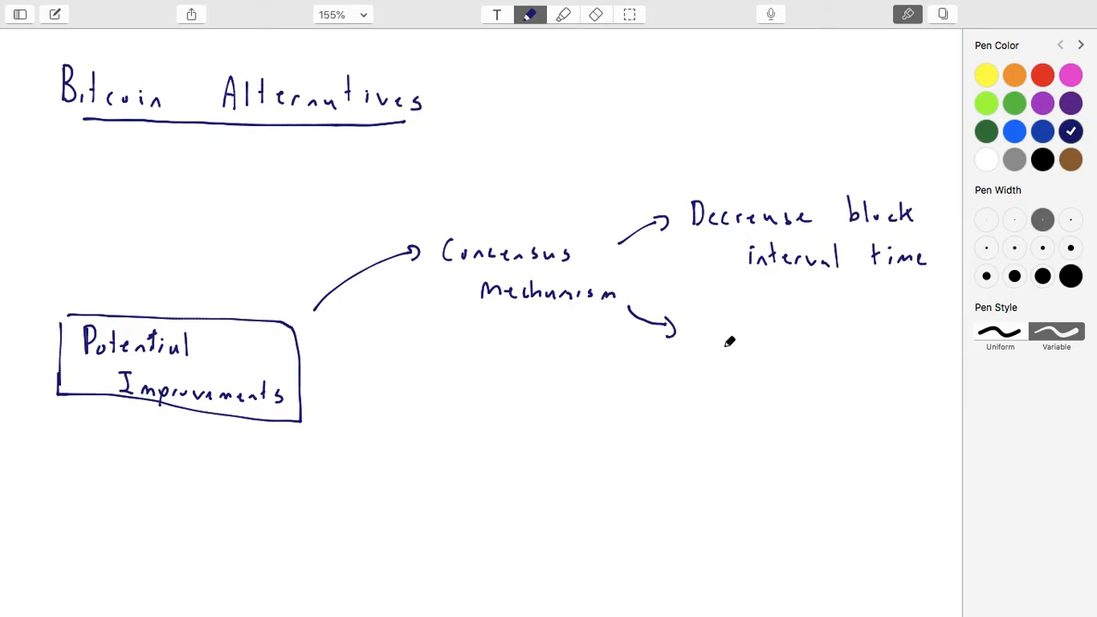
{"action": "mouse_move", "coordinate": [704, 332]}
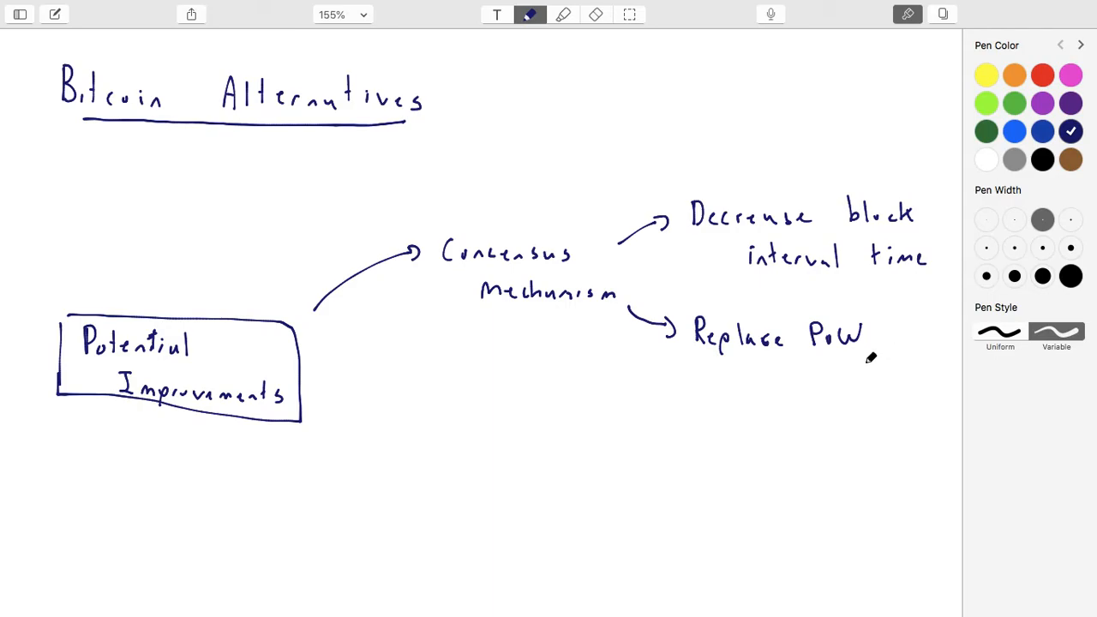
{"action": "left_click_drag", "start_coordinate": [806, 377], "coordinate": [826, 374]}
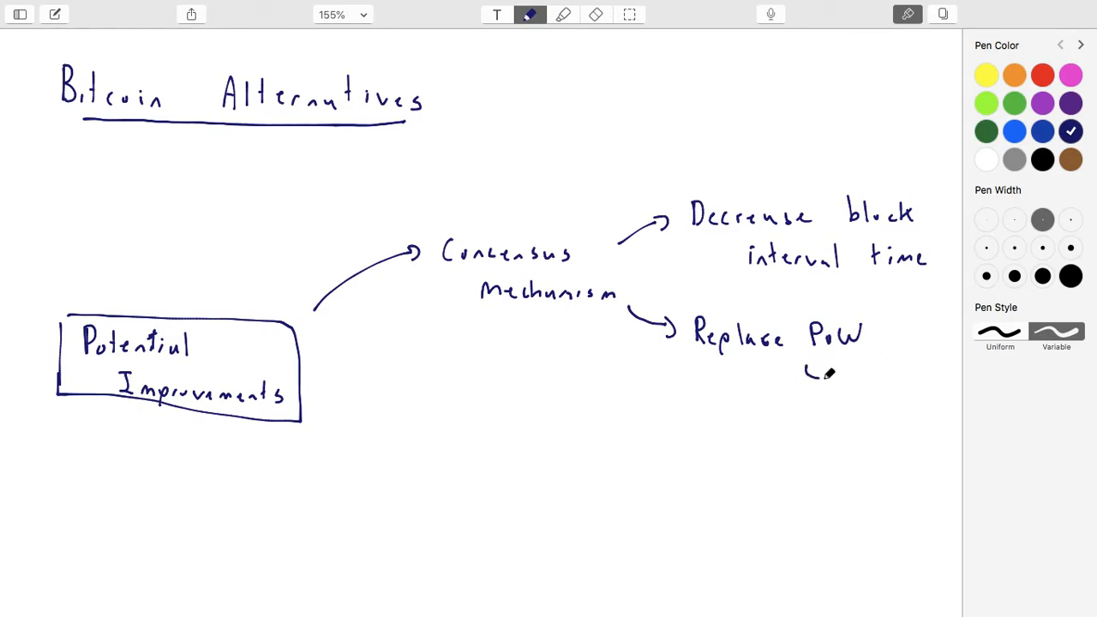
{"action": "left_click_drag", "start_coordinate": [803, 377], "coordinate": [866, 369]}
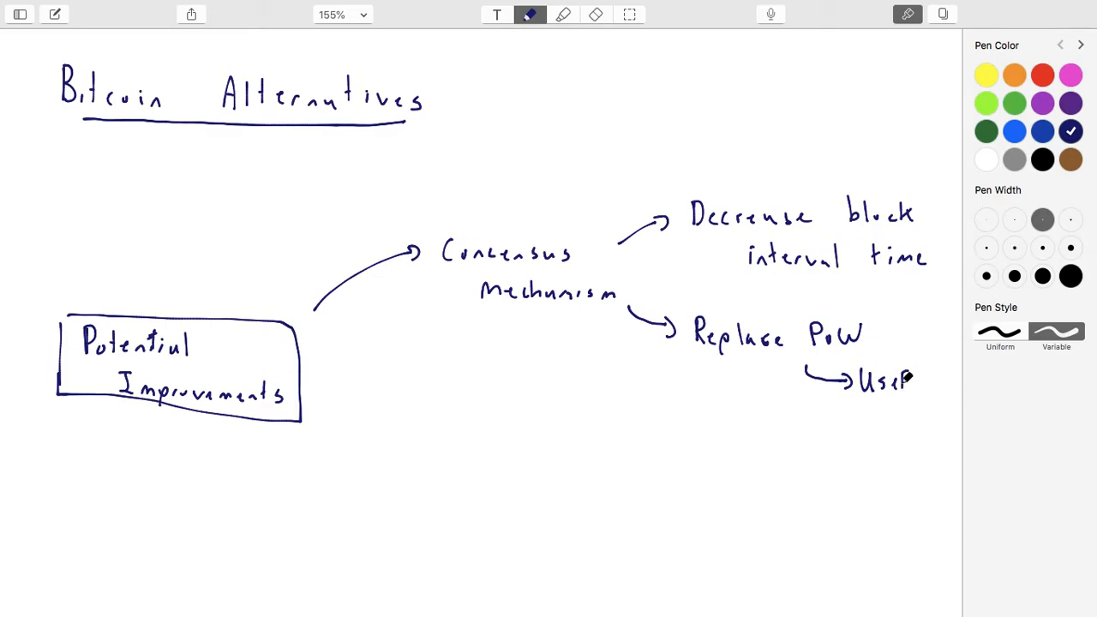
{"action": "left_click_drag", "start_coordinate": [909, 381], "coordinate": [892, 420]}
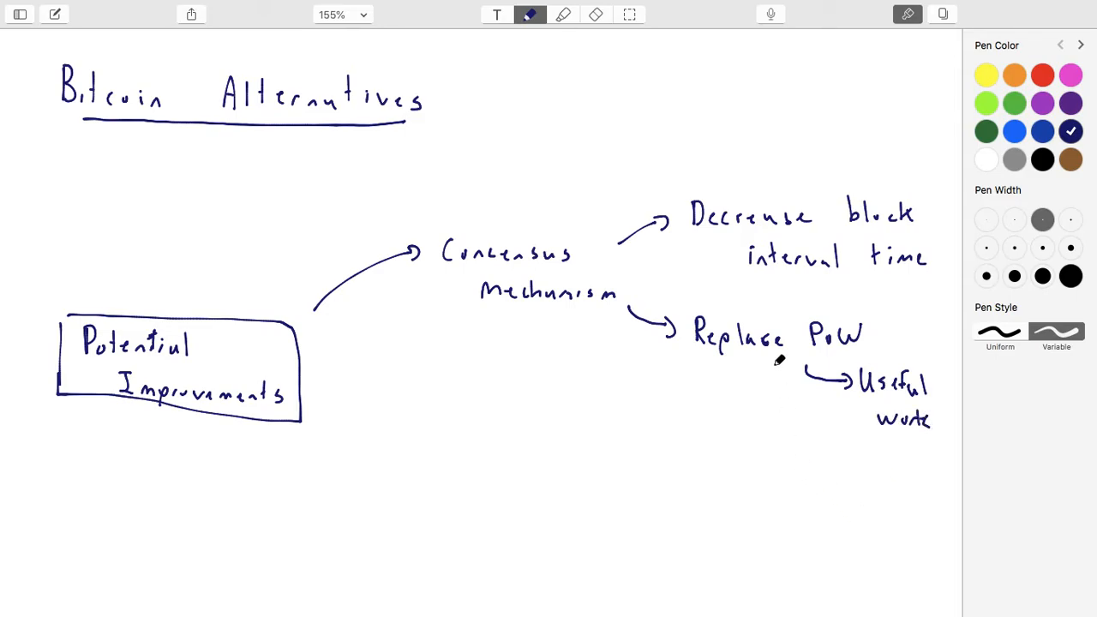
{"action": "left_click_drag", "start_coordinate": [761, 374], "coordinate": [820, 455]}
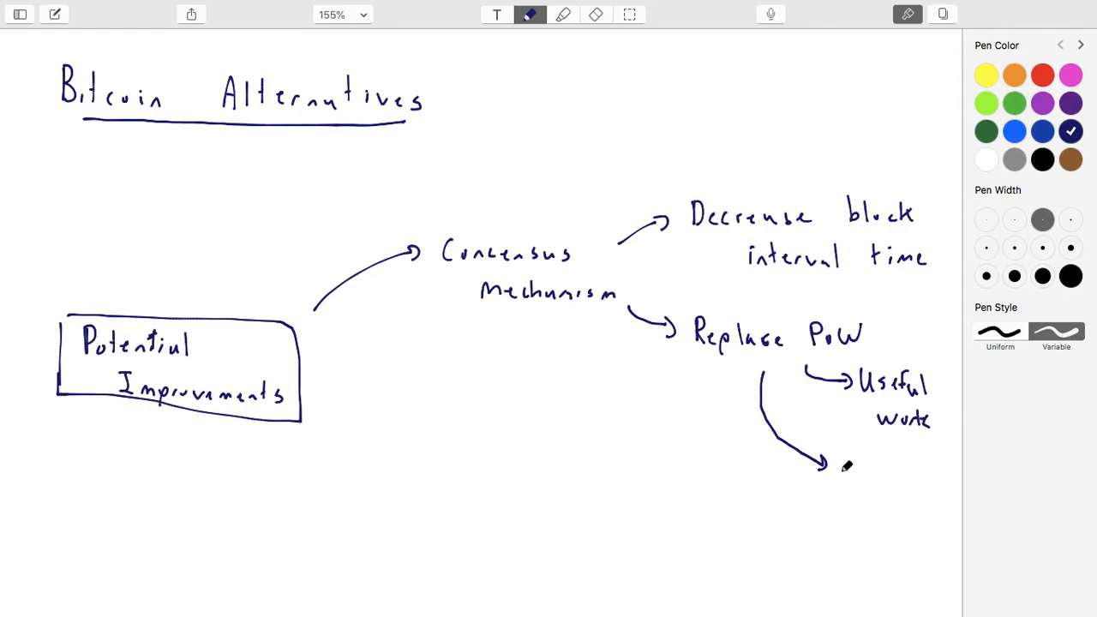
Step: Draw an arrow from Replace PoW to 'BFT' and finish writing 'Alternatives'
{"action": "left_click_drag", "start_coordinate": [838, 467], "coordinate": [899, 467]}
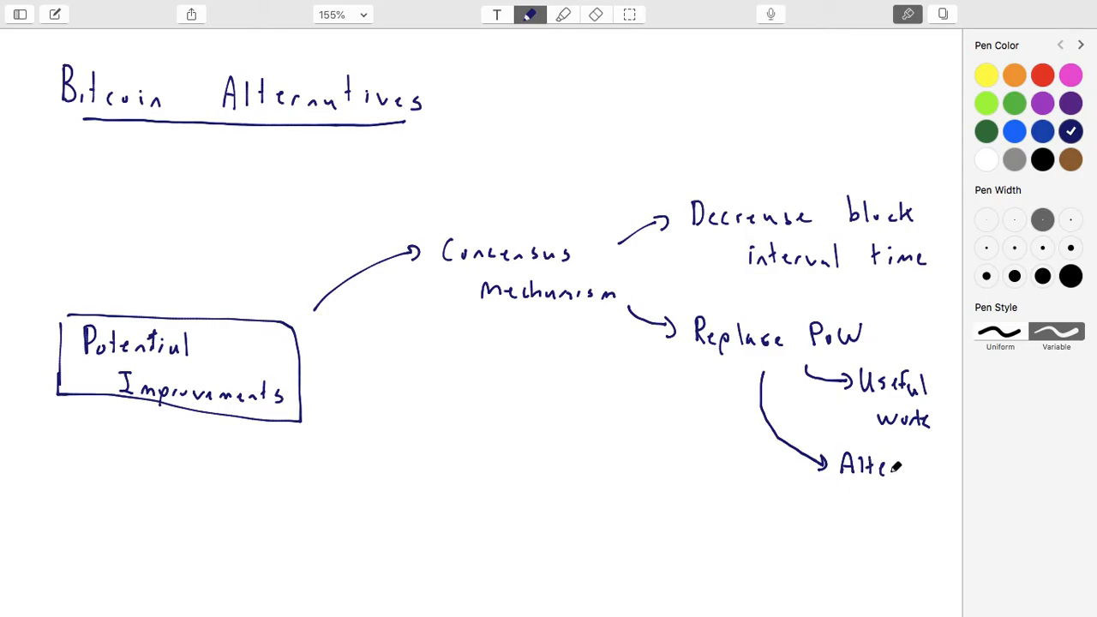
{"action": "left_click_drag", "start_coordinate": [900, 467], "coordinate": [922, 463]}
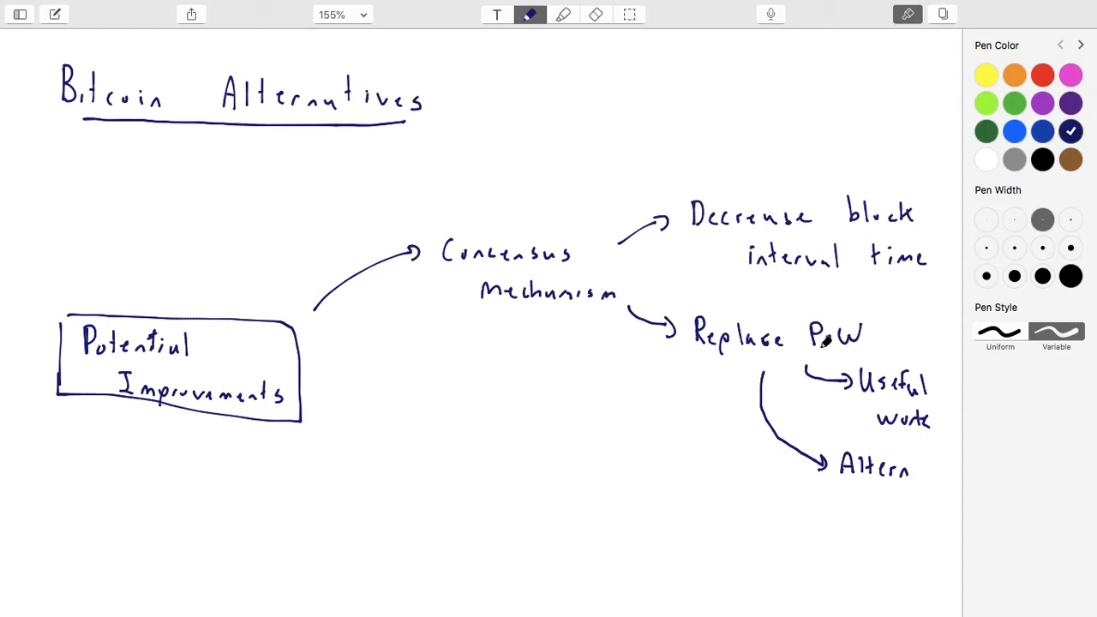
{"action": "mouse_move", "coordinate": [823, 342]}
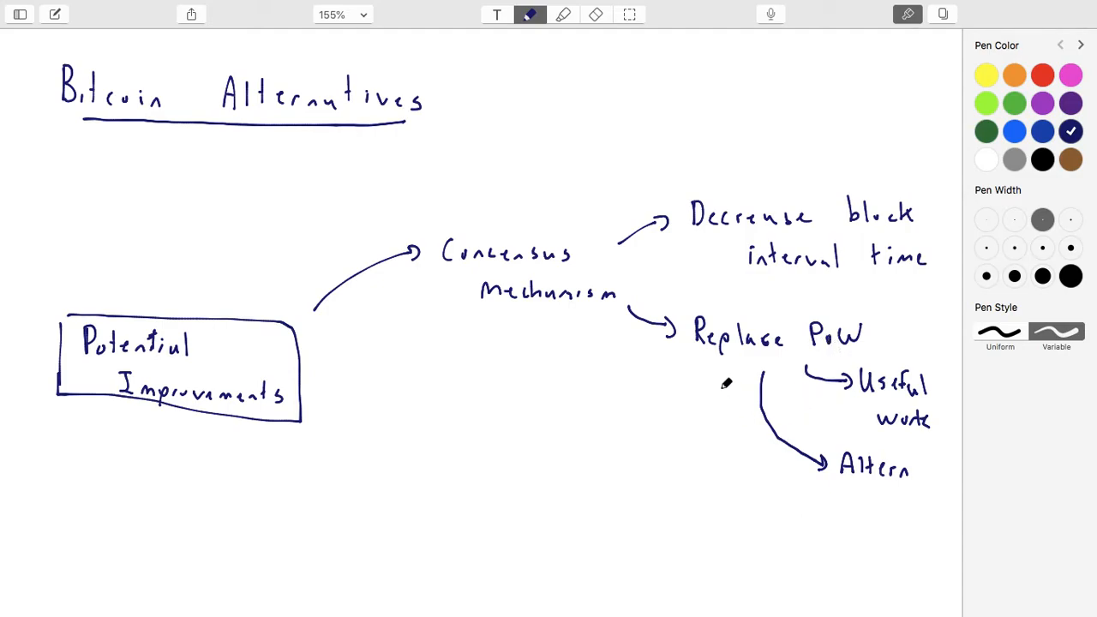
{"action": "left_click_drag", "start_coordinate": [724, 377], "coordinate": [758, 483]}
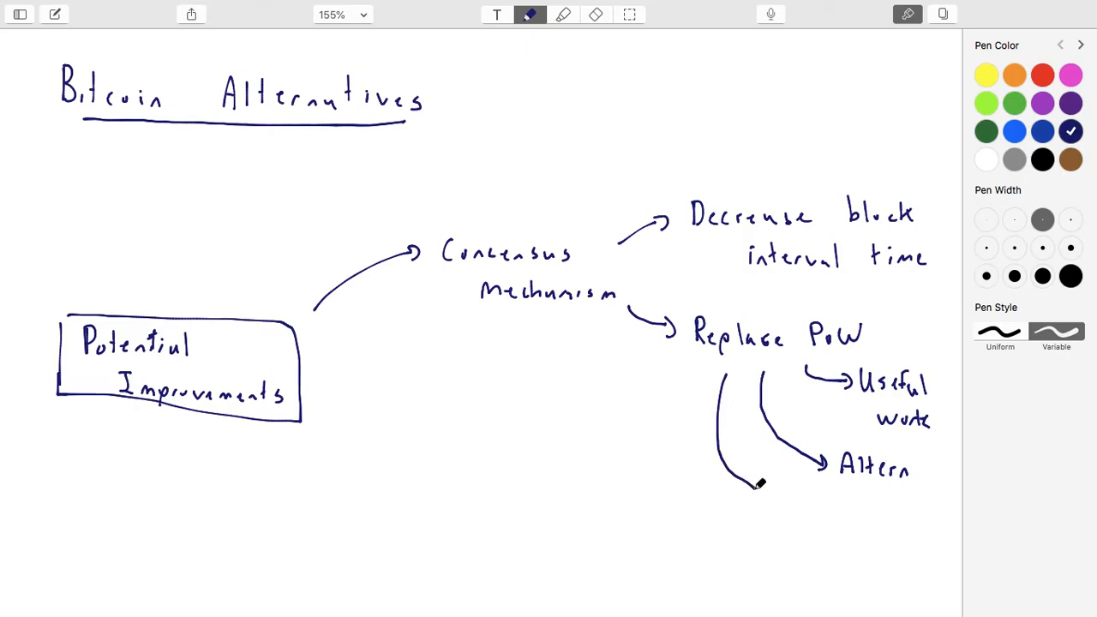
{"action": "type", "text": "Bl"}
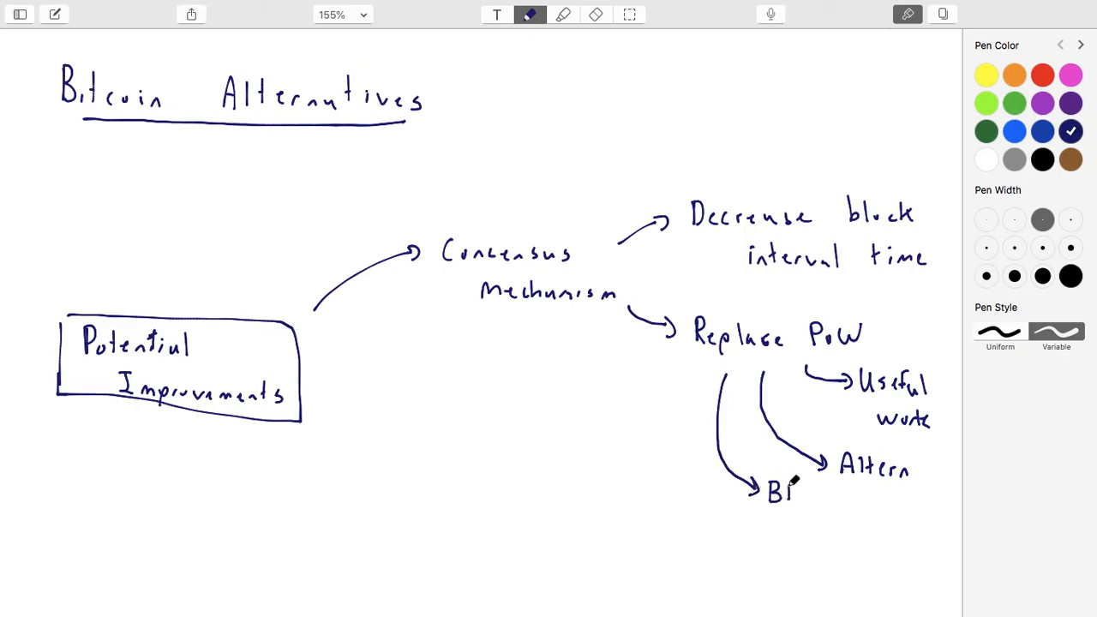
{"action": "type", "text": "FT"}
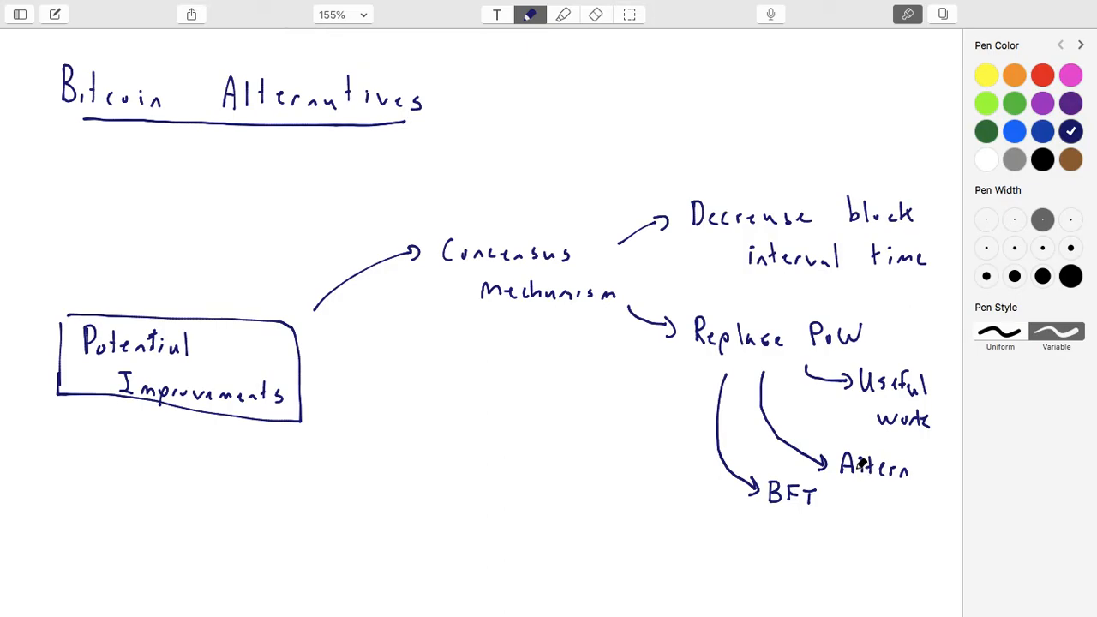
{"action": "mouse_move", "coordinate": [853, 456]}
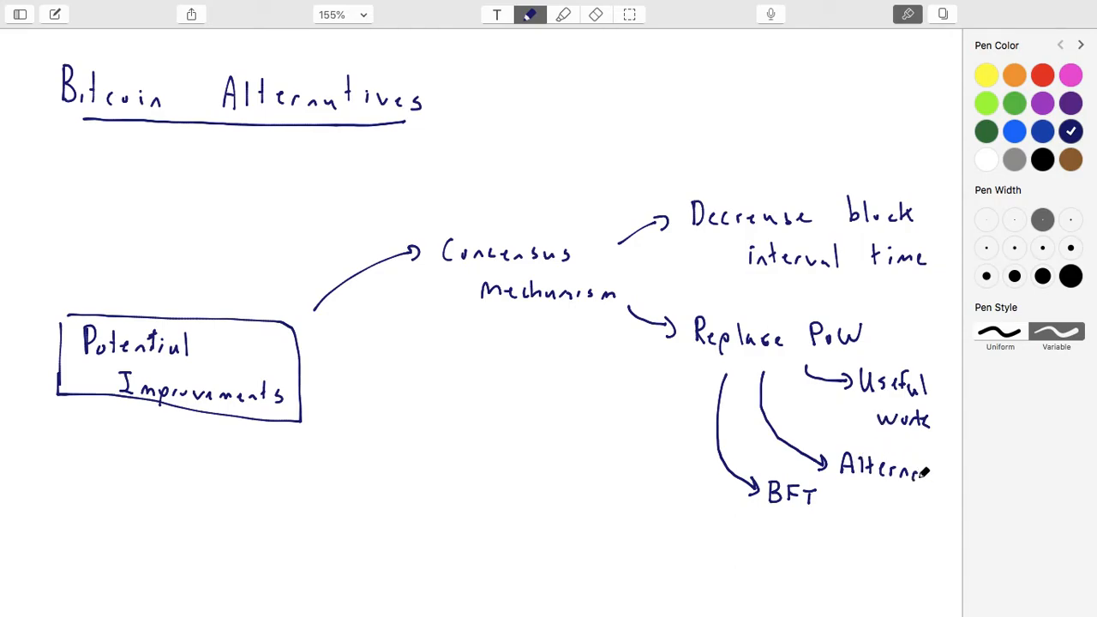
{"action": "left_click_drag", "start_coordinate": [929, 470], "coordinate": [960, 471]}
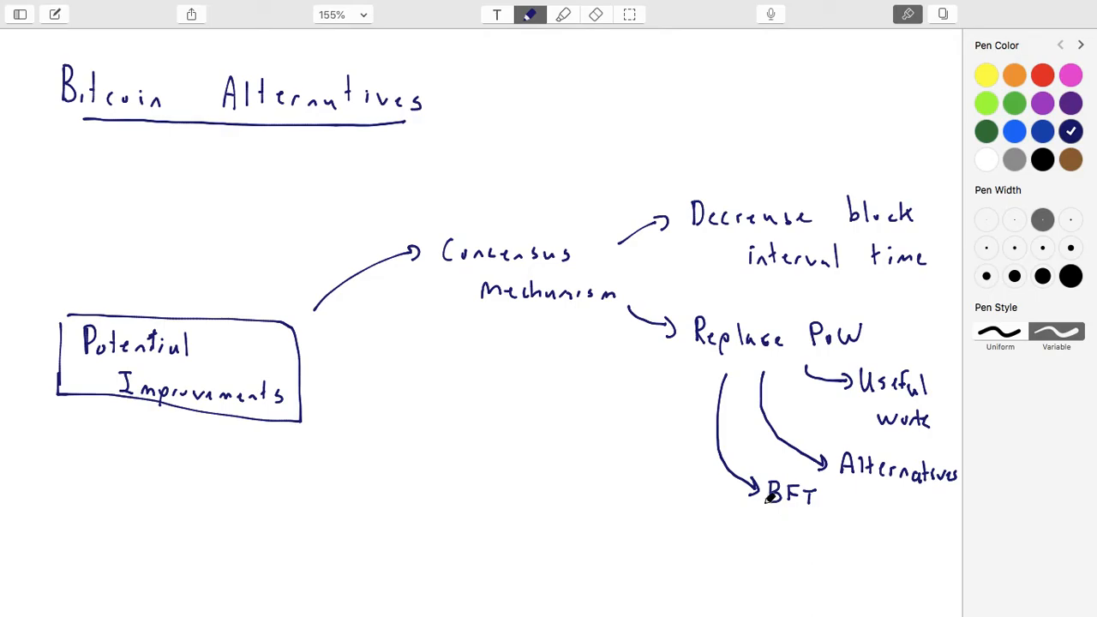
{"action": "mouse_move", "coordinate": [375, 390]}
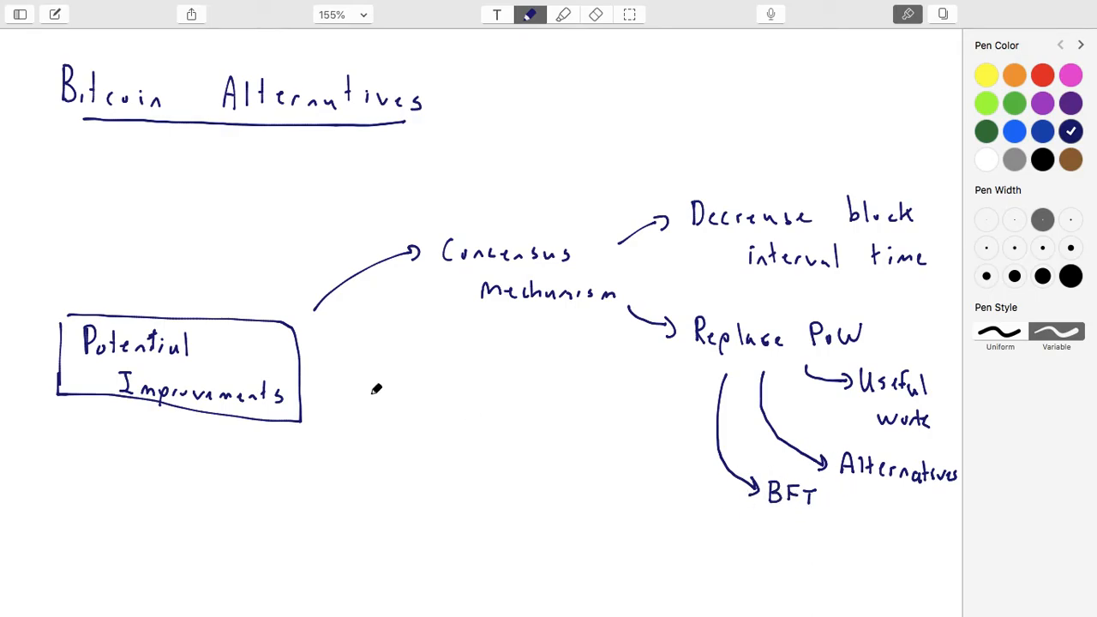
Step: Scroll the page to leave empty space below the diagram
{"action": "scroll", "scroll_direction": "down", "scroll_amount": 3}
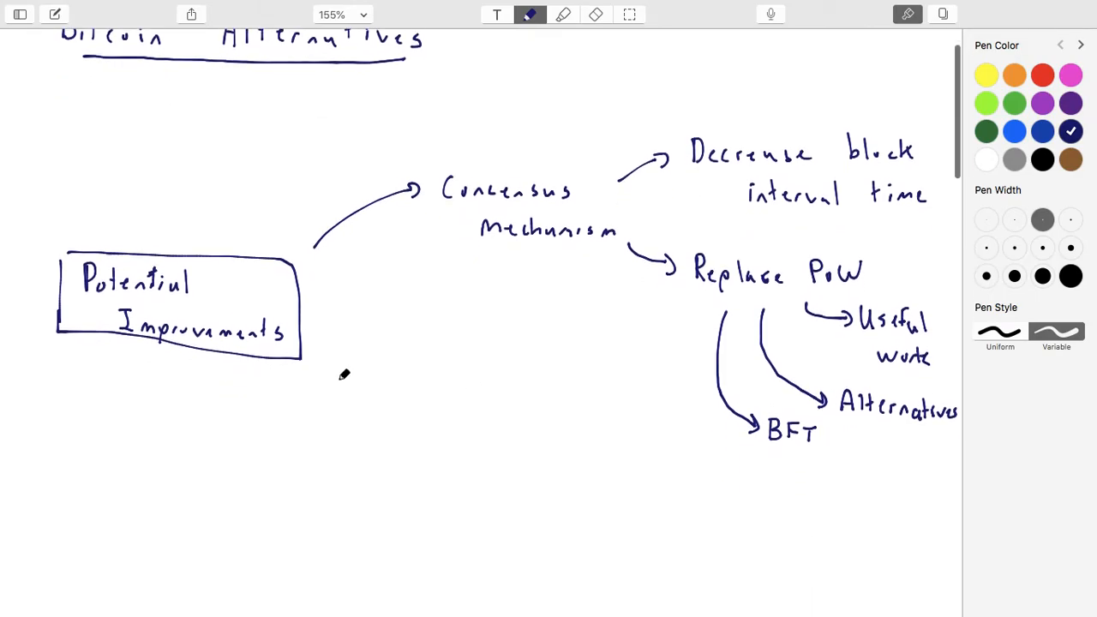
{"action": "scroll", "scroll_direction": "down", "scroll_amount": 3}
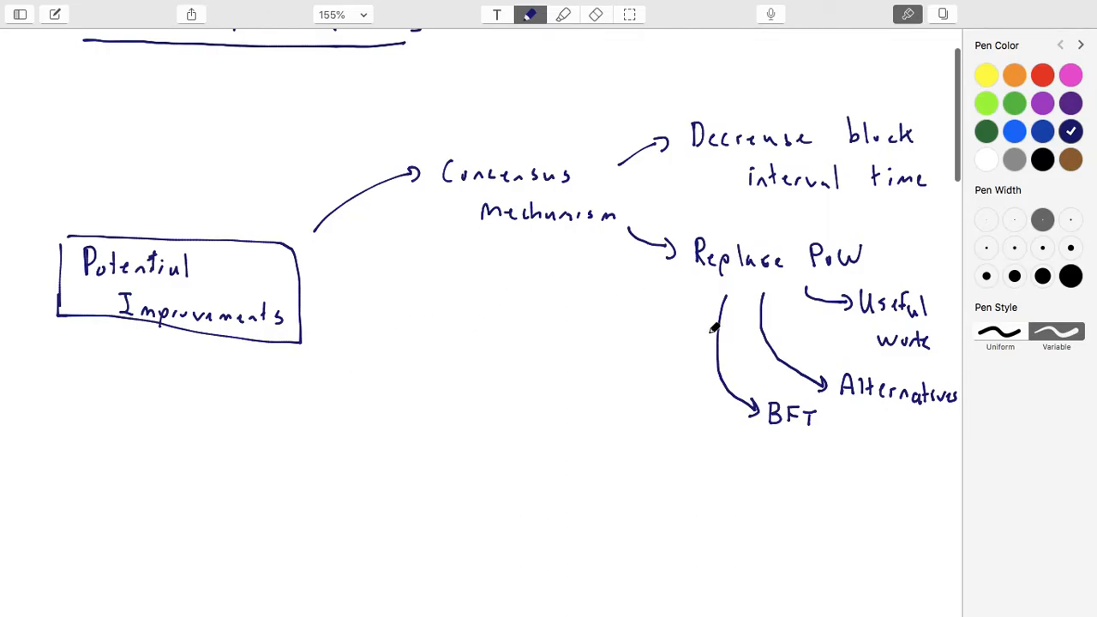
{"action": "mouse_move", "coordinate": [775, 392]}
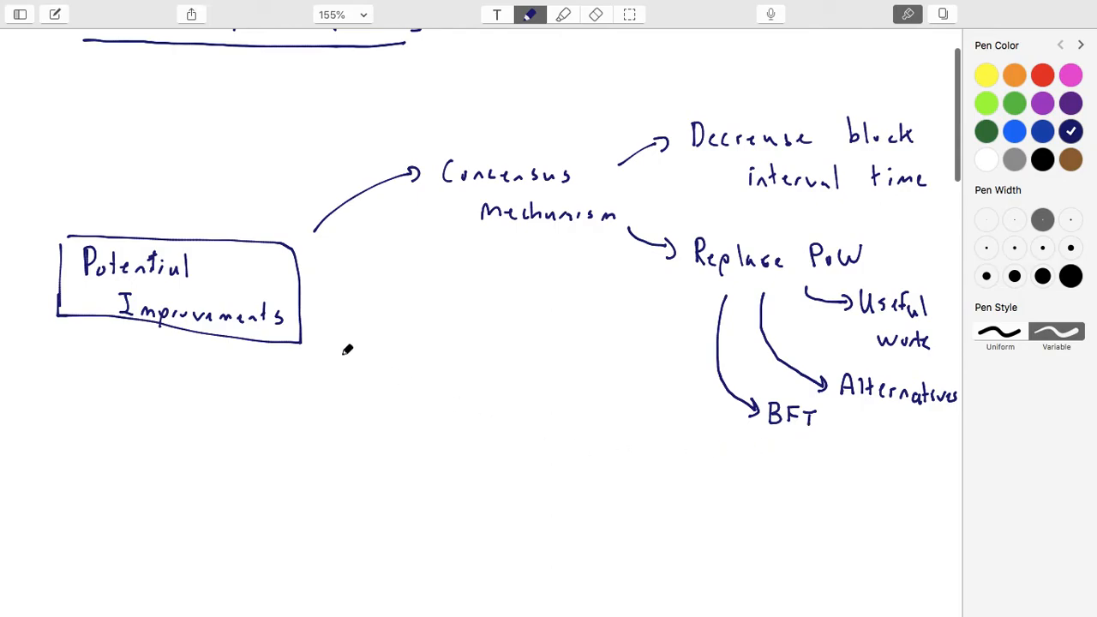
{"action": "mouse_move", "coordinate": [384, 310]}
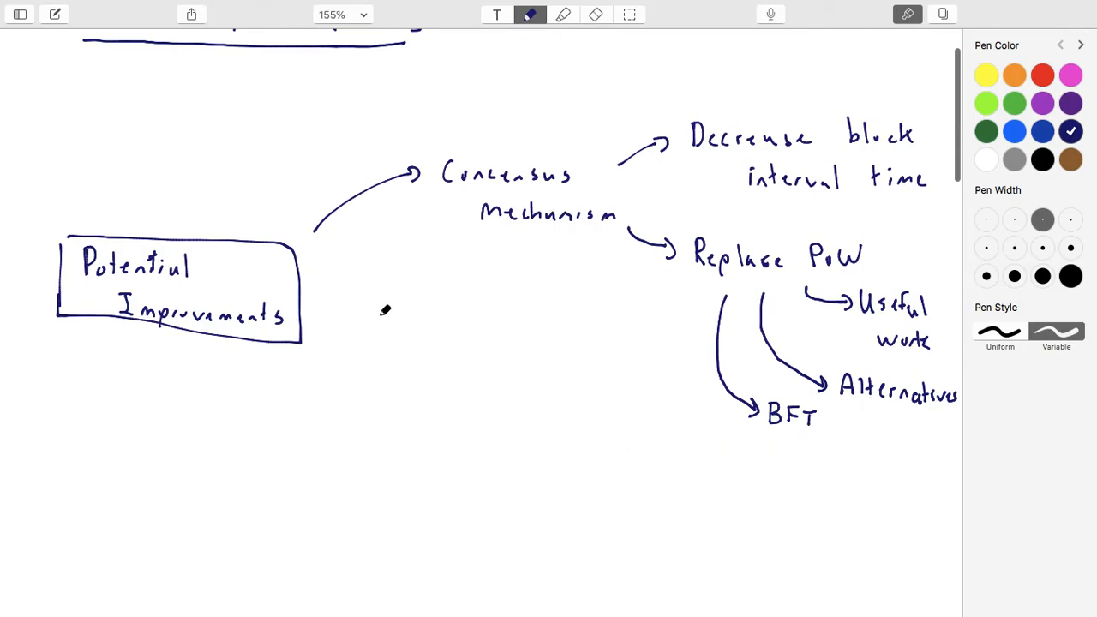
Step: Draw an arrow right from the box and handwrite 'Anonymity' at its tip
{"action": "left_click_drag", "start_coordinate": [329, 307], "coordinate": [420, 322]}
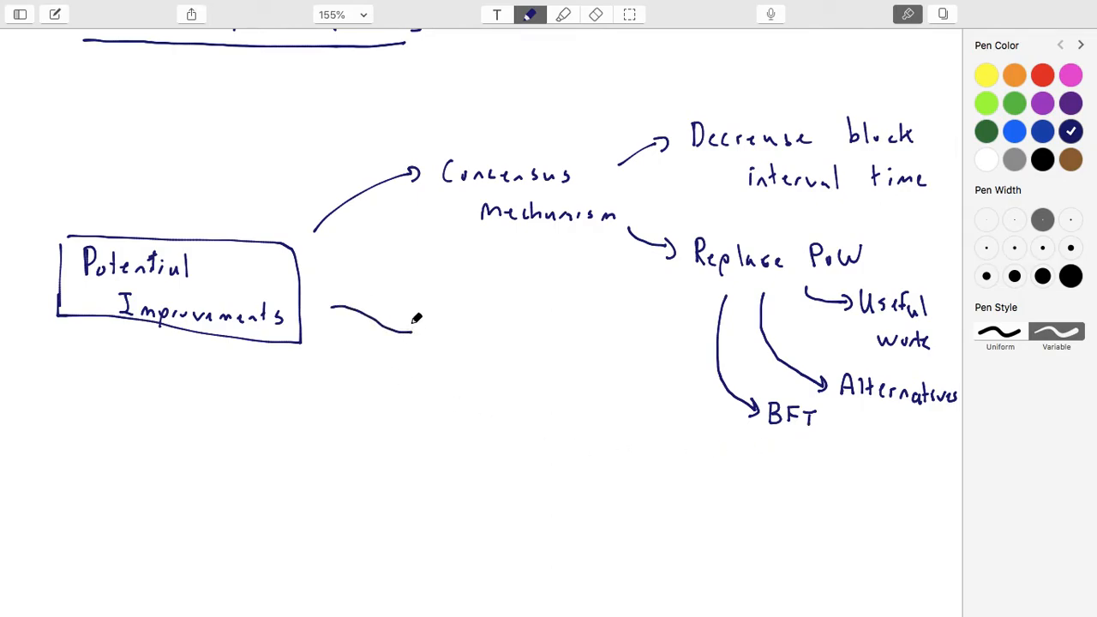
{"action": "left_click_drag", "start_coordinate": [420, 329], "coordinate": [514, 334]}
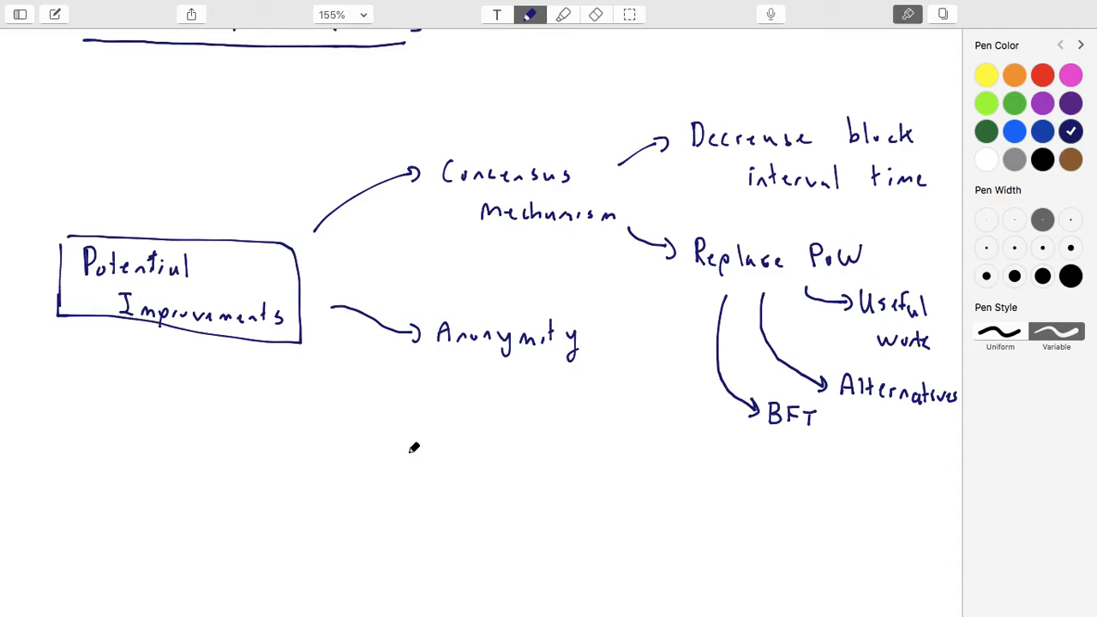
{"action": "mouse_move", "coordinate": [428, 470]}
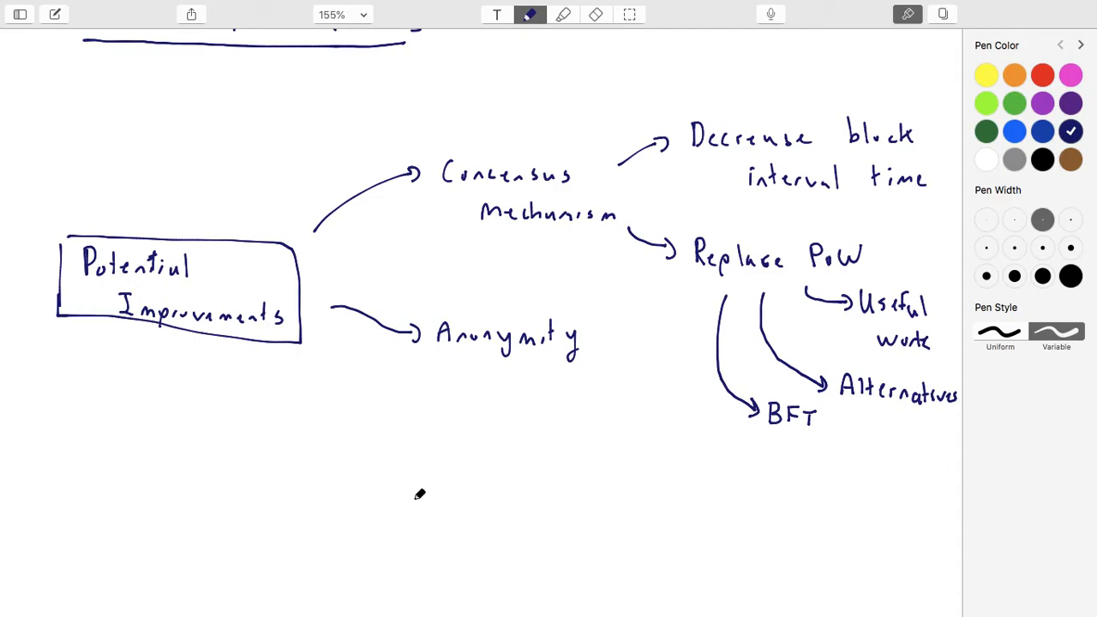
{"action": "mouse_move", "coordinate": [504, 355]}
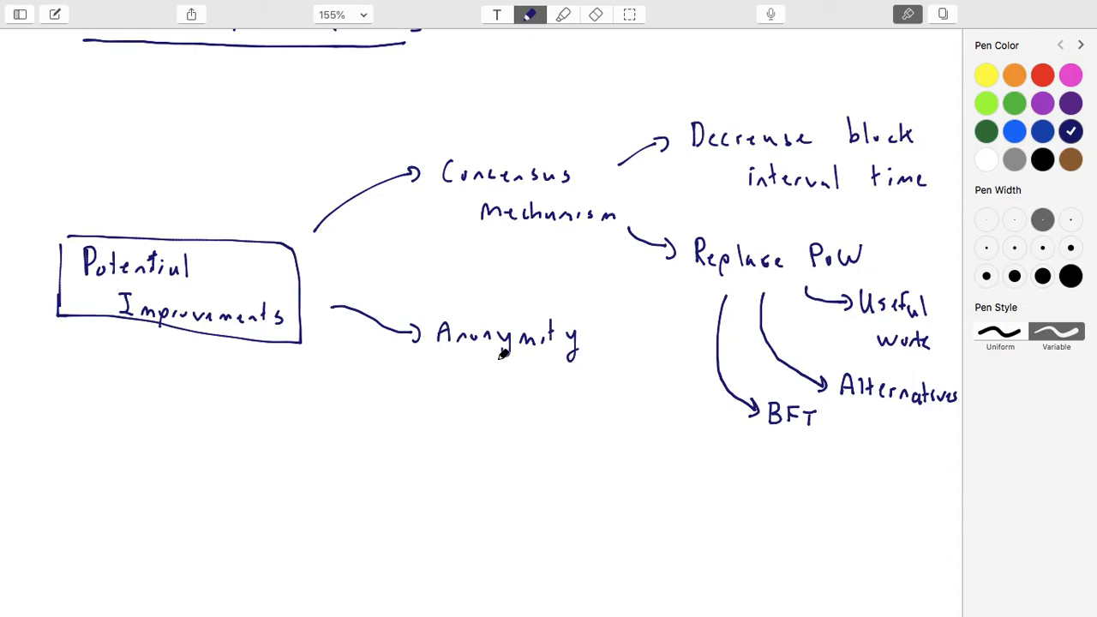
{"action": "mouse_move", "coordinate": [529, 315]}
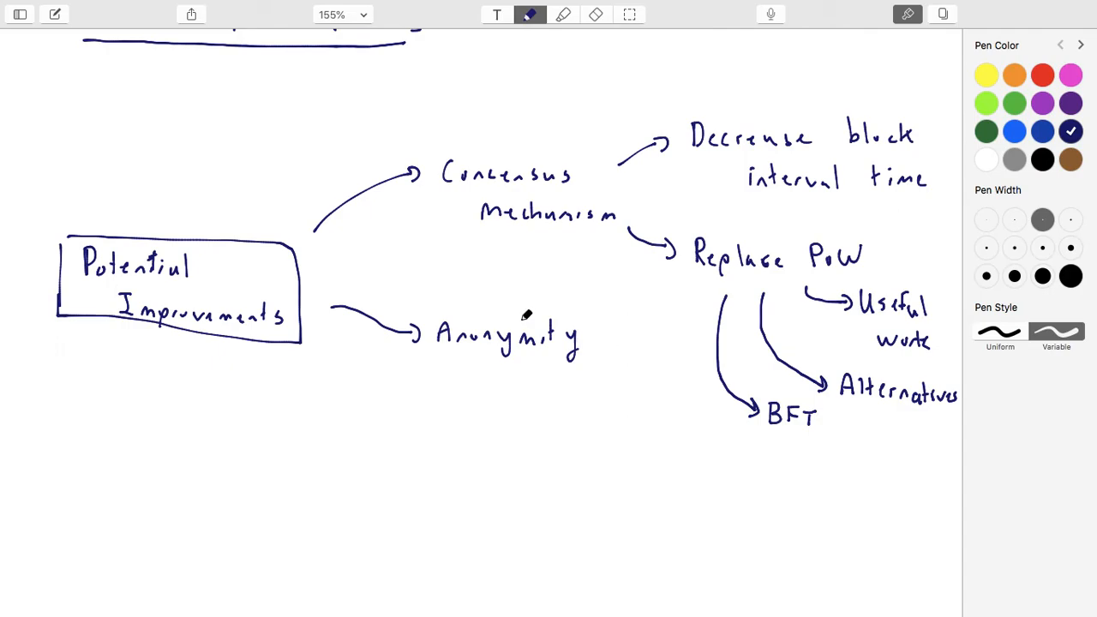
{"action": "mouse_move", "coordinate": [230, 302]}
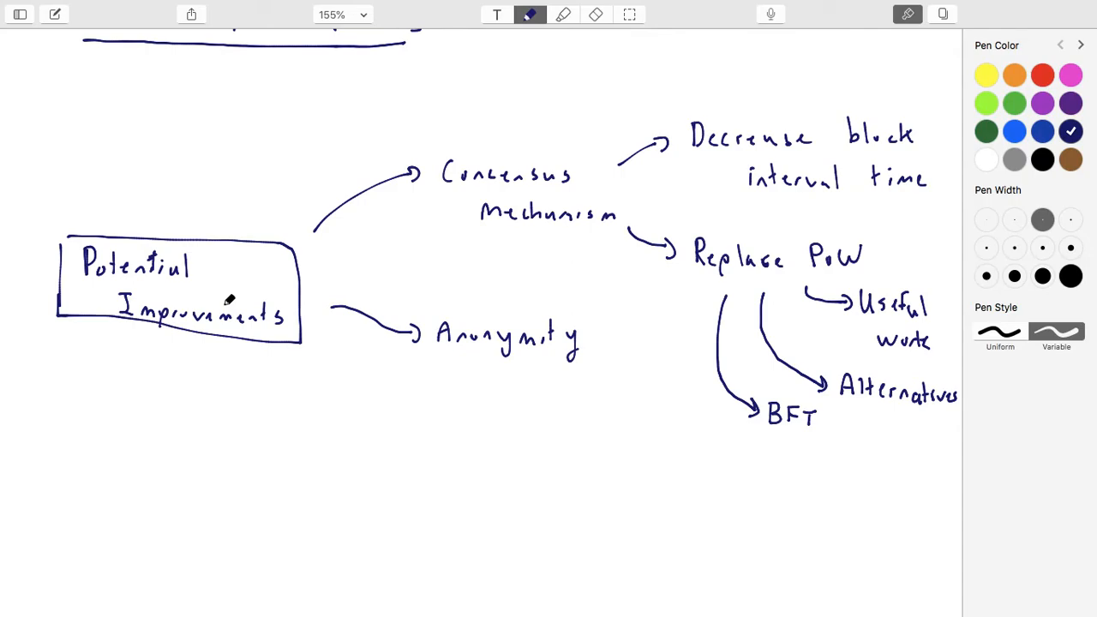
{"action": "mouse_move", "coordinate": [545, 343]}
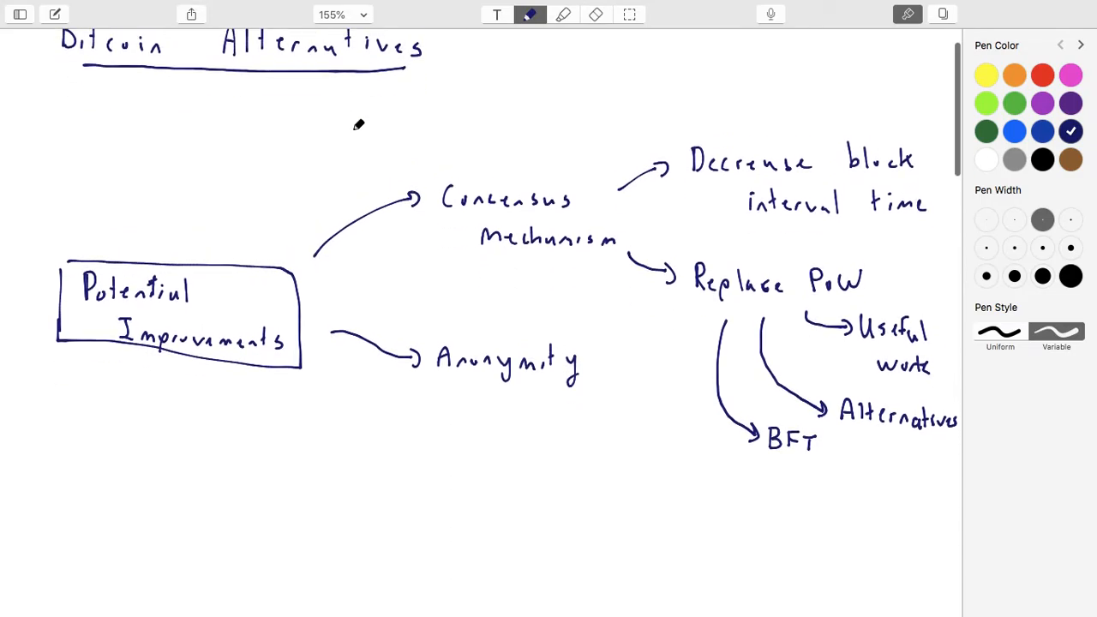
{"action": "mouse_move", "coordinate": [260, 394]}
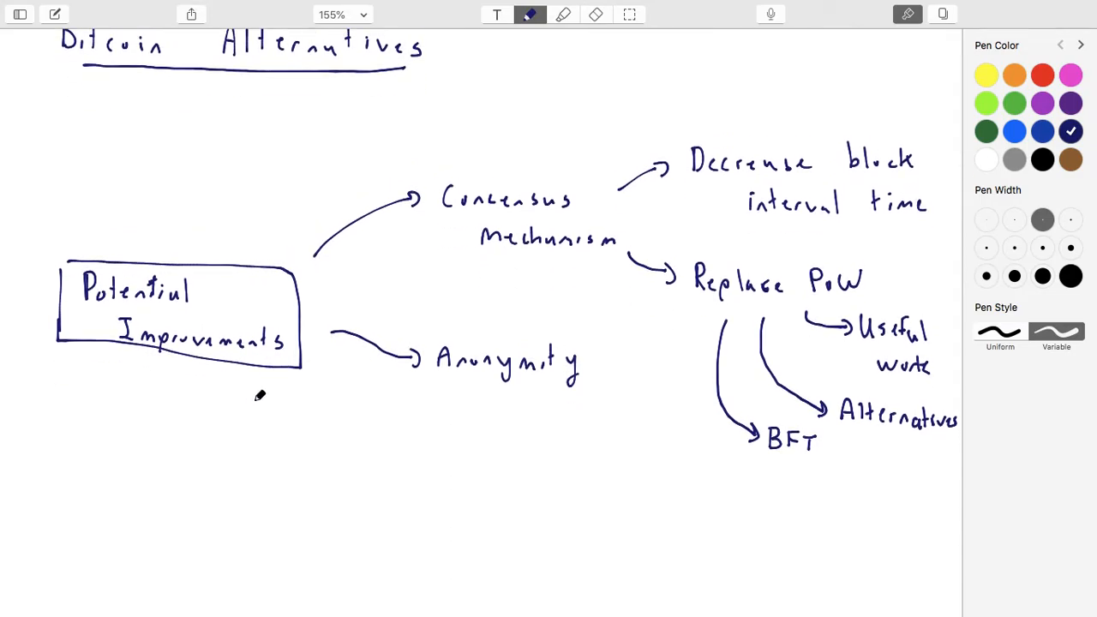
{"action": "mouse_move", "coordinate": [326, 420]}
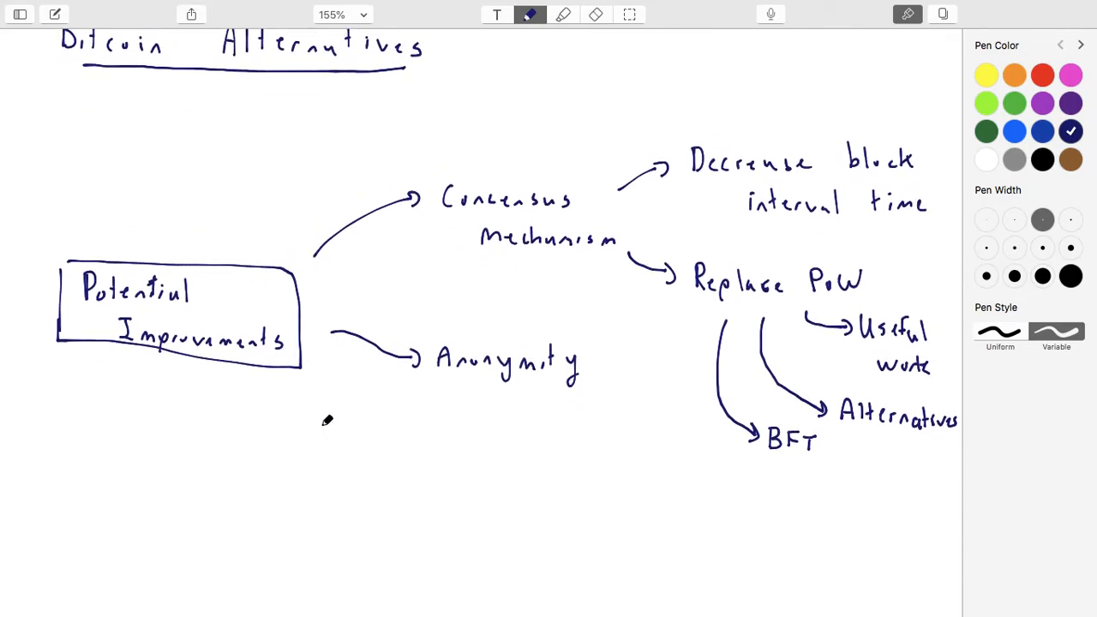
{"action": "mouse_move", "coordinate": [319, 387]}
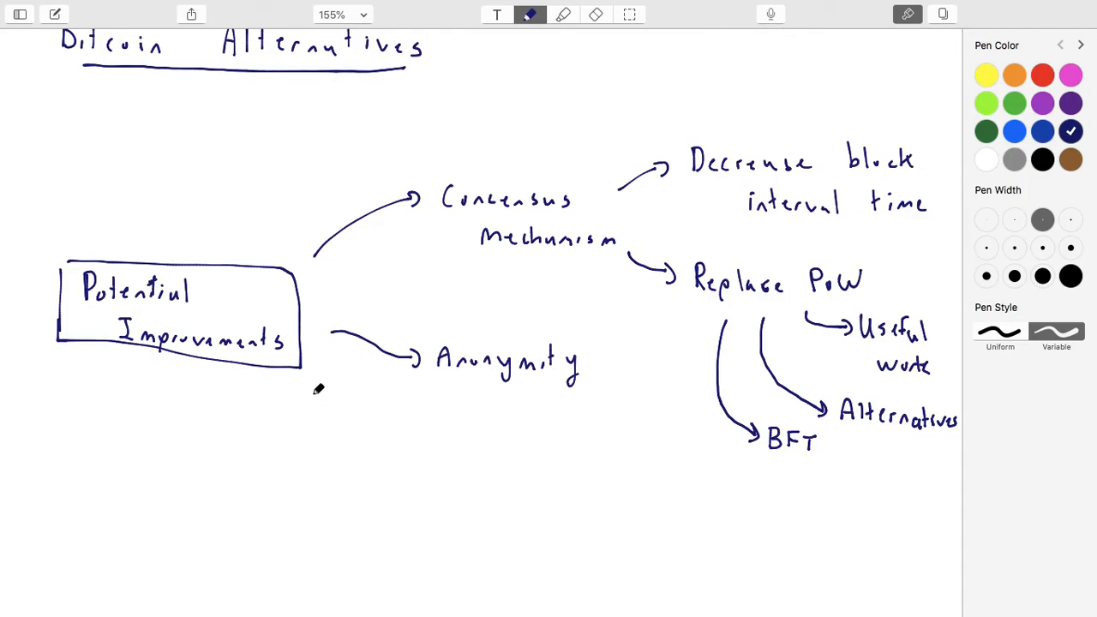
Step: Draw a lower arrow from the box to 'Financial' with 'inflation schedule.' beneath it
{"action": "left_click_drag", "start_coordinate": [317, 391], "coordinate": [394, 449]}
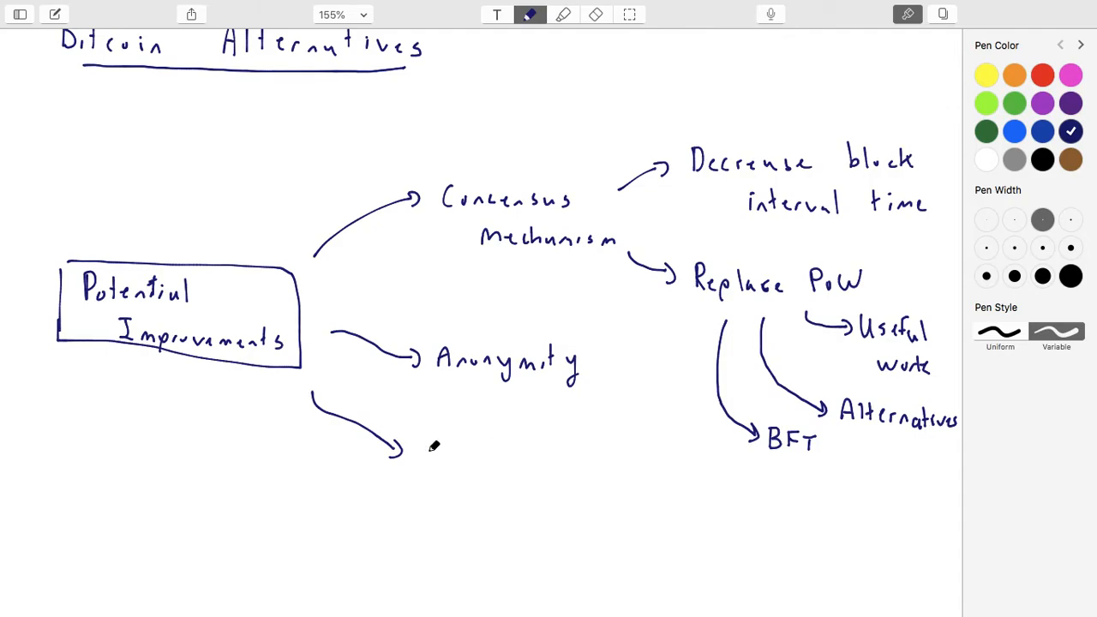
{"action": "left_click_drag", "start_coordinate": [426, 449], "coordinate": [493, 450]}
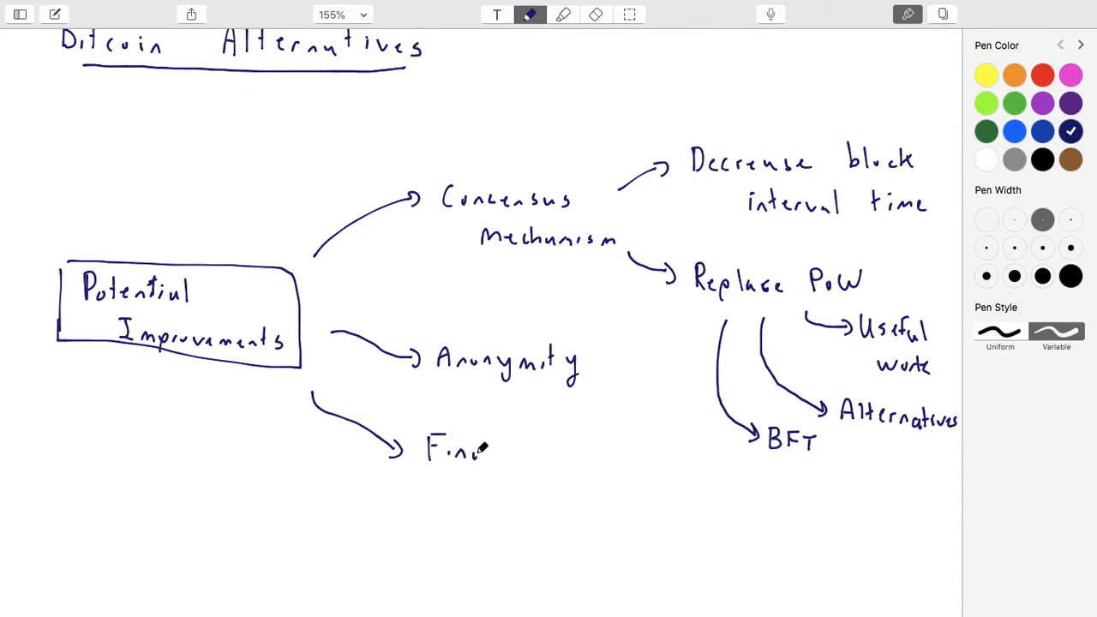
{"action": "type", "text": "Financial"}
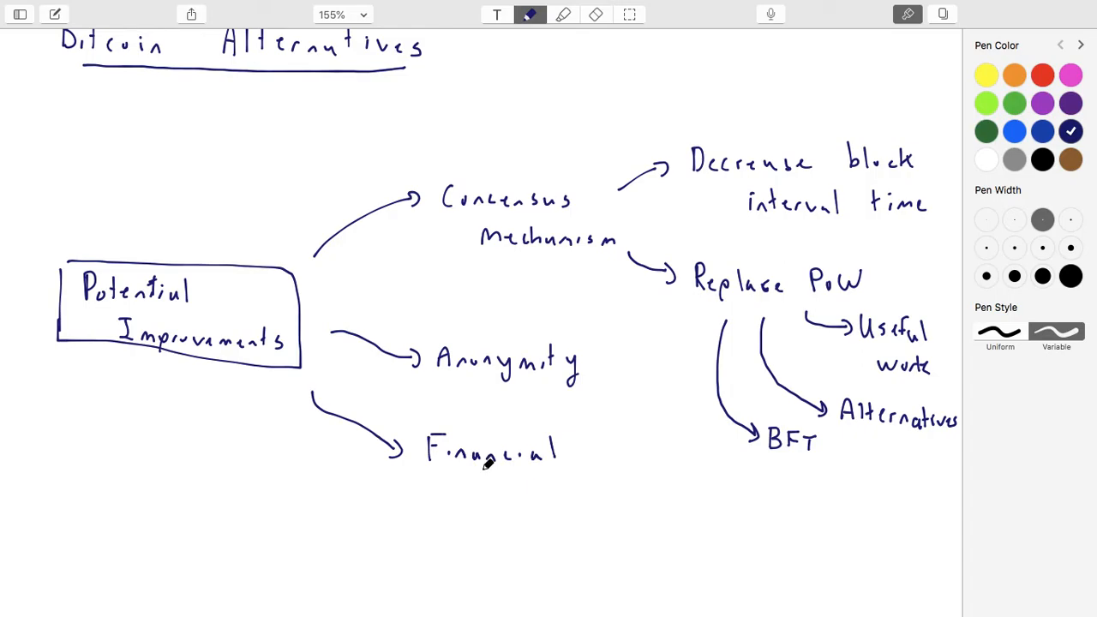
{"action": "mouse_move", "coordinate": [507, 525]}
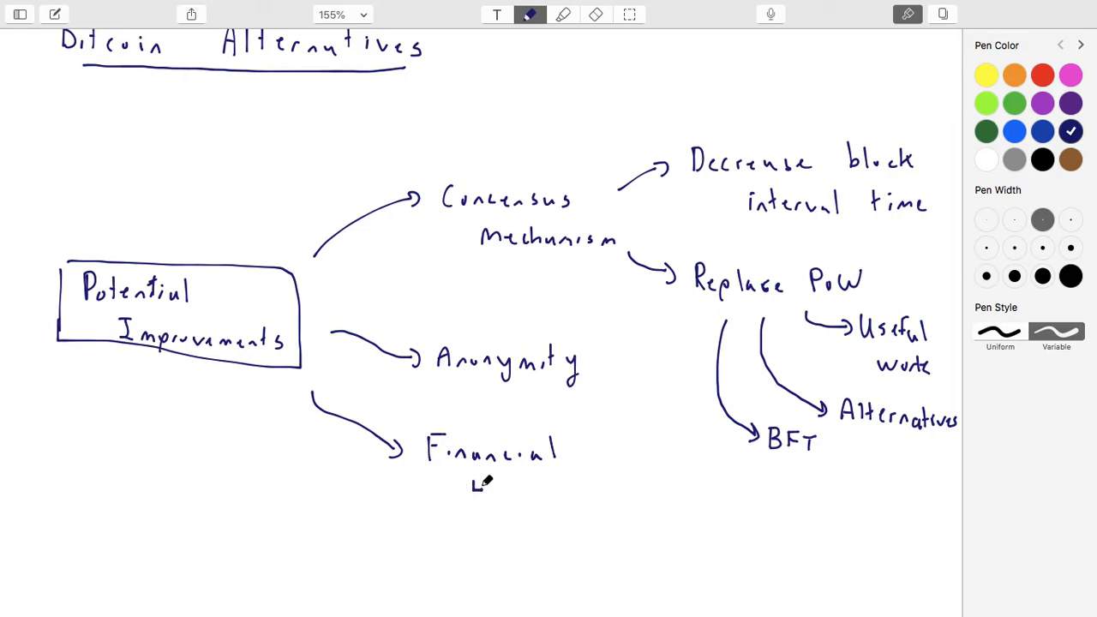
{"action": "left_click_drag", "start_coordinate": [472, 489], "coordinate": [535, 488]}
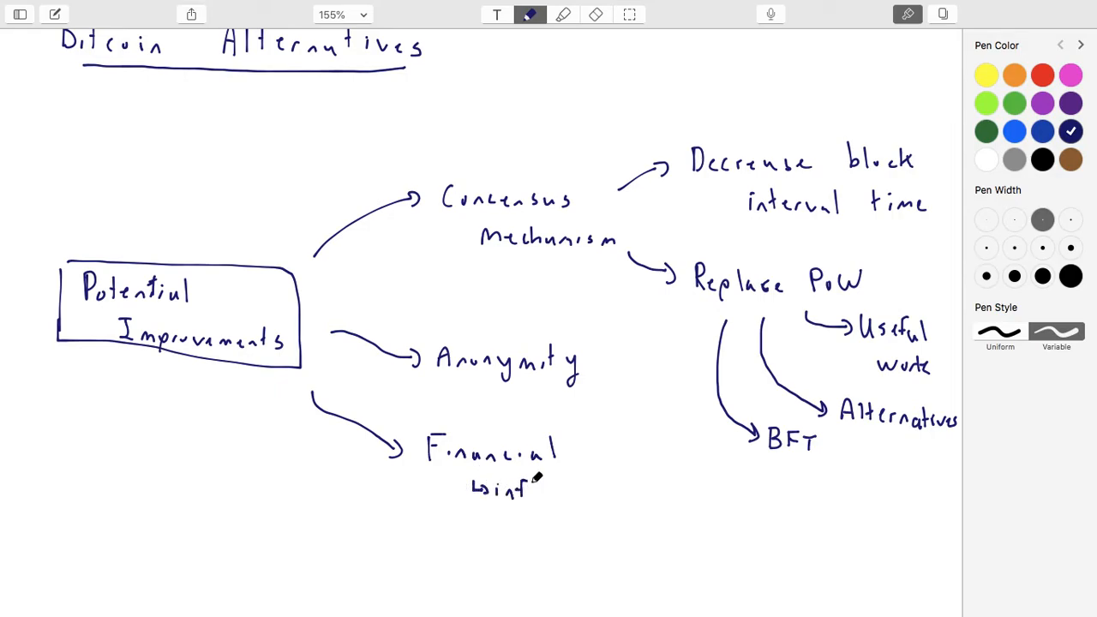
{"action": "type", "text": "flat"}
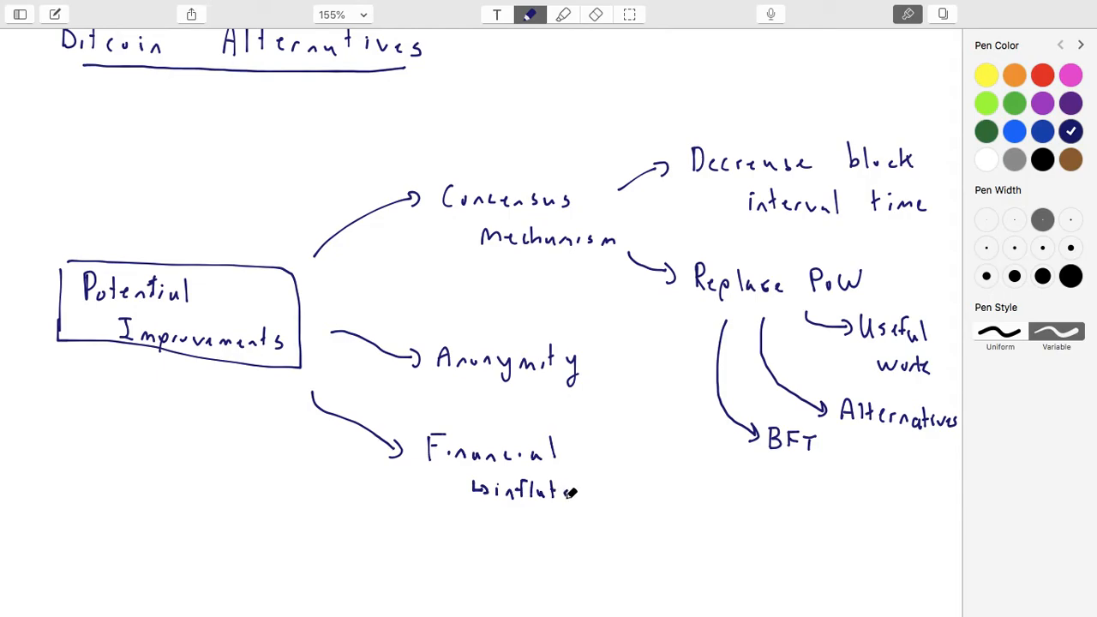
{"action": "type", "text": "son"}
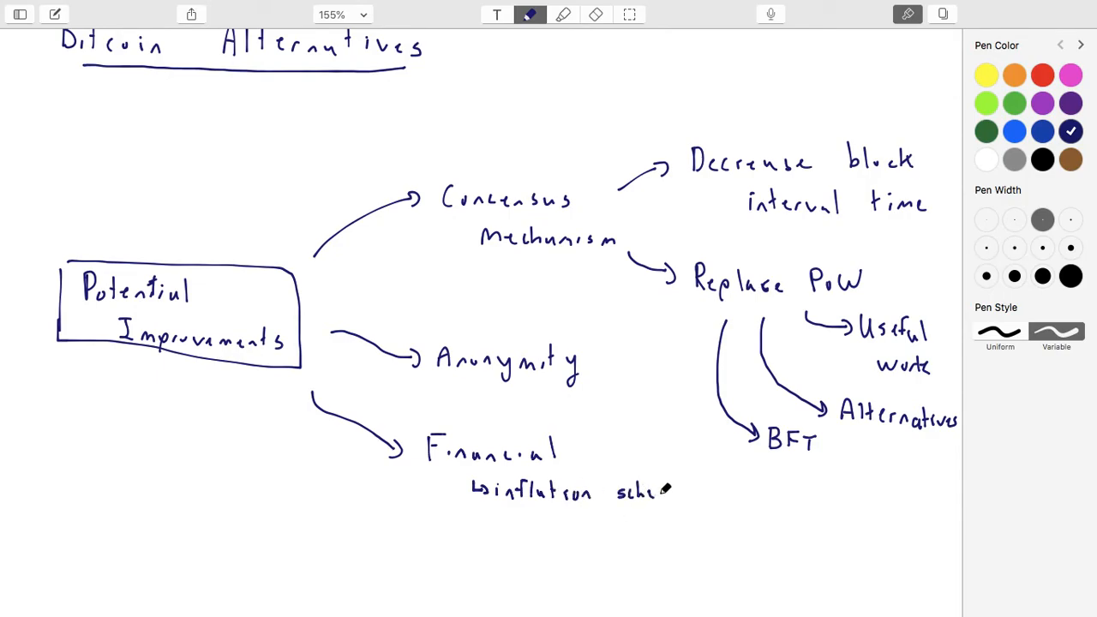
{"action": "type", "text": "schedule."}
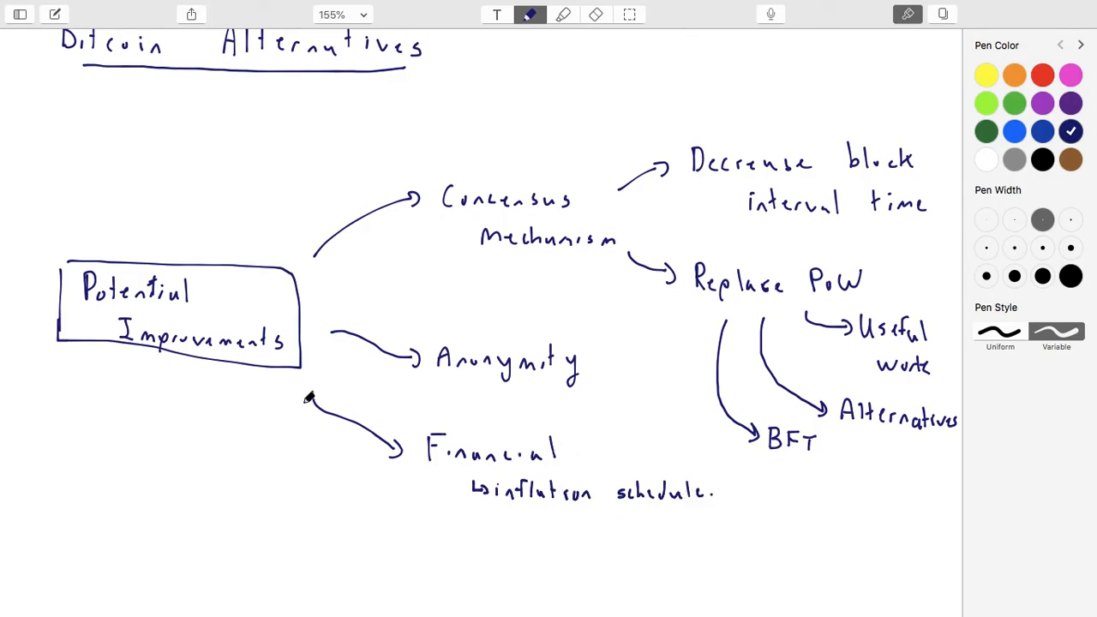
{"action": "mouse_move", "coordinate": [435, 477]}
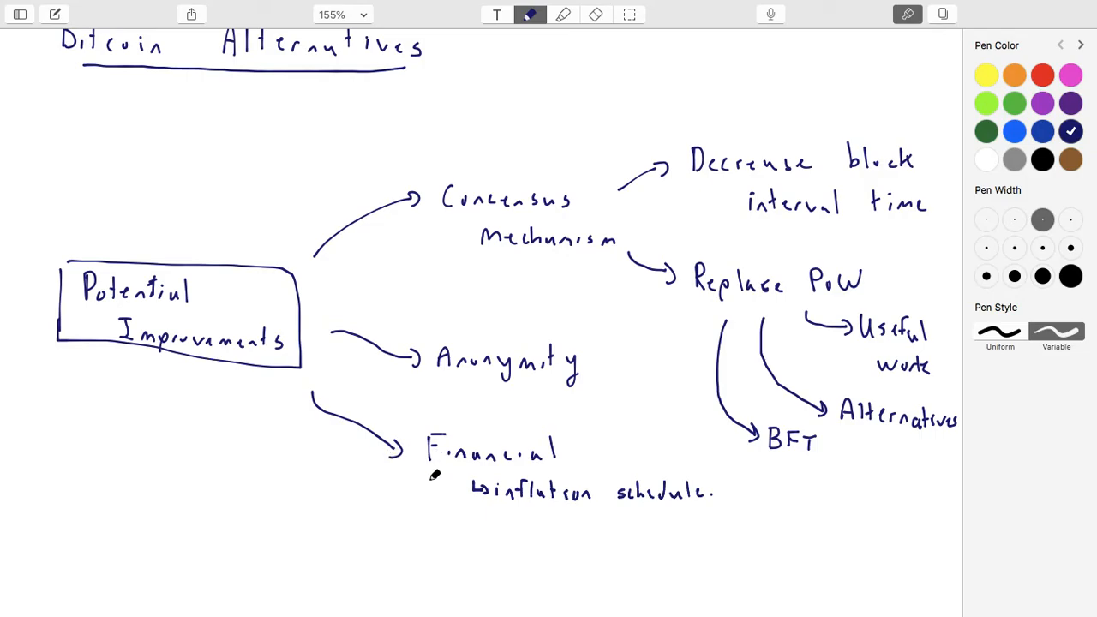
{"action": "mouse_move", "coordinate": [439, 501]}
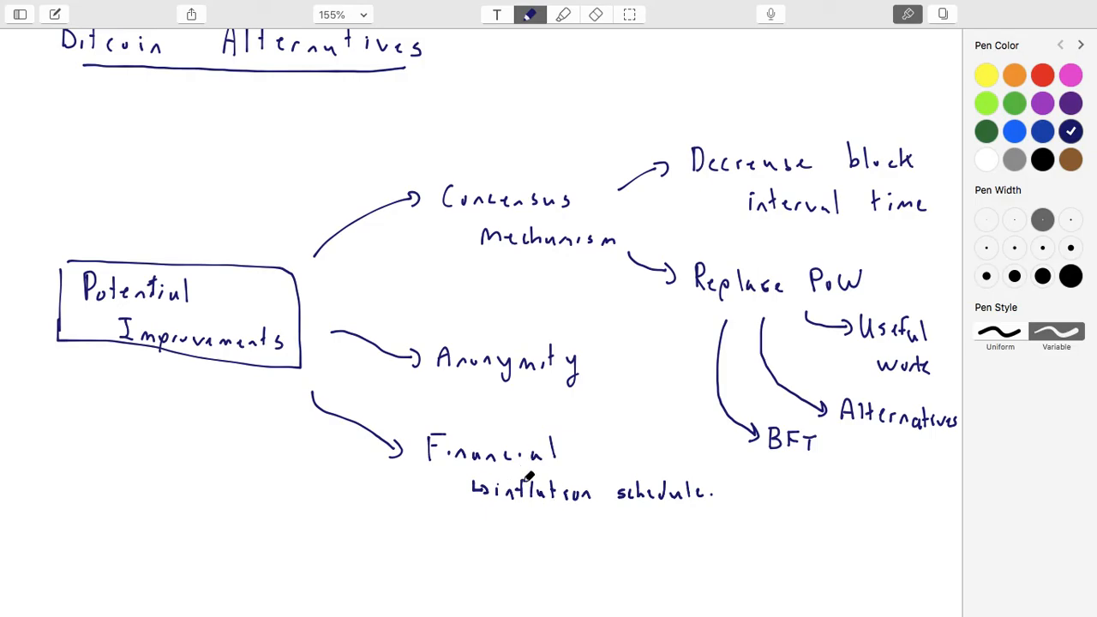
{"action": "mouse_move", "coordinate": [195, 394]}
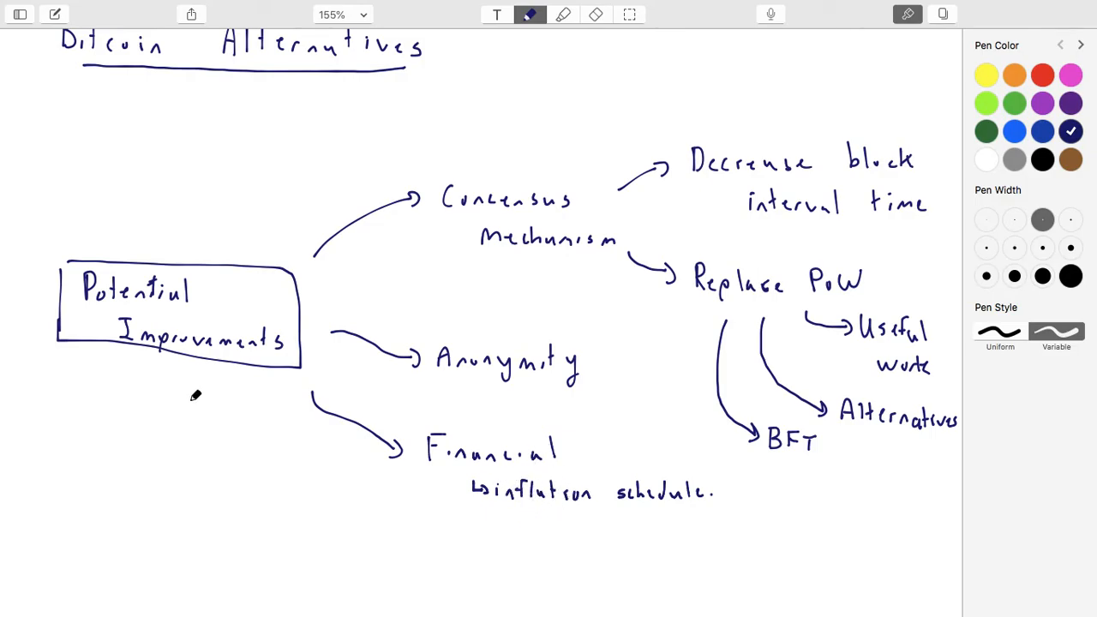
{"action": "mouse_move", "coordinate": [168, 384]}
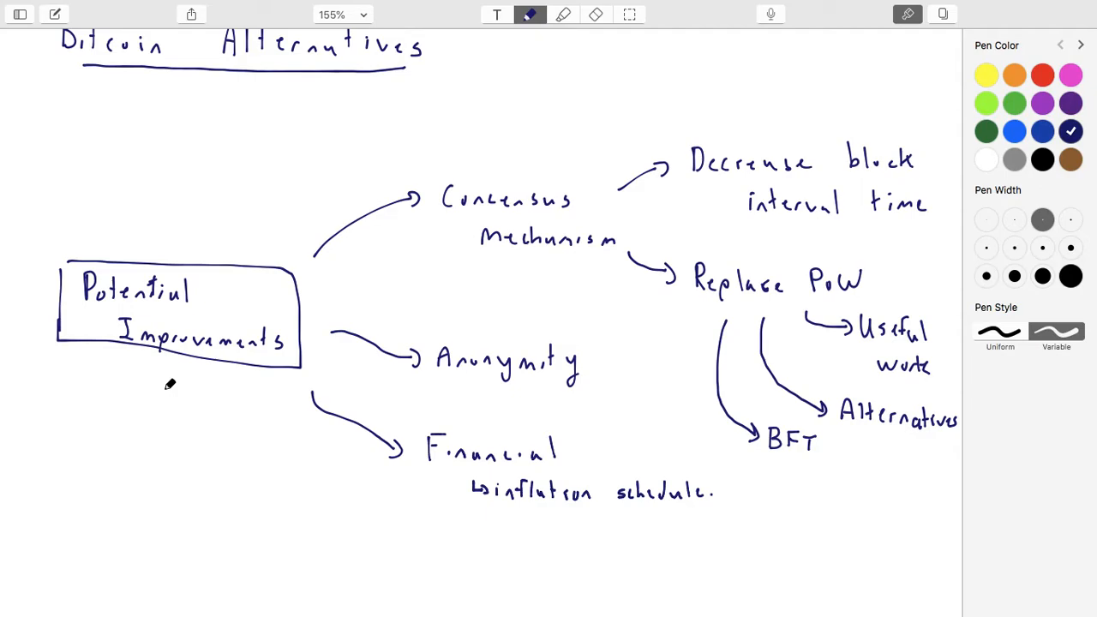
{"action": "mouse_move", "coordinate": [455, 216]}
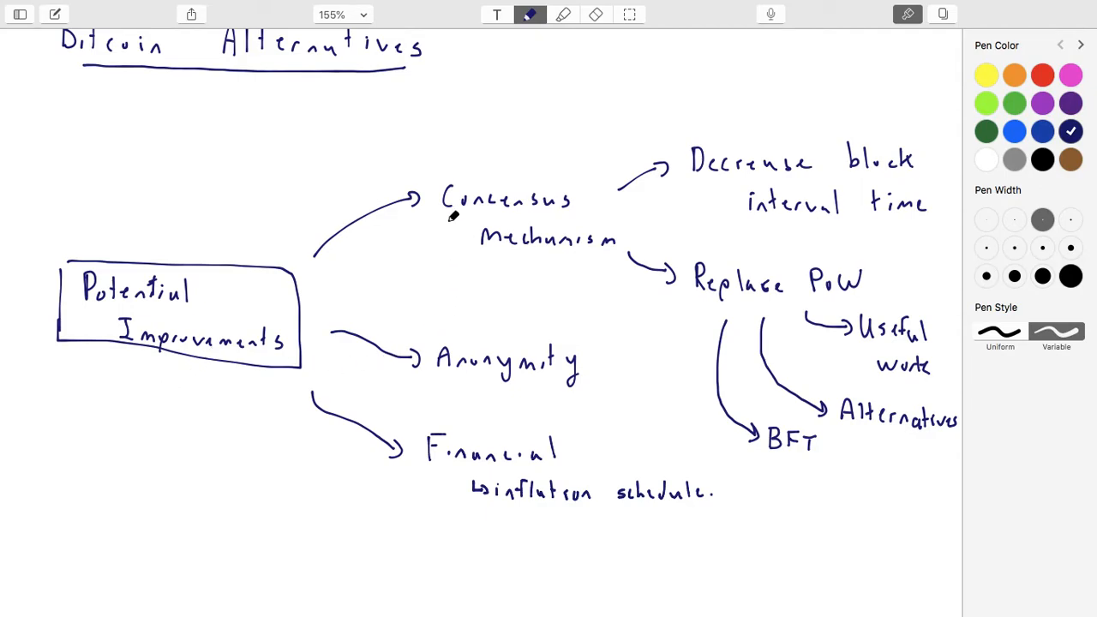
{"action": "mouse_move", "coordinate": [131, 370]}
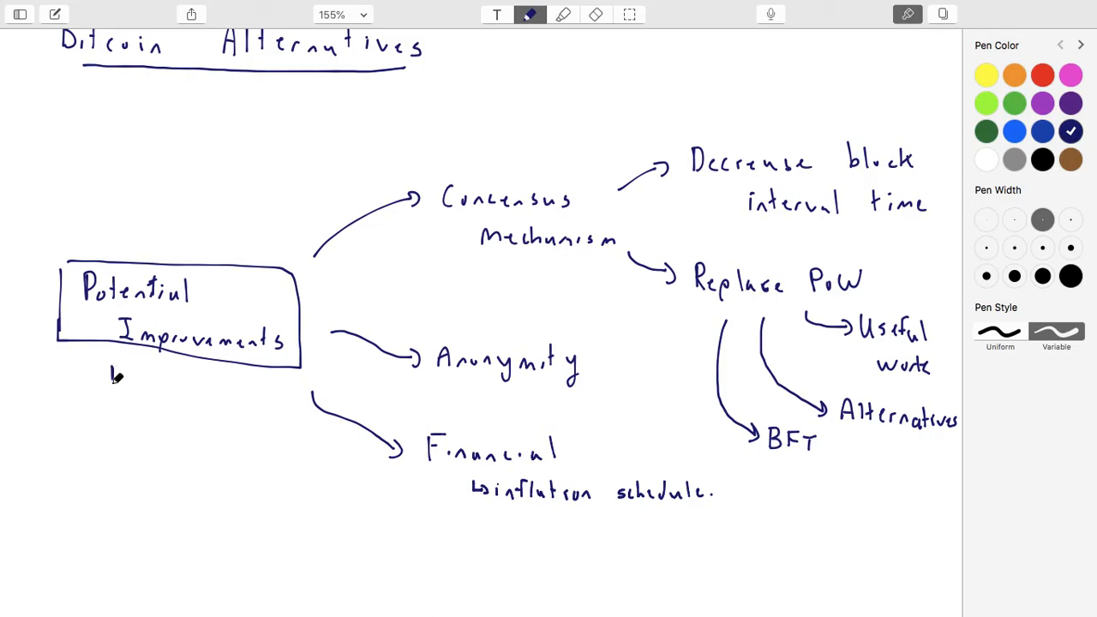
Step: Draw an arrow down from the box and handwrite 'Functionality'
{"action": "left_click_drag", "start_coordinate": [117, 374], "coordinate": [163, 535]}
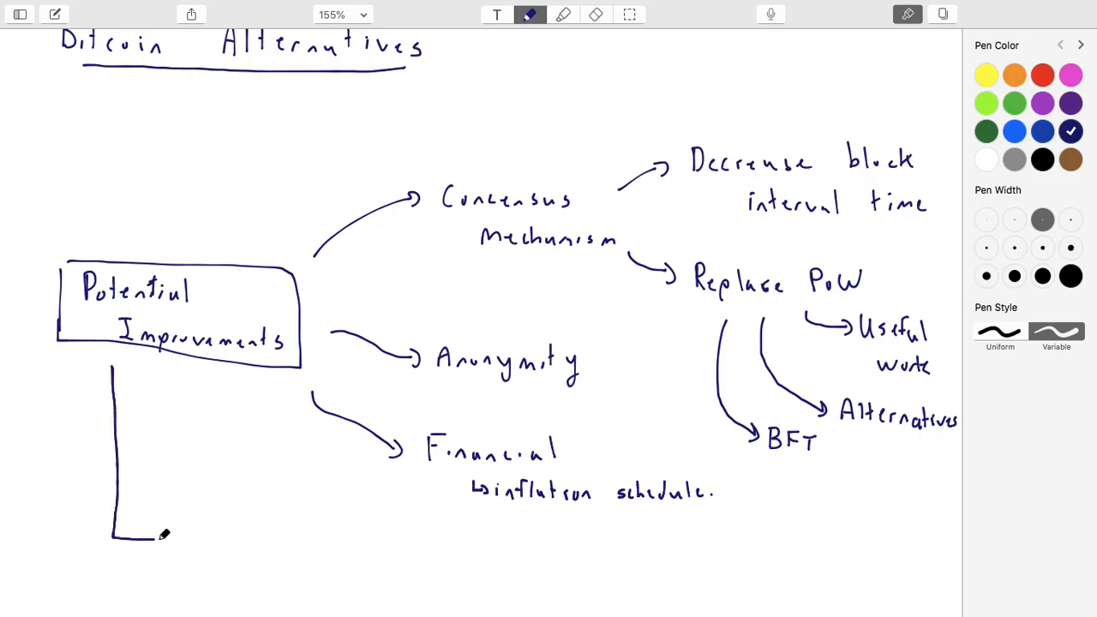
{"action": "left_click_drag", "start_coordinate": [137, 535], "coordinate": [205, 536]}
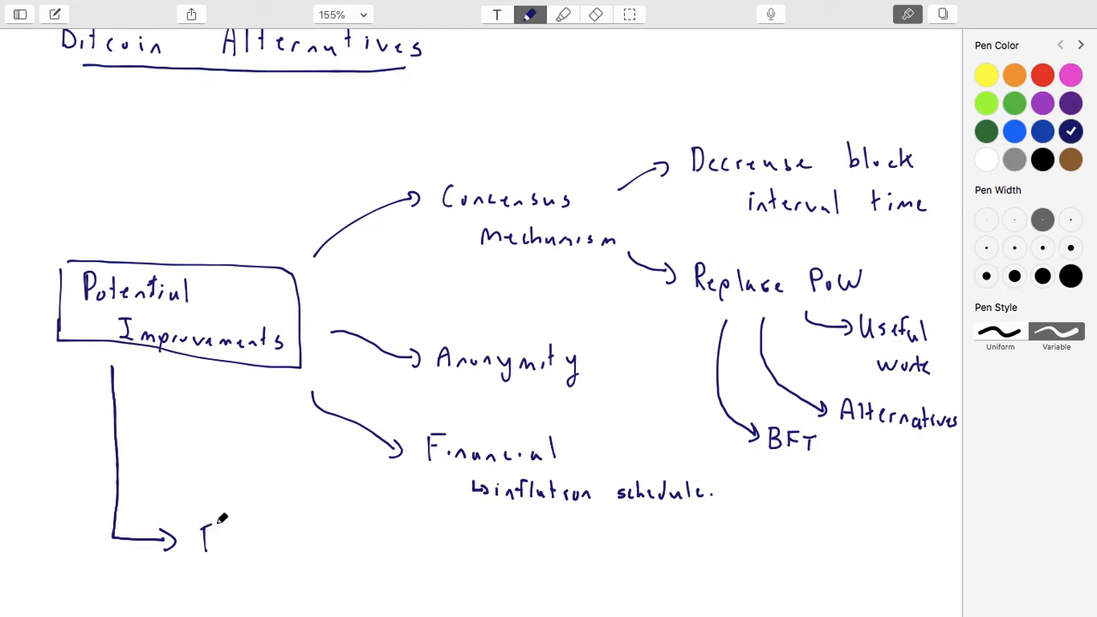
{"action": "type", "text": "Funct"}
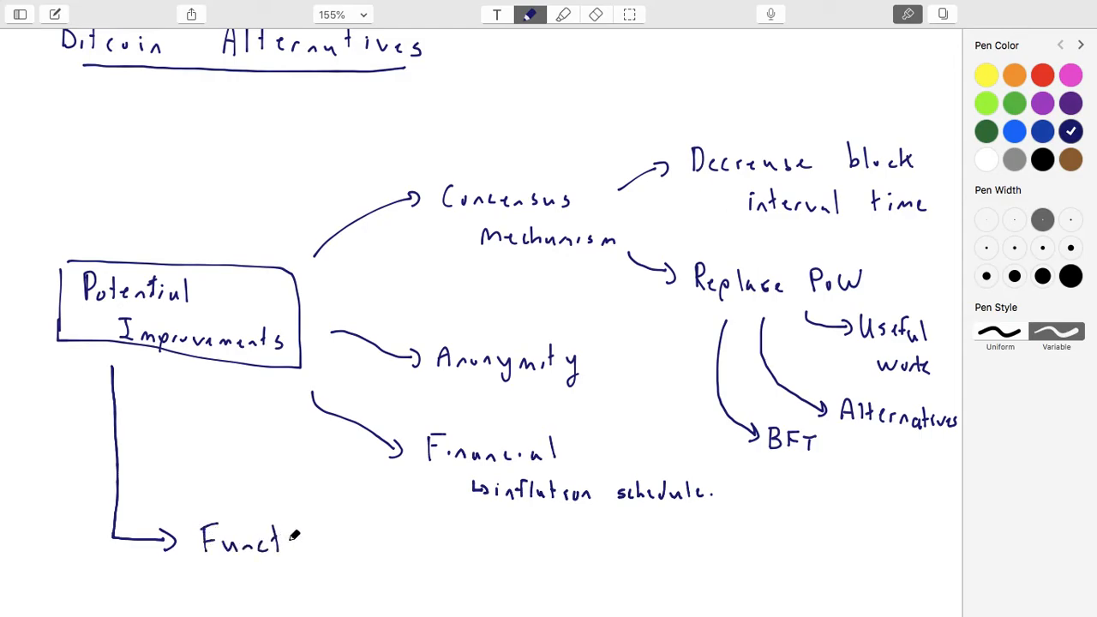
{"action": "type", "text": "ionality"}
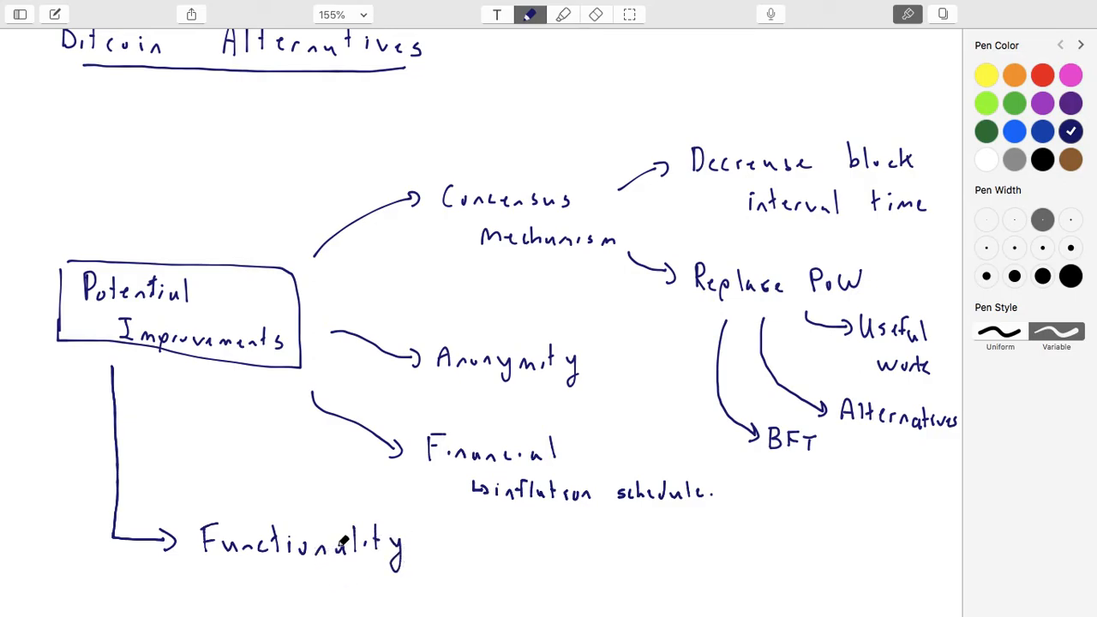
{"action": "scroll", "scroll_direction": "down", "scroll_amount": 3}
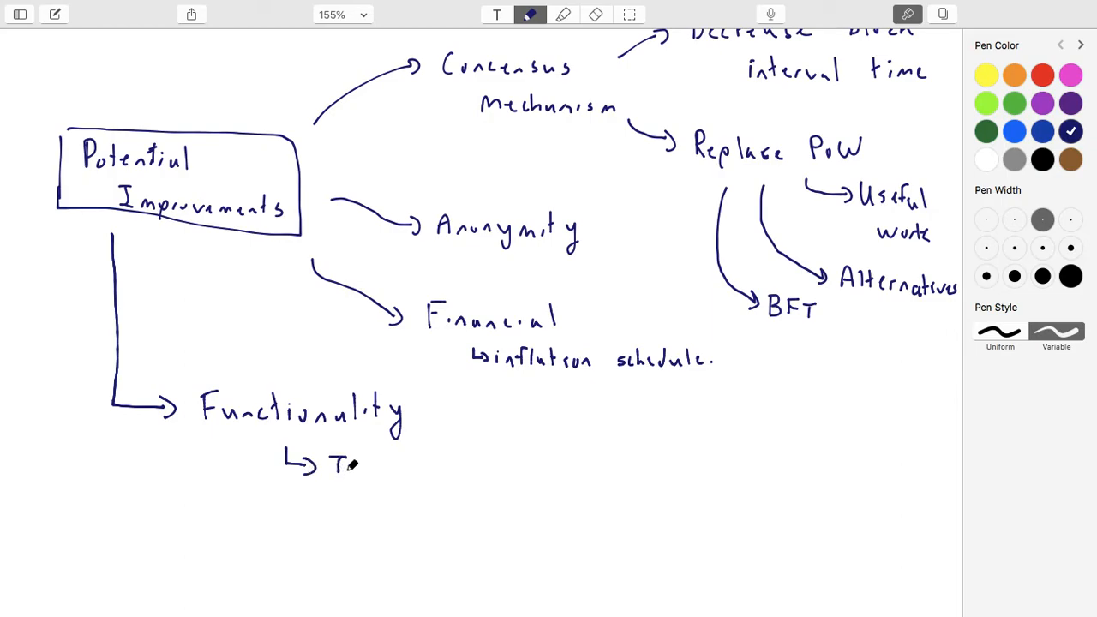
Step: Add hooked sub-items 'Transactions ← Bitcoin' and a second hook for other use-cases
{"action": "left_click_drag", "start_coordinate": [352, 467], "coordinate": [420, 472]}
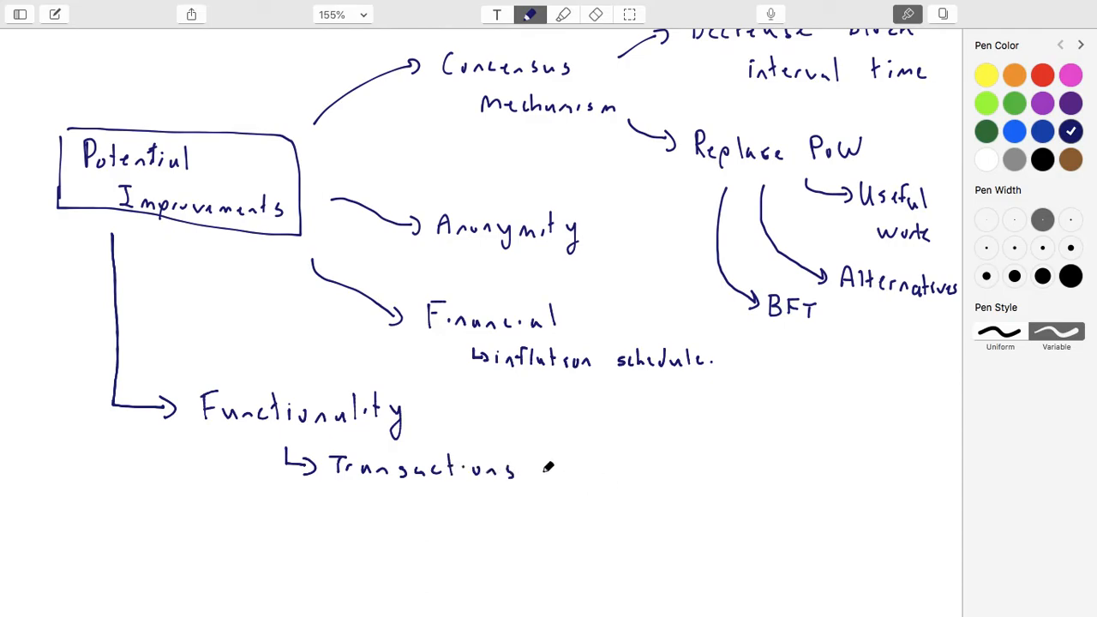
{"action": "left_click_drag", "start_coordinate": [549, 470], "coordinate": [592, 470]}
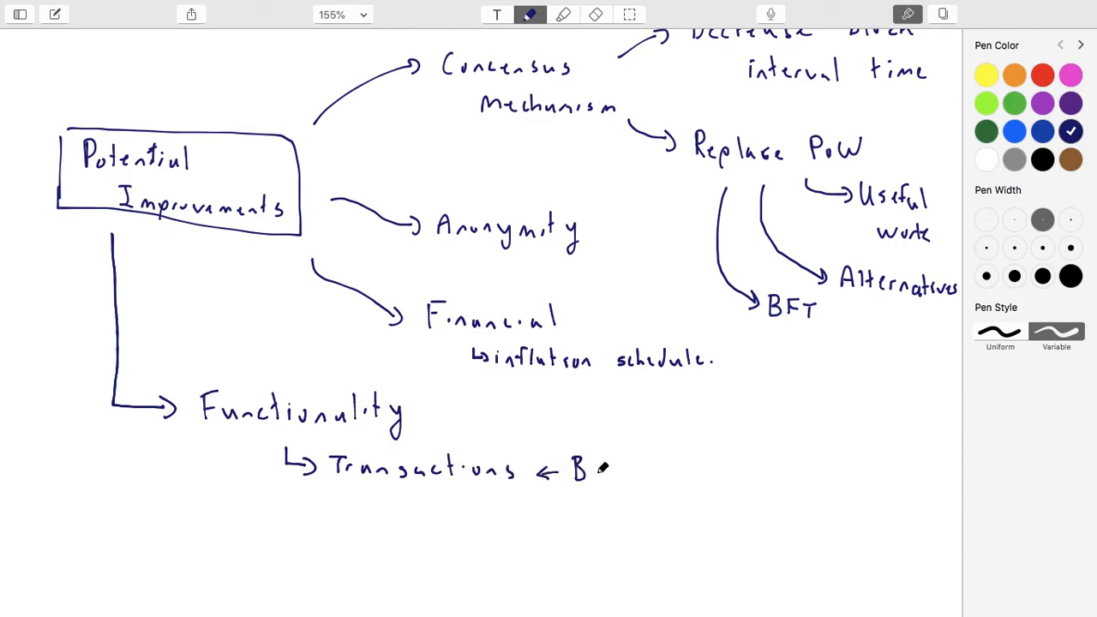
{"action": "type", "text": "Bitcoin"}
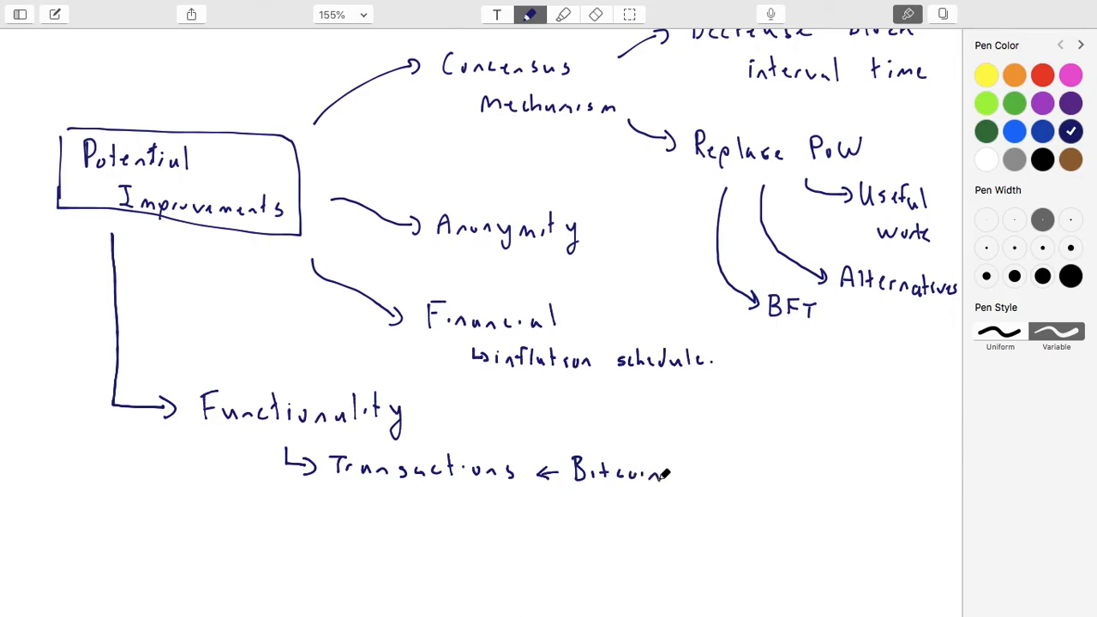
{"action": "left_click_drag", "start_coordinate": [288, 501], "coordinate": [312, 514]}
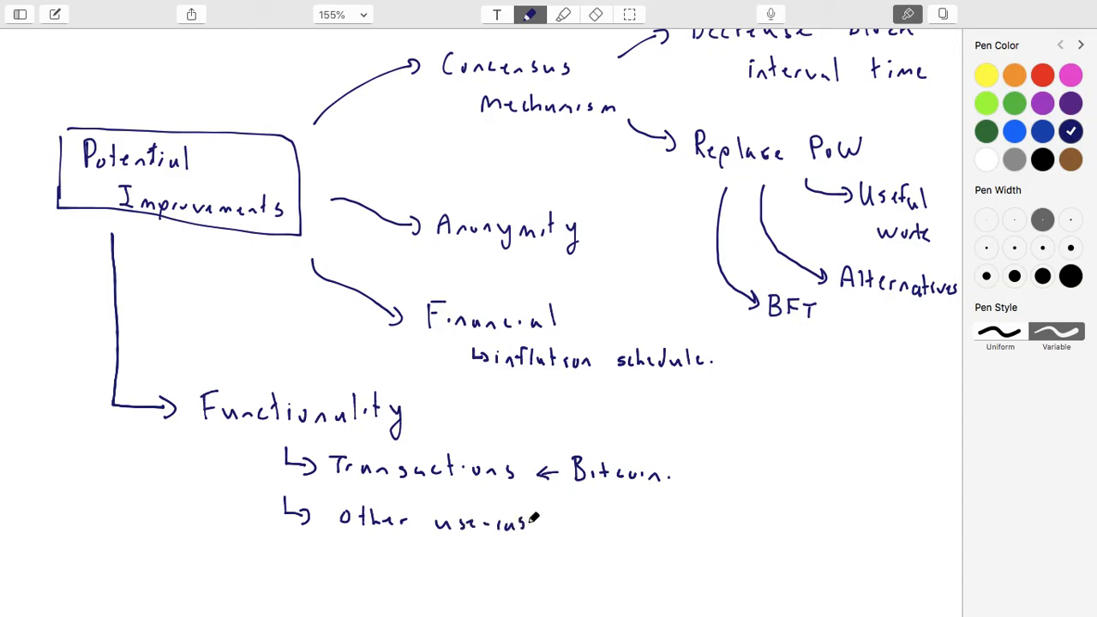
{"action": "mouse_move", "coordinate": [580, 518]}
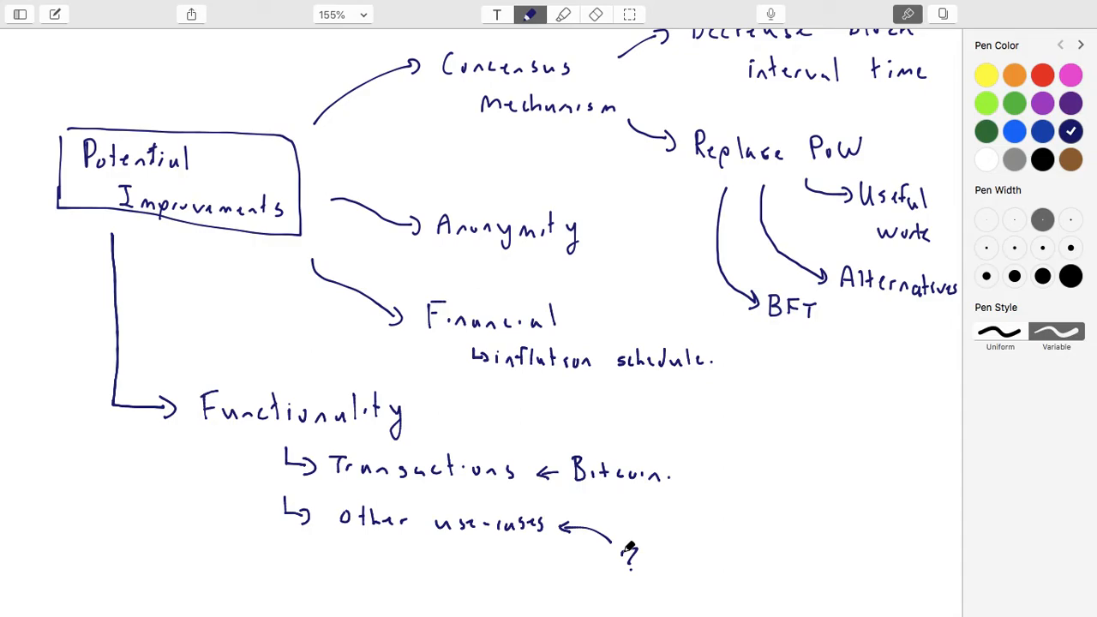
Step: Handwrite 'Smart Contracts' below other use-cases
{"action": "scroll", "scroll_direction": "down", "scroll_amount": 3}
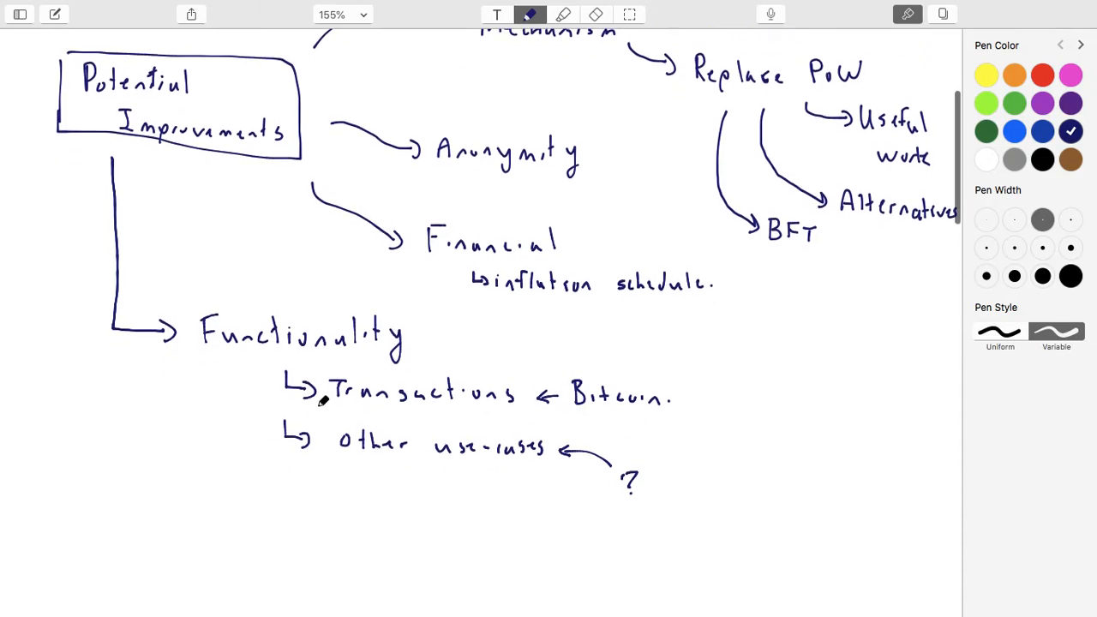
{"action": "mouse_move", "coordinate": [514, 418]}
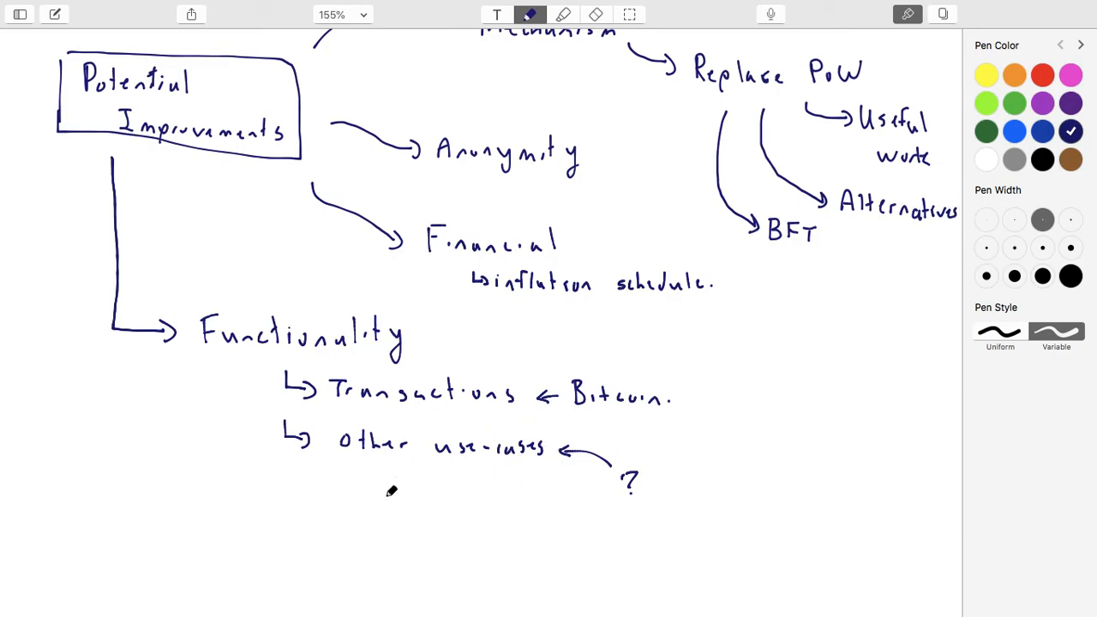
{"action": "scroll", "scroll_direction": "down", "scroll_amount": 3}
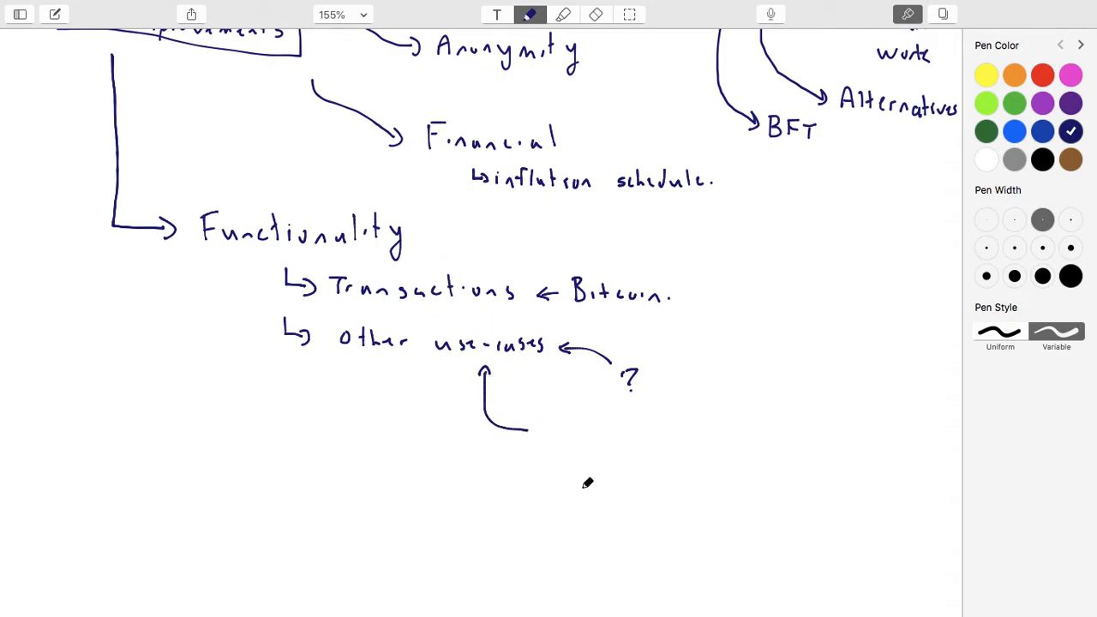
{"action": "mouse_move", "coordinate": [566, 417]}
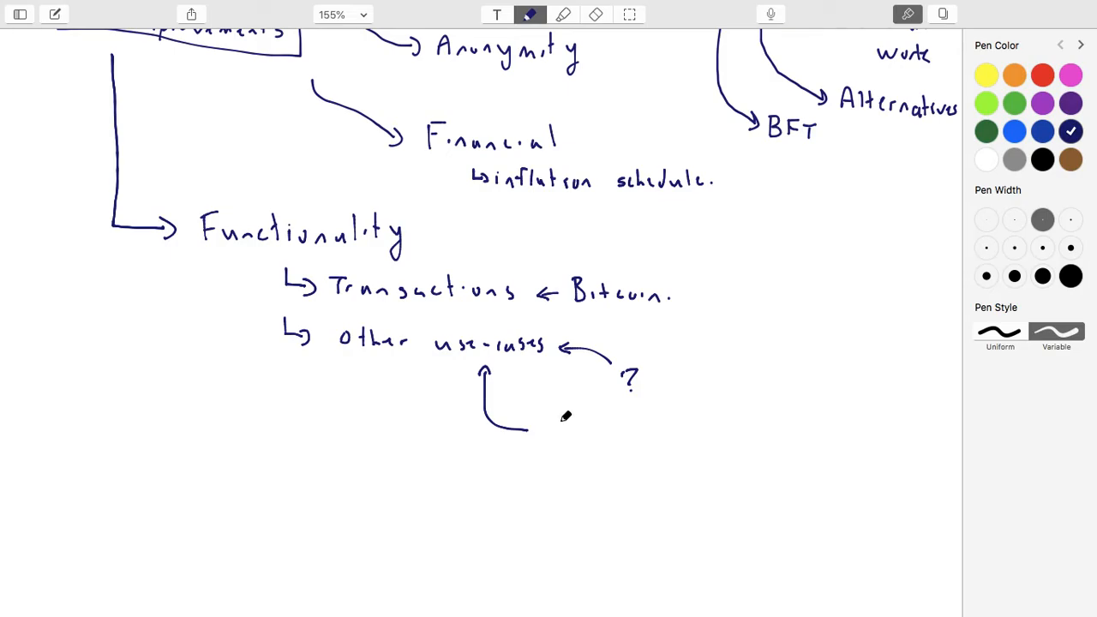
{"action": "left_click_drag", "start_coordinate": [549, 432], "coordinate": [634, 432]}
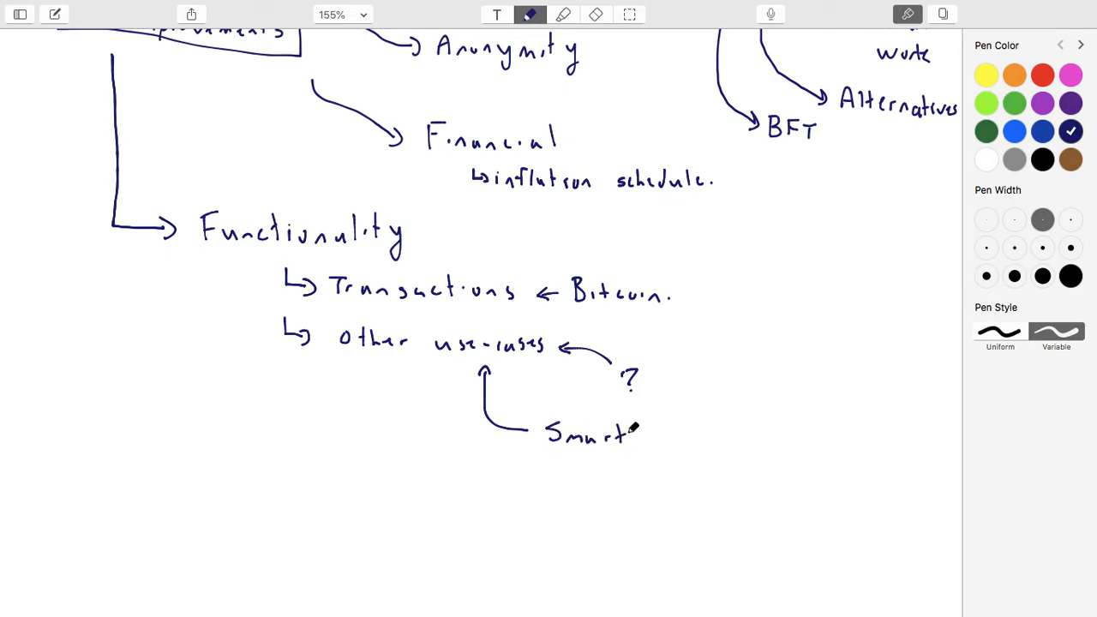
{"action": "type", "text": "Contracts"}
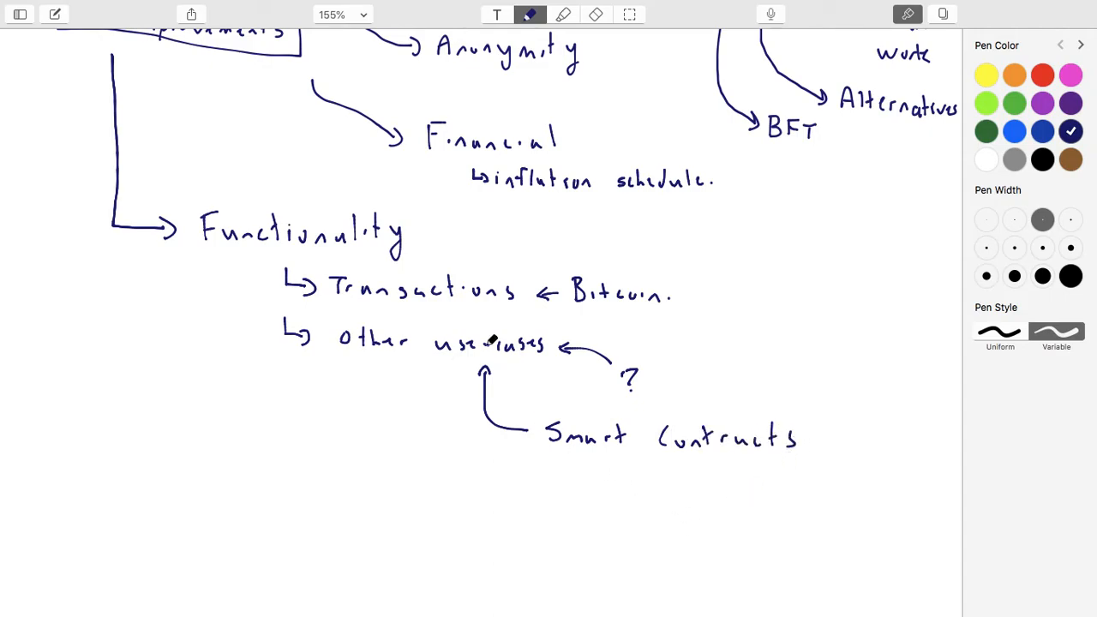
Step: Add a second branch joined to the upward arrow and handwrite 'Decentralized Apps'
{"action": "left_click_drag", "start_coordinate": [506, 432], "coordinate": [499, 463]}
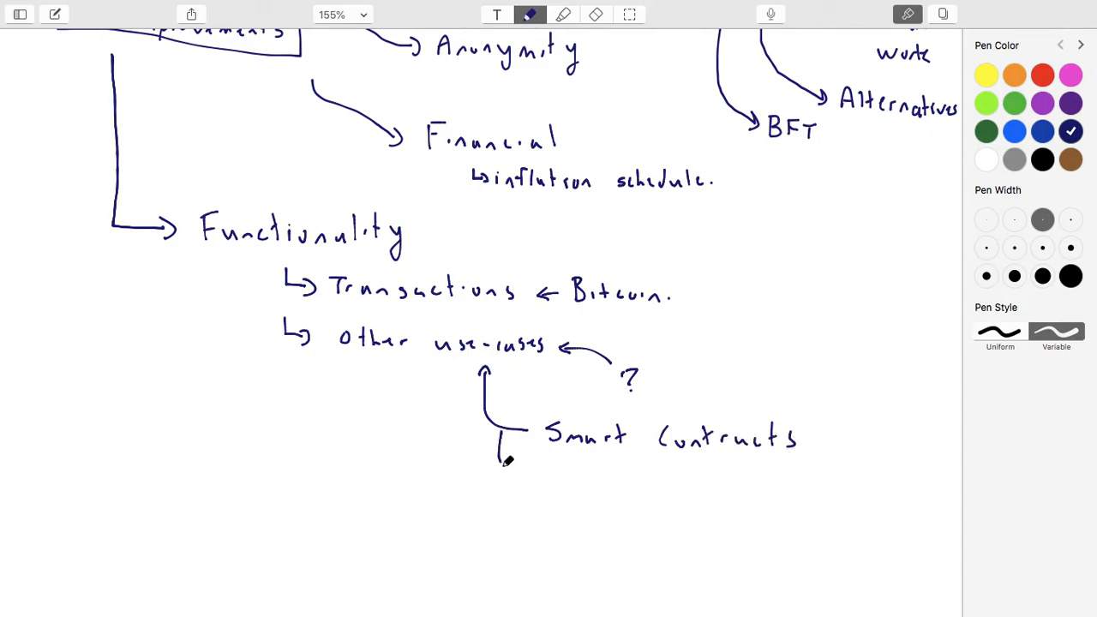
{"action": "left_click_drag", "start_coordinate": [500, 454], "coordinate": [515, 484]}
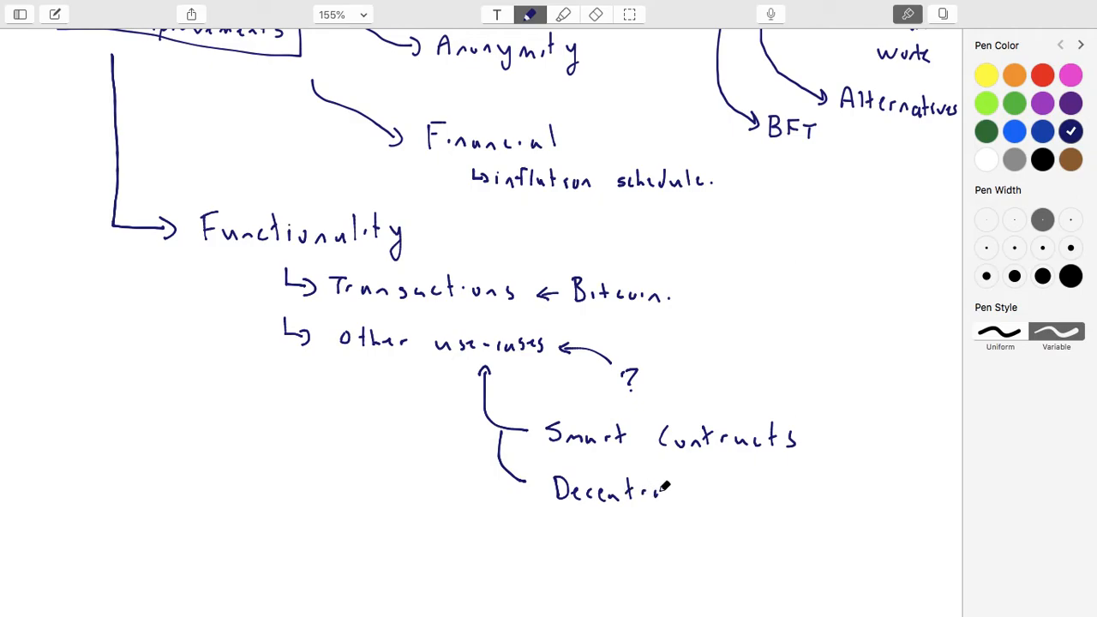
{"action": "left_click_drag", "start_coordinate": [660, 490], "coordinate": [738, 491]}
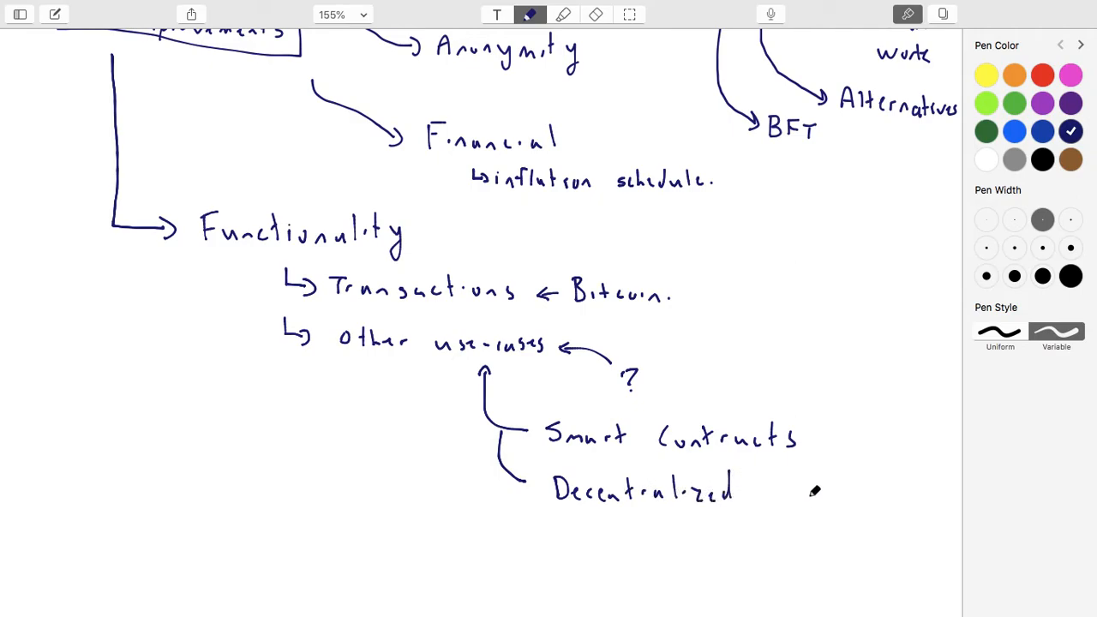
{"action": "left_click_drag", "start_coordinate": [763, 497], "coordinate": [836, 506]}
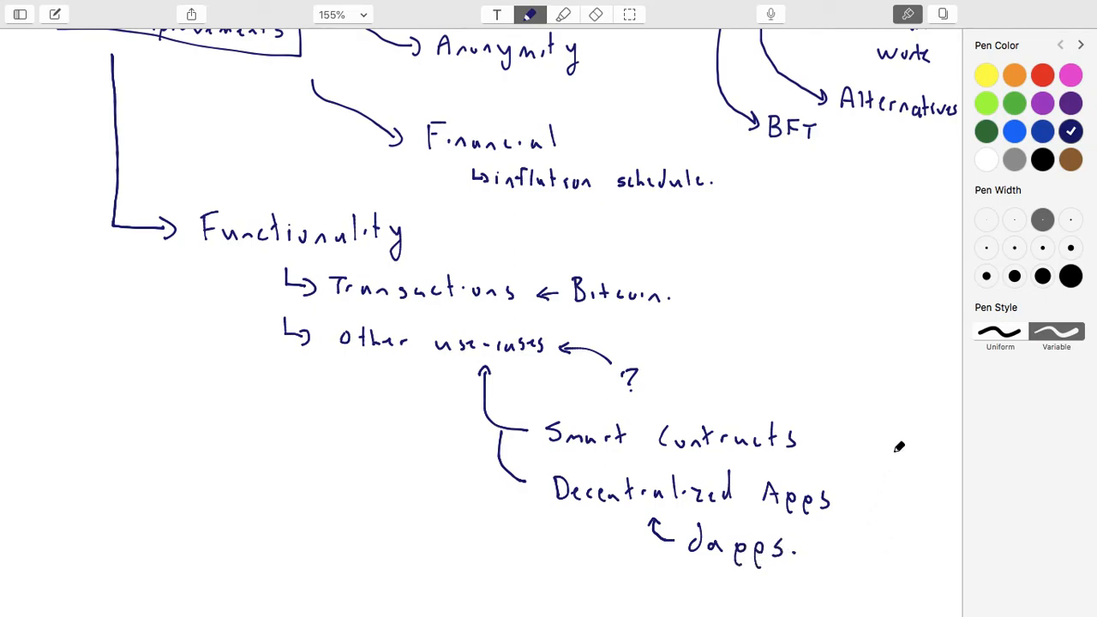
{"action": "mouse_move", "coordinate": [360, 251]}
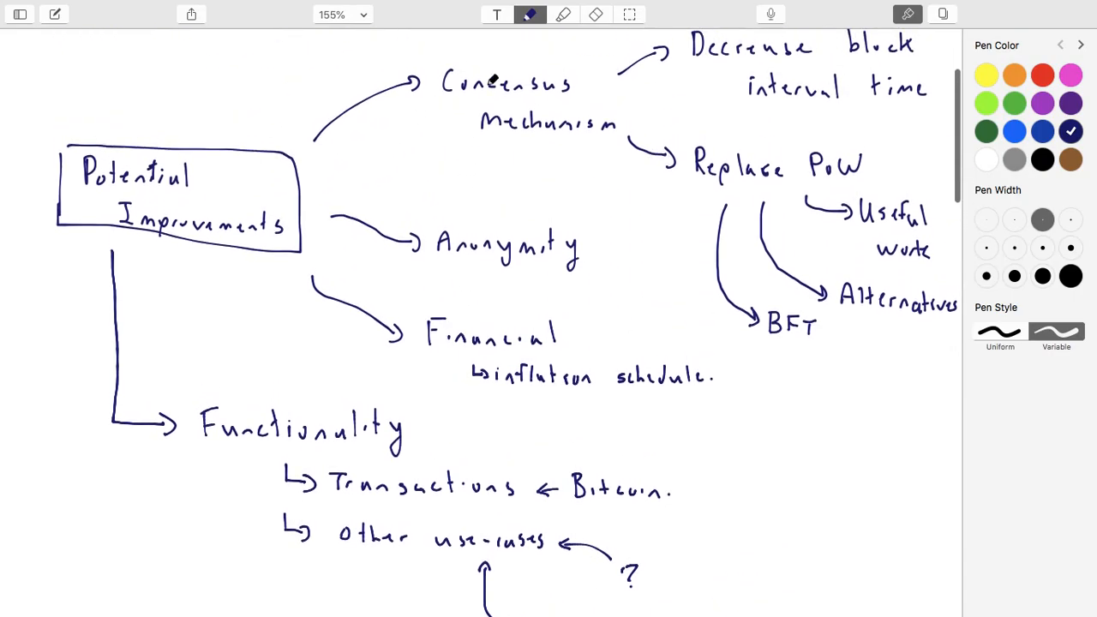
{"action": "scroll", "scroll_direction": "down", "scroll_amount": 3}
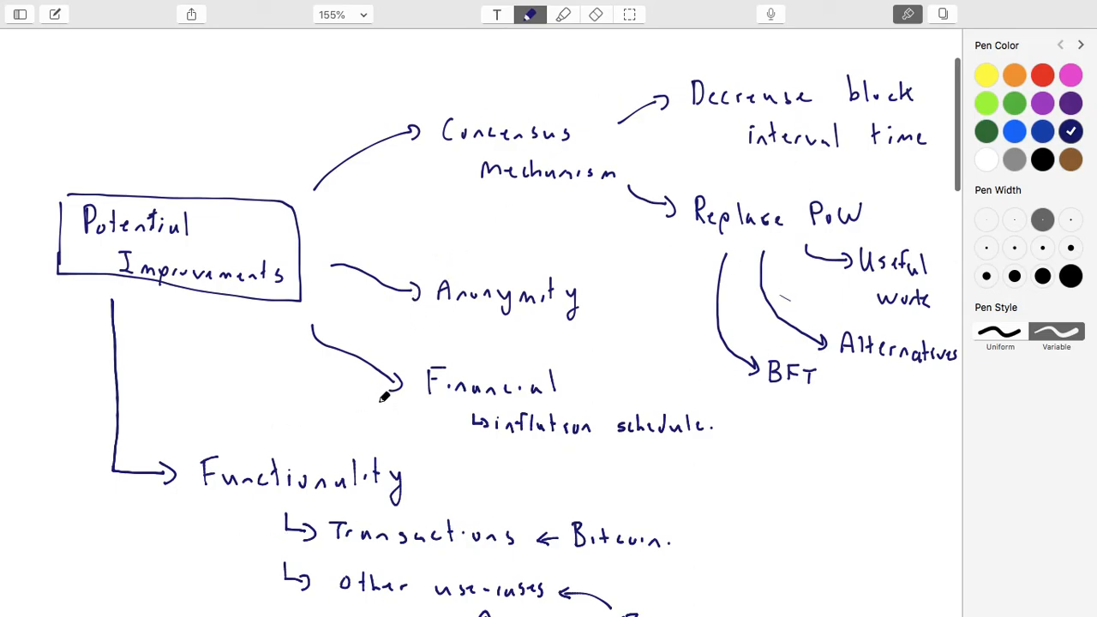
{"action": "scroll", "scroll_direction": "down", "scroll_amount": 3}
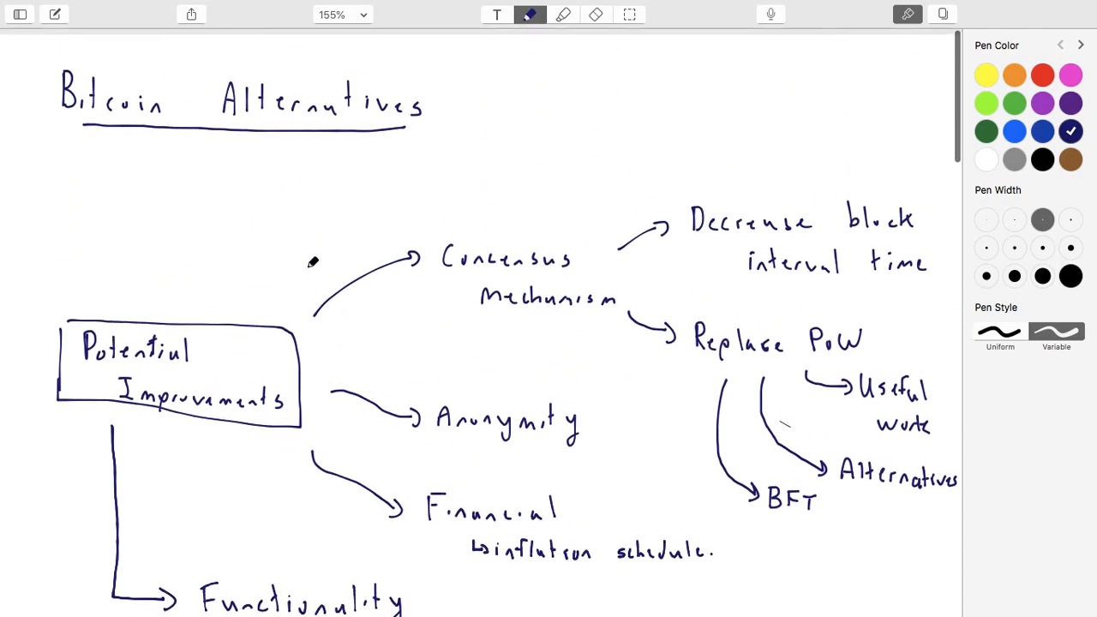
{"action": "scroll", "scroll_direction": "down", "scroll_amount": 3}
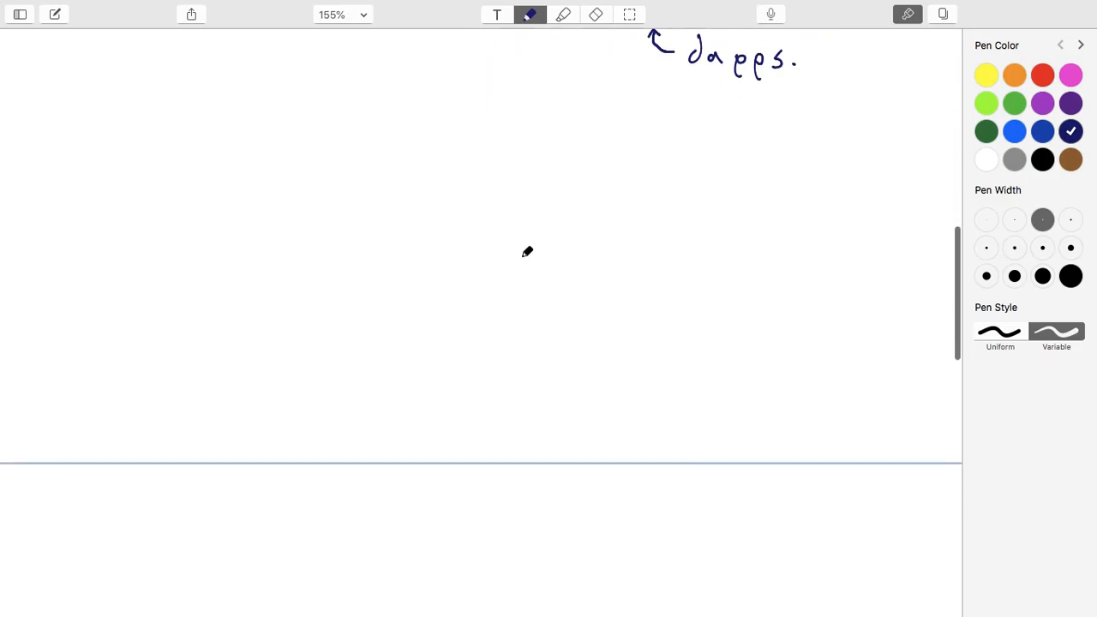
{"action": "scroll", "scroll_direction": "down", "scroll_amount": 3}
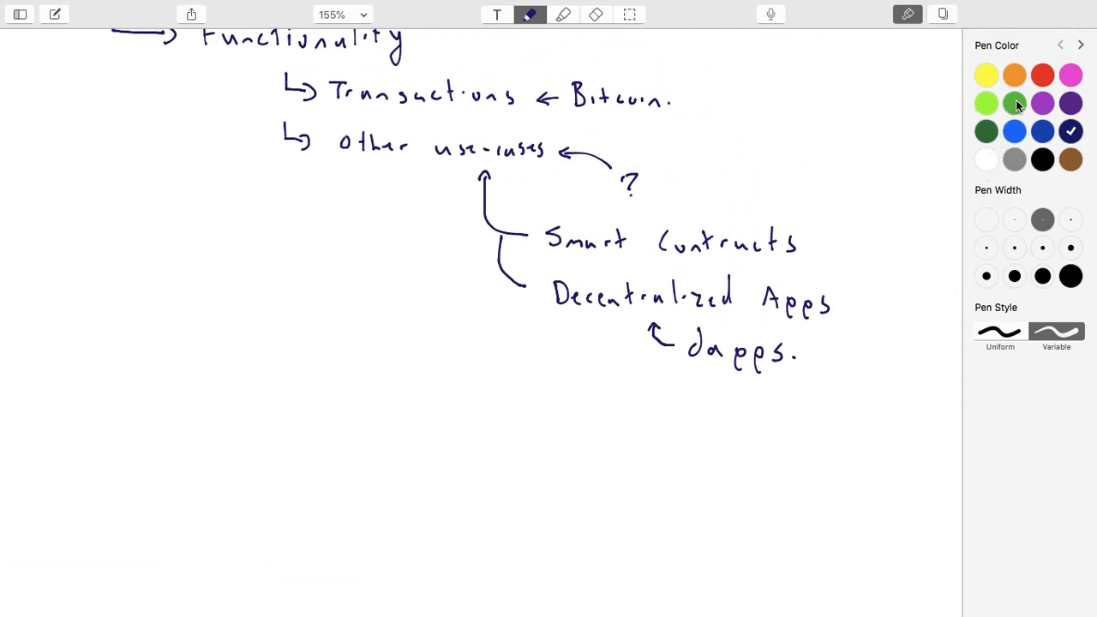
Step: In green ink, bracket Smart Contracts and Decentralized Apps and label them 'Ethereum'
{"action": "left_click", "coordinate": [1015, 103]}
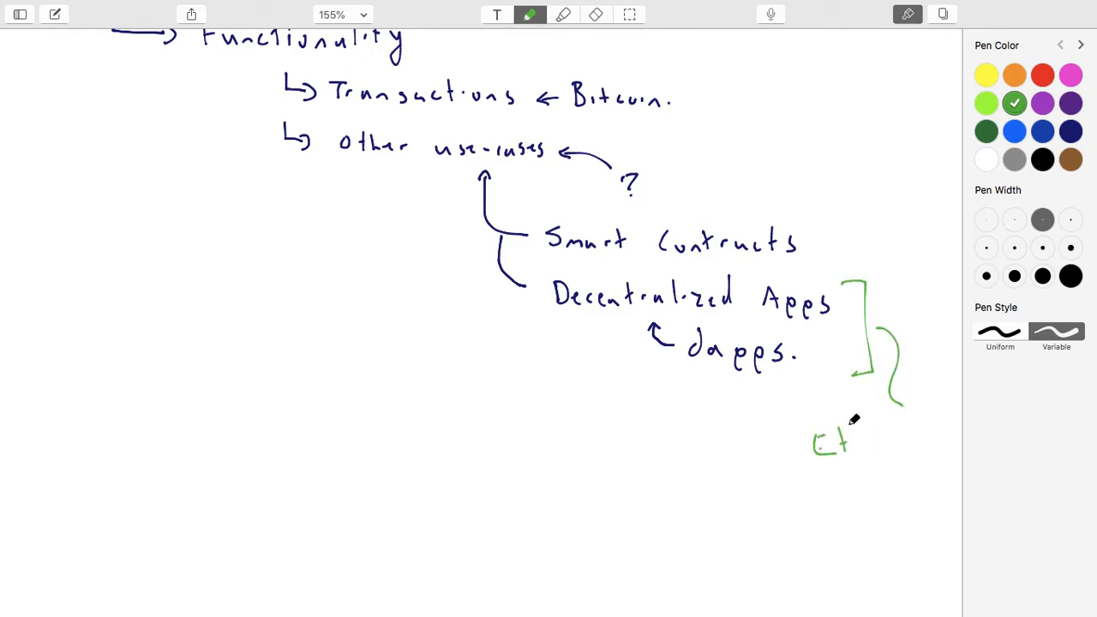
{"action": "left_click_drag", "start_coordinate": [836, 443], "coordinate": [943, 442]}
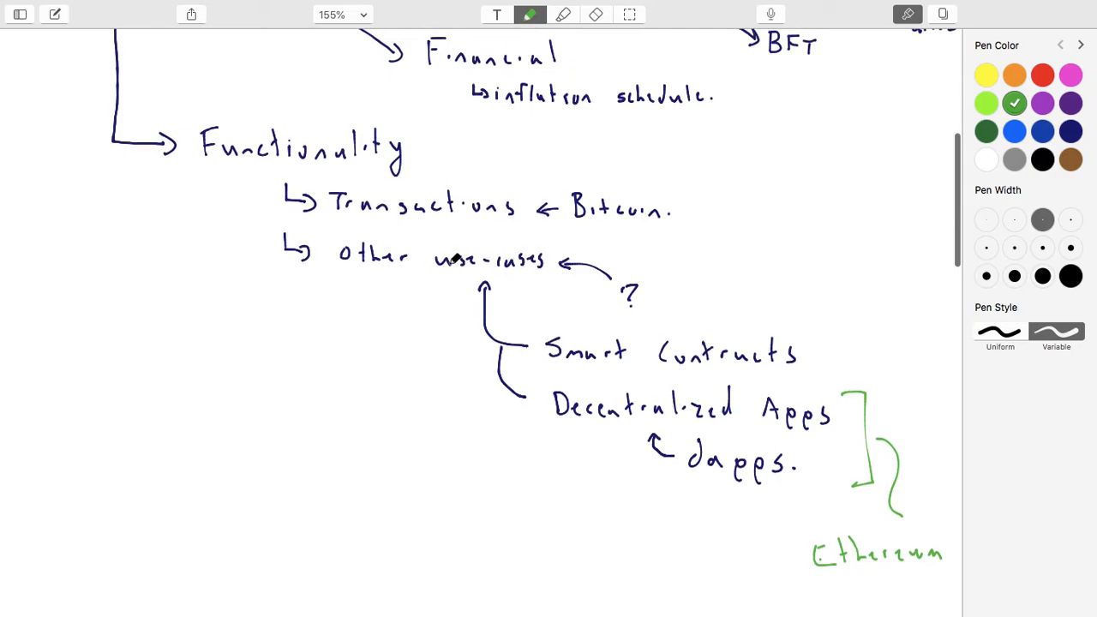
{"action": "scroll", "scroll_direction": "down", "scroll_amount": 3}
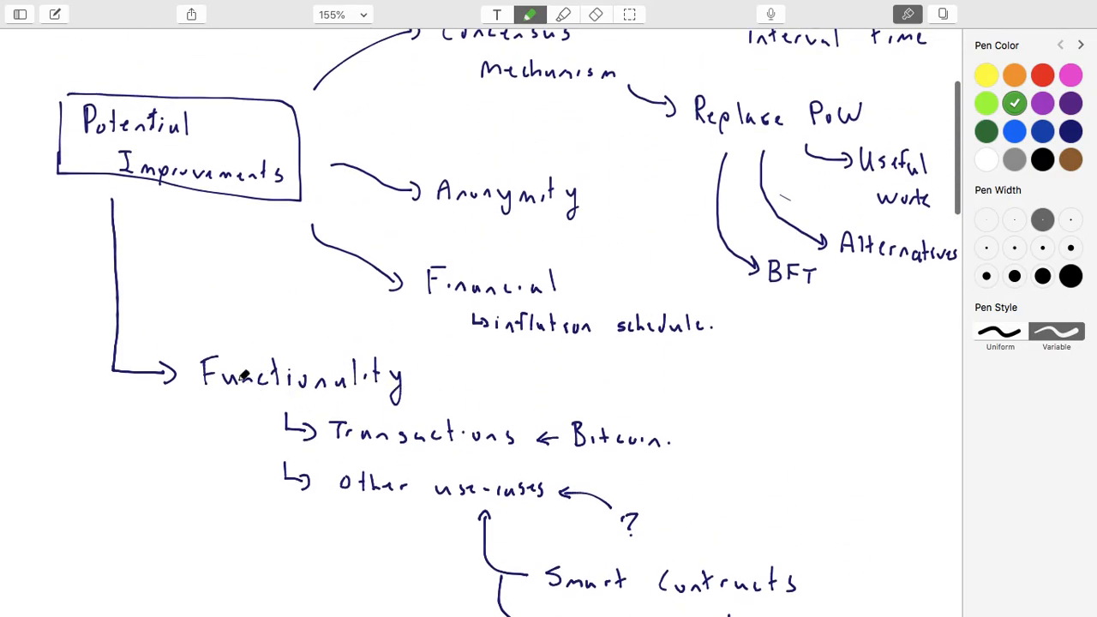
{"action": "scroll", "scroll_direction": "down", "scroll_amount": 3}
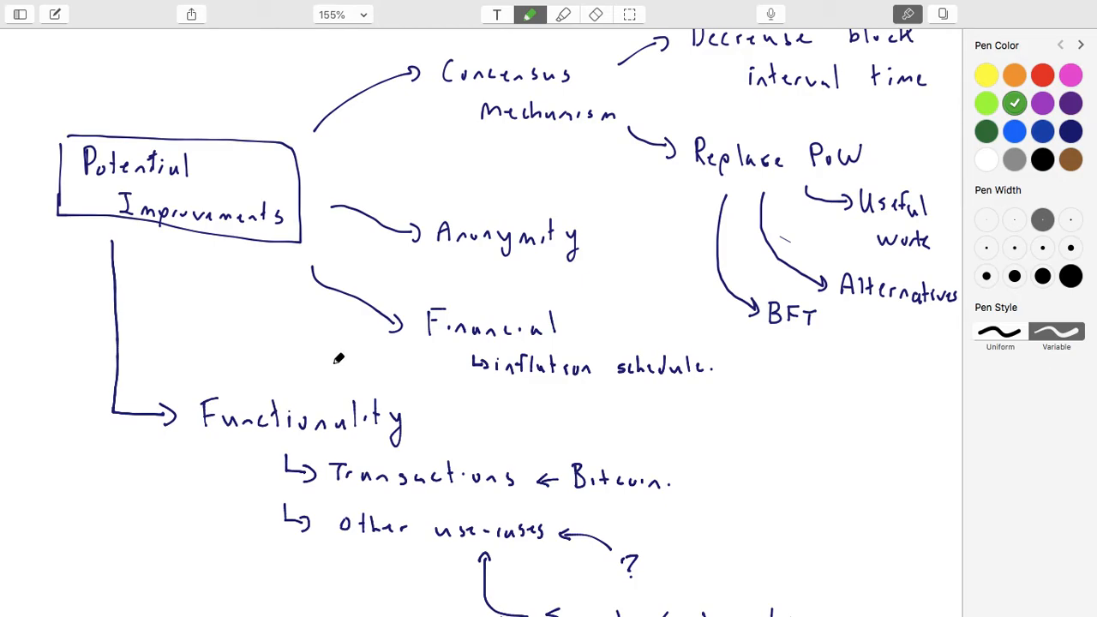
{"action": "mouse_move", "coordinate": [335, 416]}
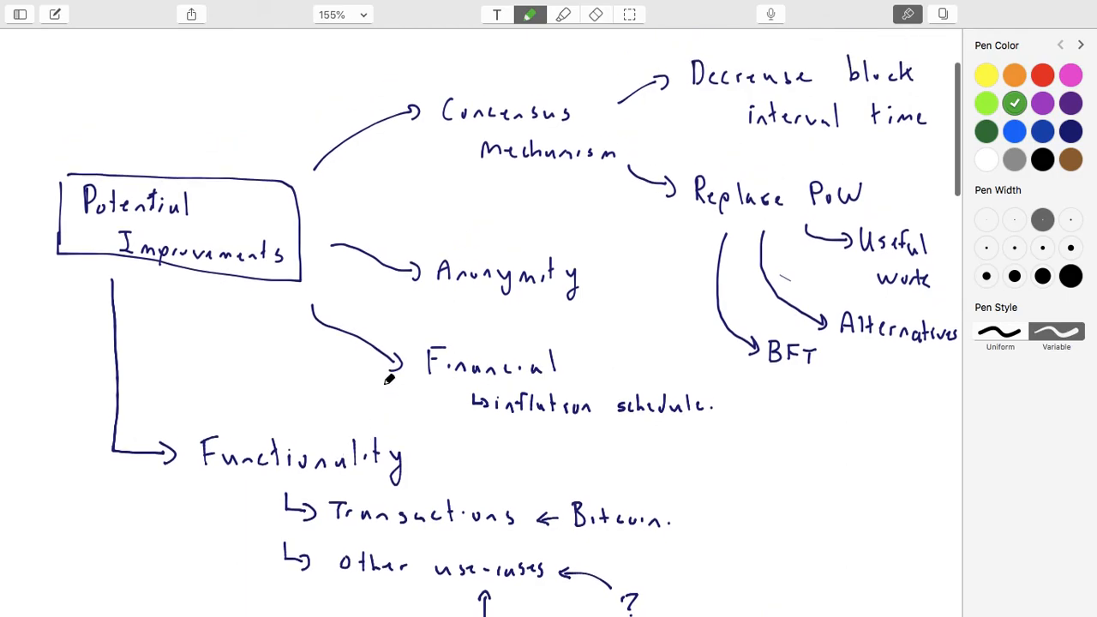
{"action": "scroll", "scroll_direction": "down", "scroll_amount": 3}
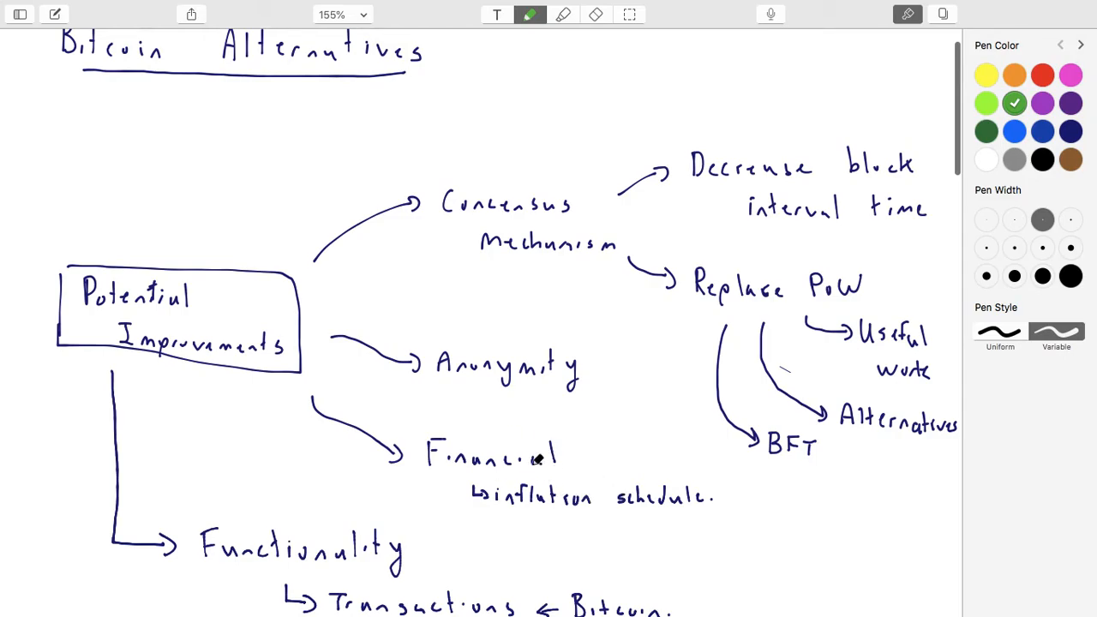
{"action": "mouse_move", "coordinate": [528, 442]}
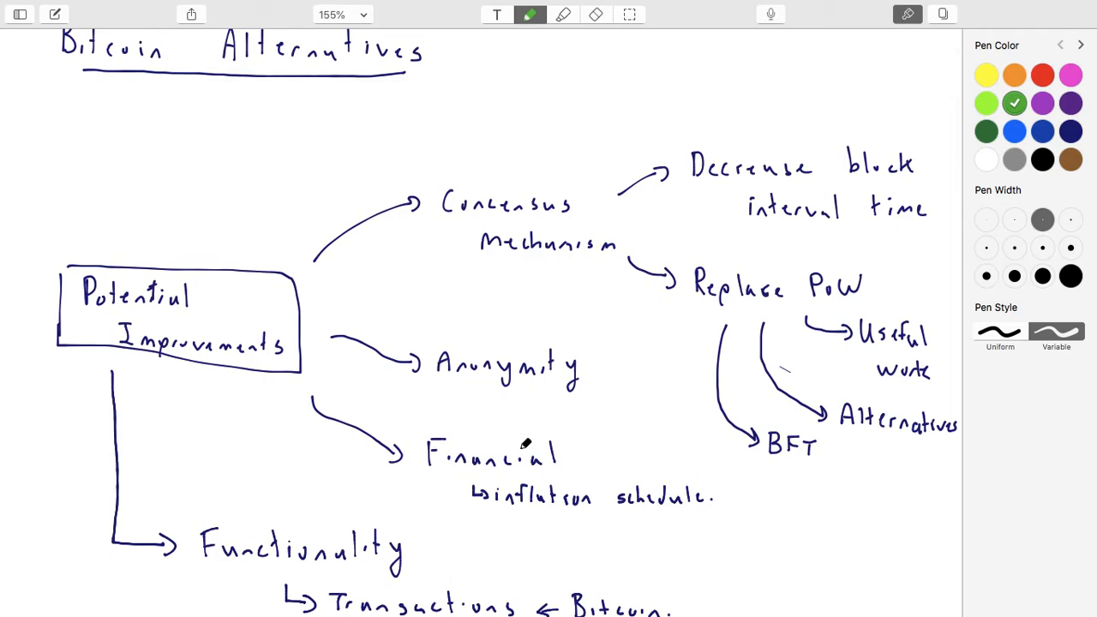
{"action": "mouse_move", "coordinate": [595, 504]}
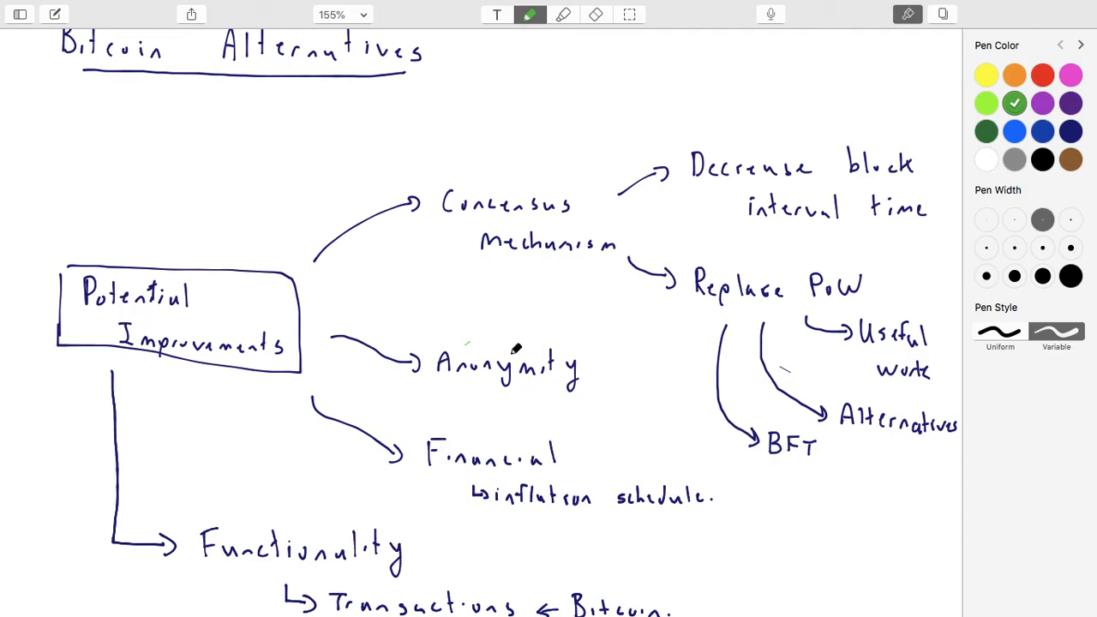
{"action": "mouse_move", "coordinate": [528, 349]}
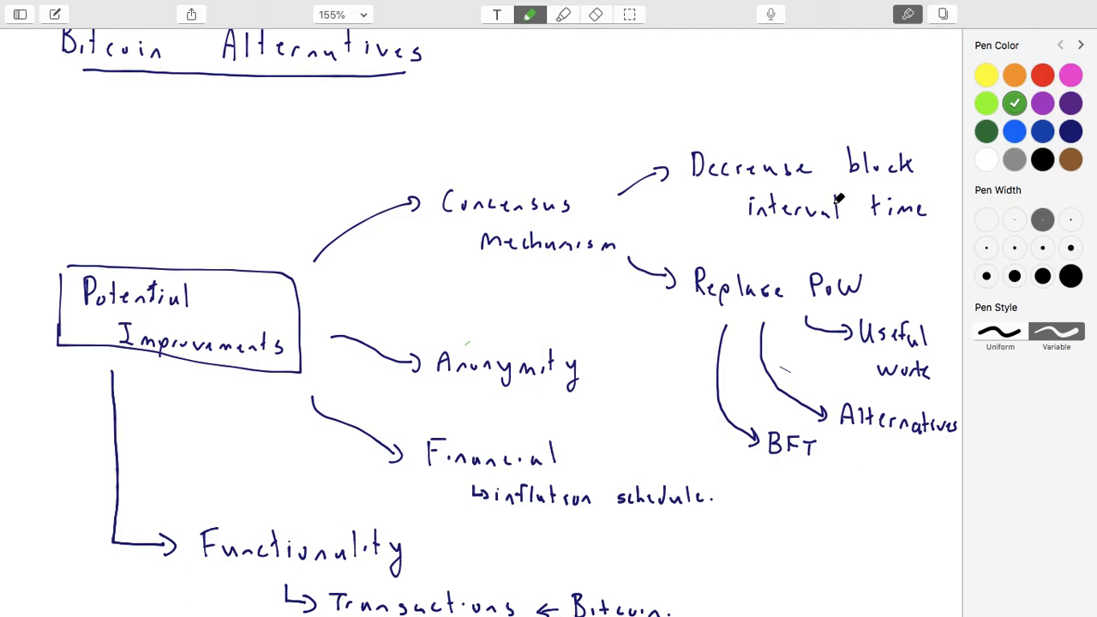
{"action": "mouse_move", "coordinate": [820, 215]}
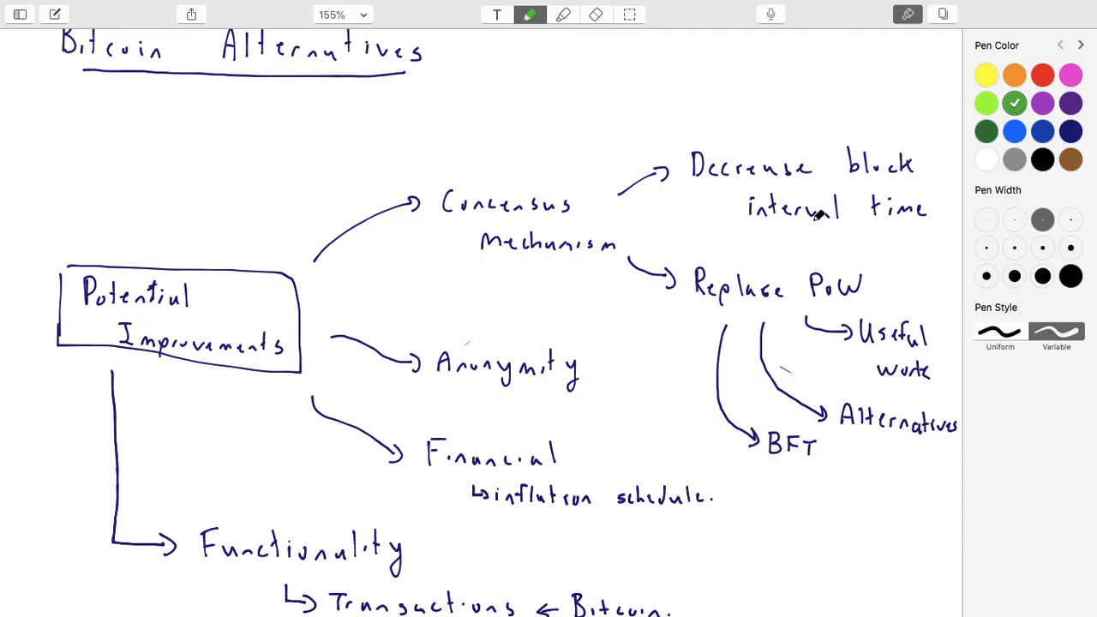
{"action": "scroll", "scroll_direction": "down", "scroll_amount": 3}
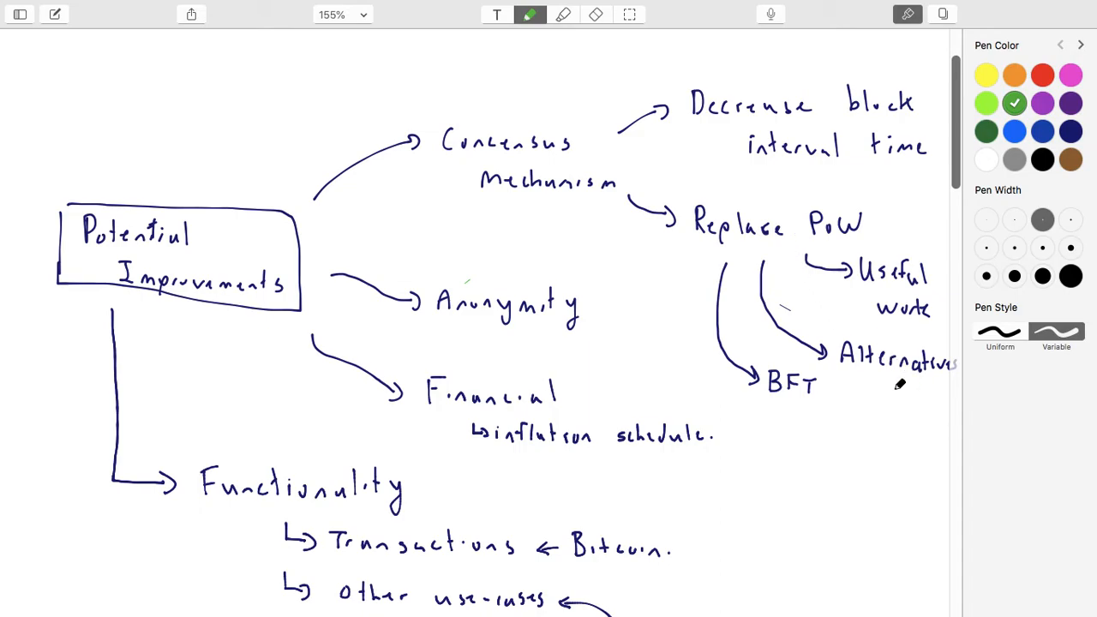
{"action": "mouse_move", "coordinate": [895, 353]}
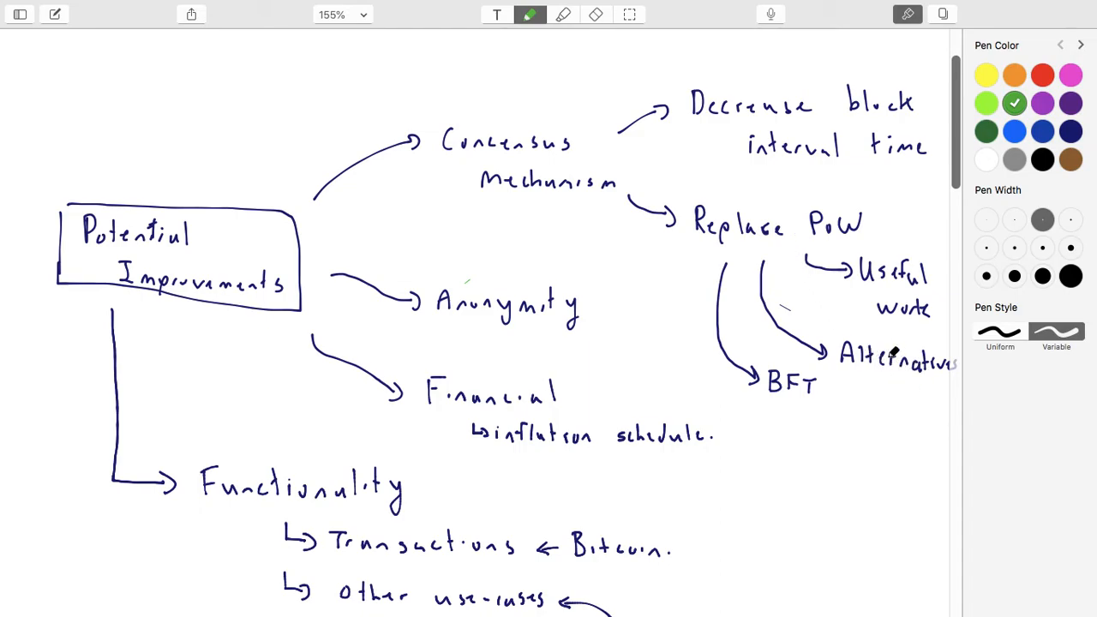
{"action": "scroll", "scroll_direction": "down", "scroll_amount": 3}
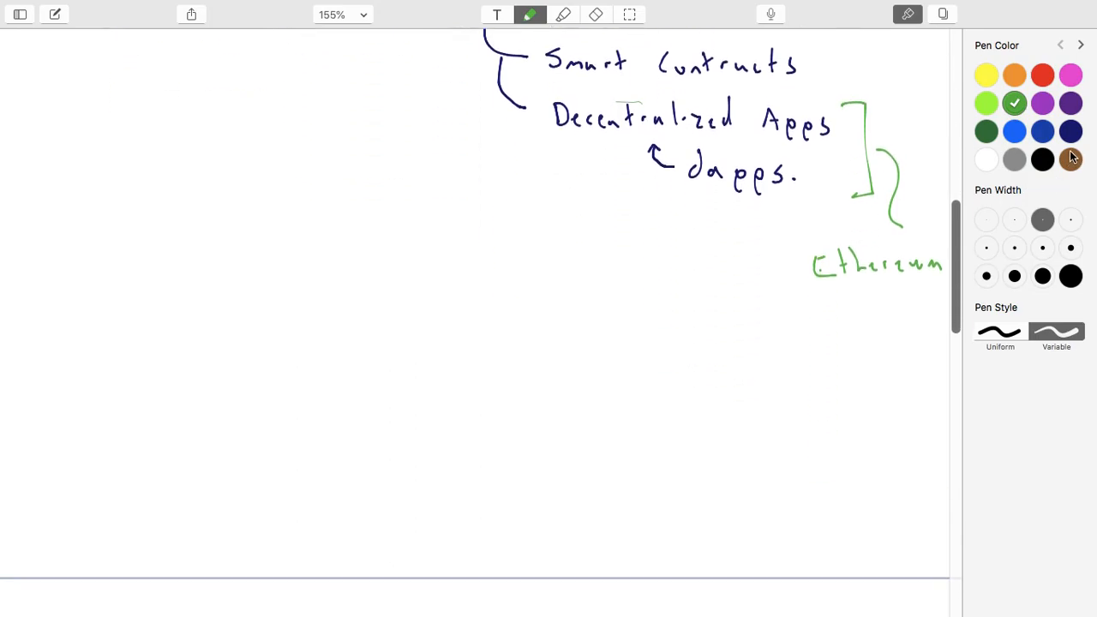
Step: Write a dark-blue 'Ethereum' heading with 'Alt-coin: has it's own blockchain' and begin a second hooked point
{"action": "left_click", "coordinate": [1071, 130]}
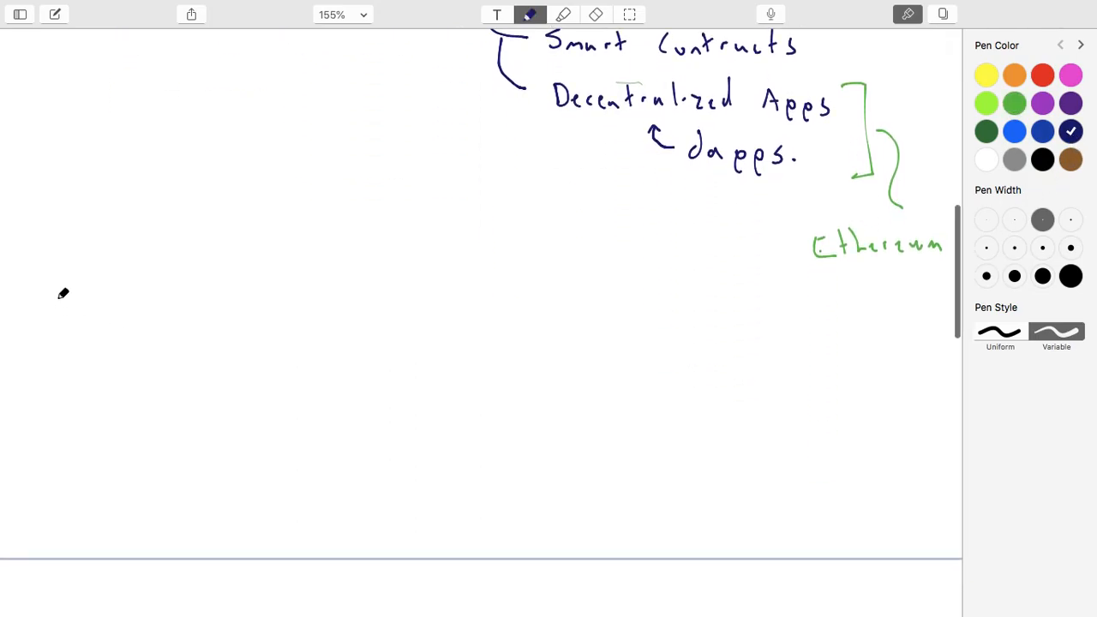
{"action": "left_click_drag", "start_coordinate": [51, 295], "coordinate": [82, 329]}
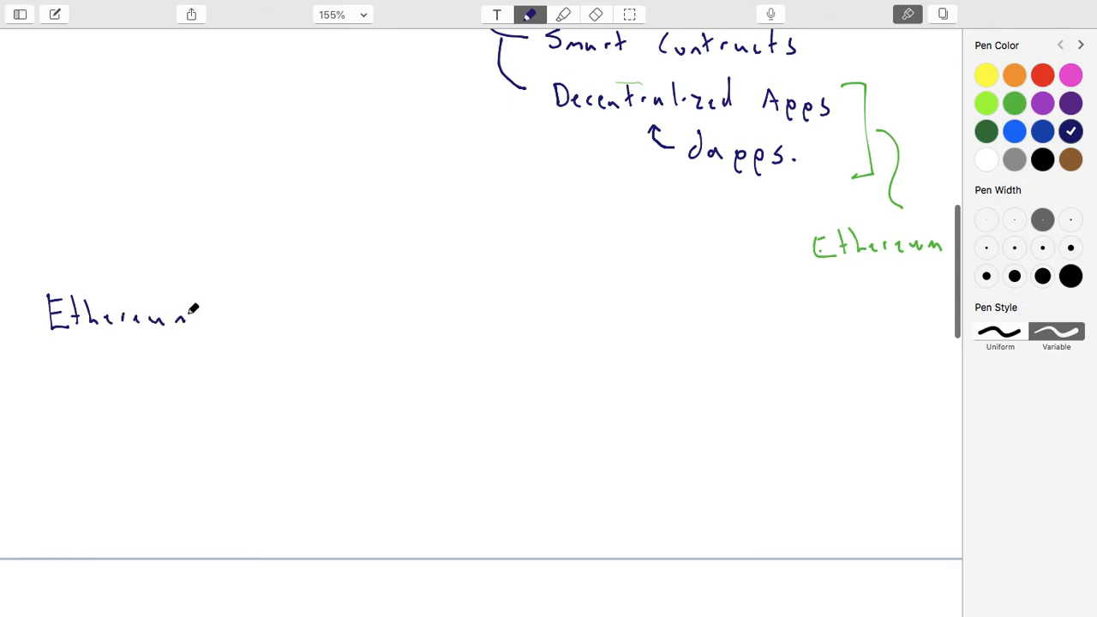
{"action": "left_click_drag", "start_coordinate": [133, 360], "coordinate": [129, 391]}
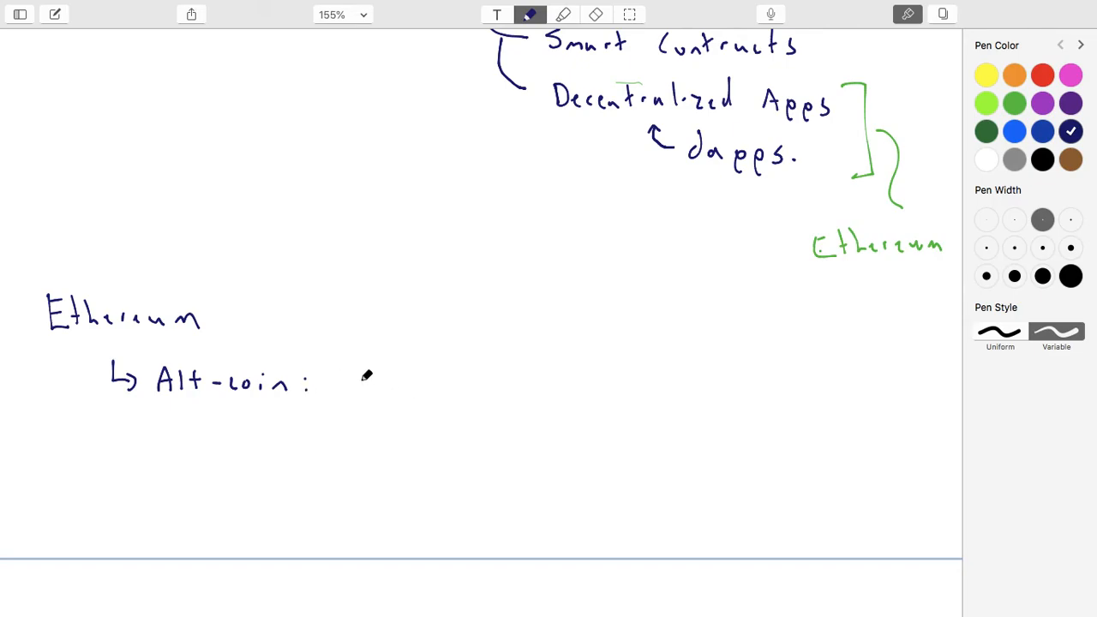
{"action": "left_click_drag", "start_coordinate": [347, 363], "coordinate": [394, 391]}
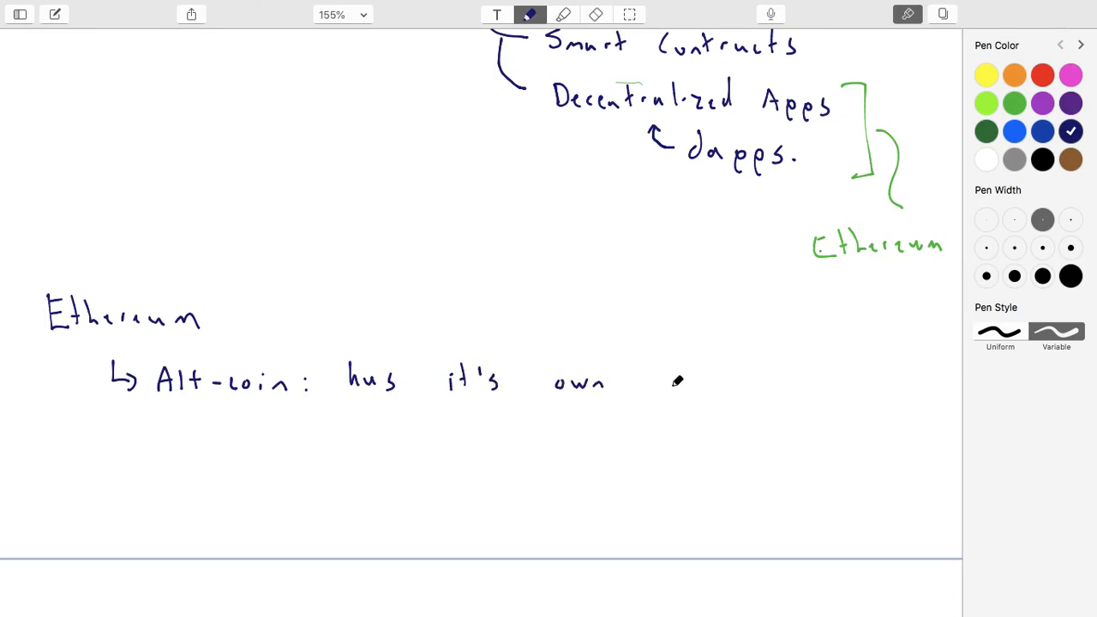
{"action": "left_click_drag", "start_coordinate": [652, 377], "coordinate": [746, 377]}
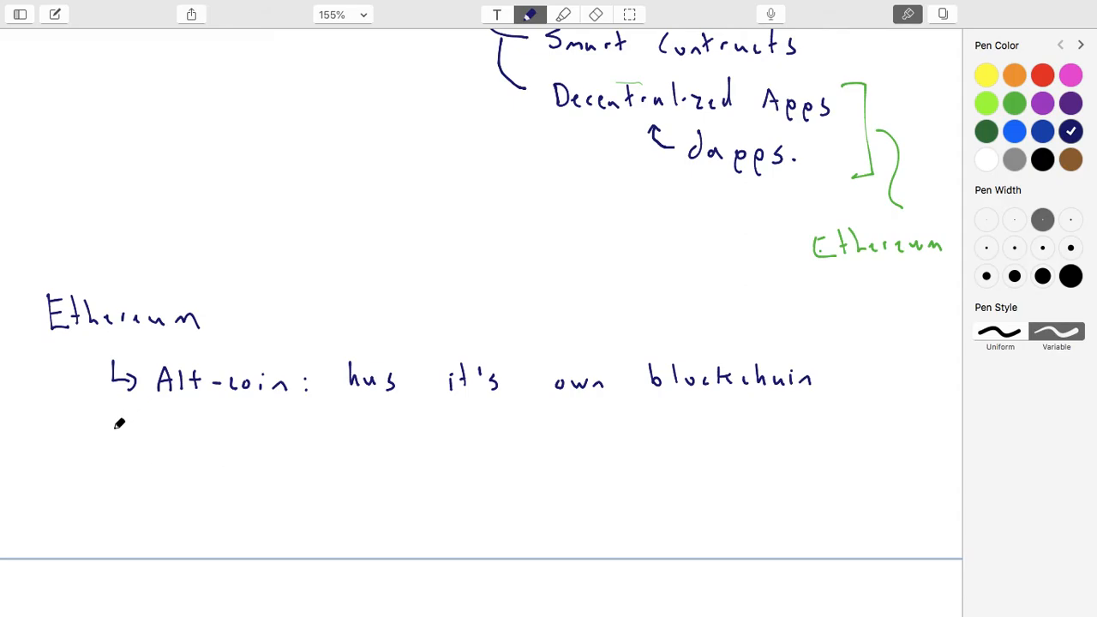
{"action": "left_click_drag", "start_coordinate": [116, 426], "coordinate": [134, 442]}
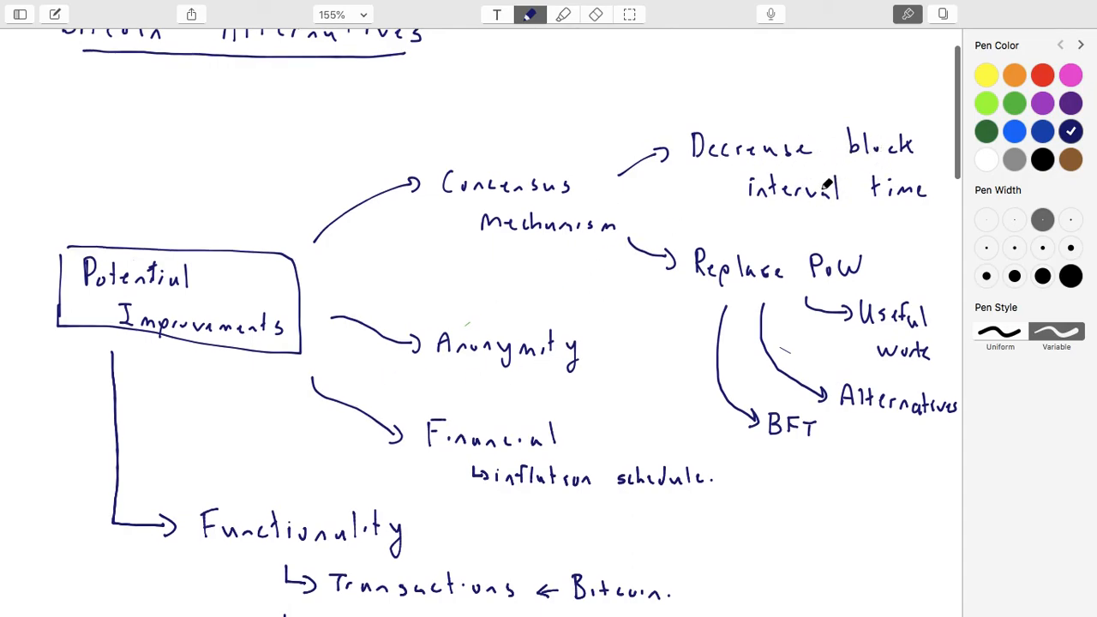
{"action": "scroll", "scroll_direction": "down", "scroll_amount": 3}
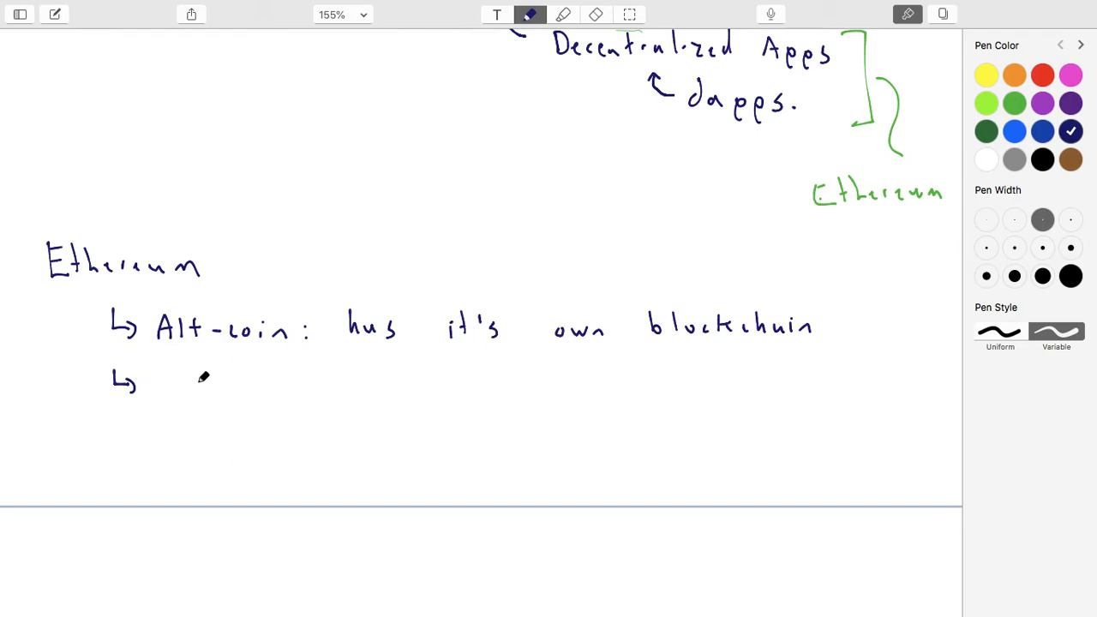
{"action": "mouse_move", "coordinate": [200, 381]}
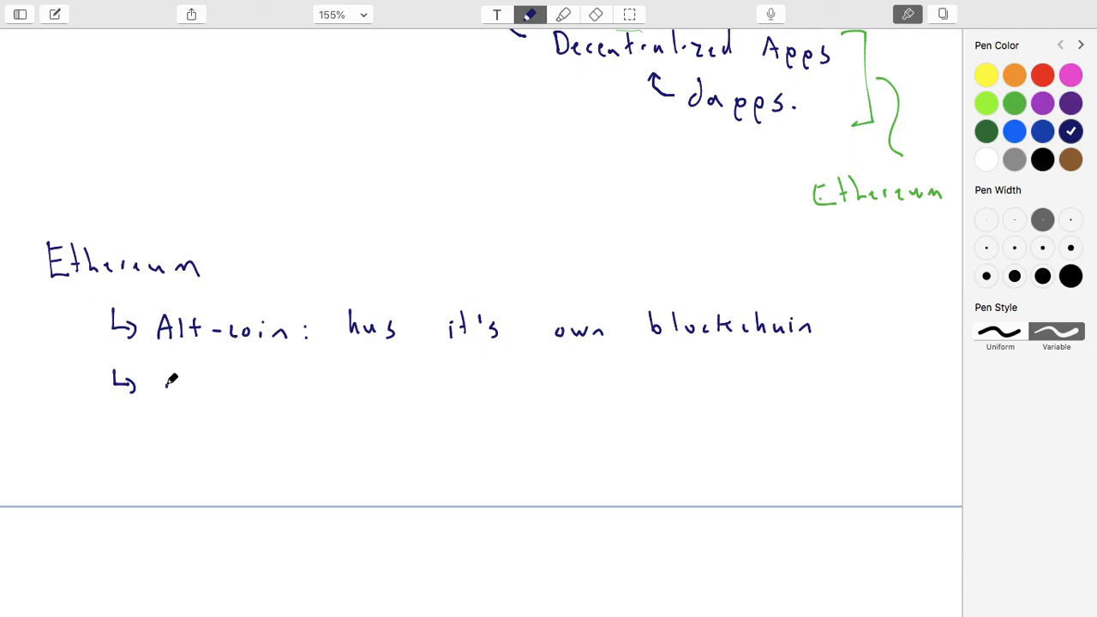
Step: Write 'Fork off of Bitcoin:' and sketch a main chain of blocks with a circled branch forking off below
{"action": "left_click_drag", "start_coordinate": [163, 391], "coordinate": [227, 391]}
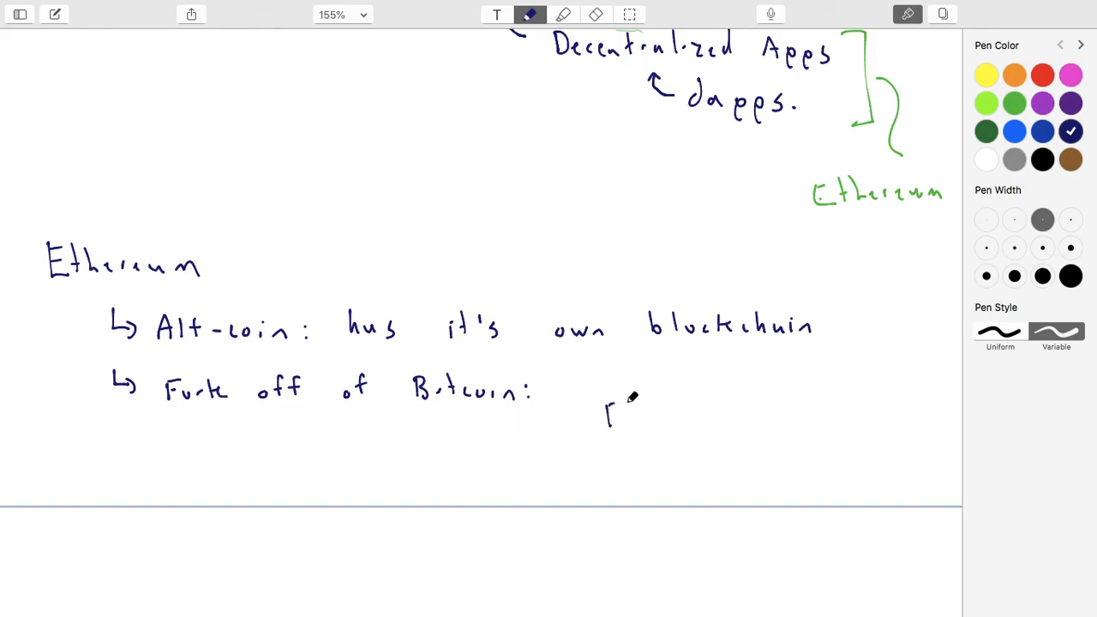
{"action": "left_click_drag", "start_coordinate": [609, 416], "coordinate": [729, 416]}
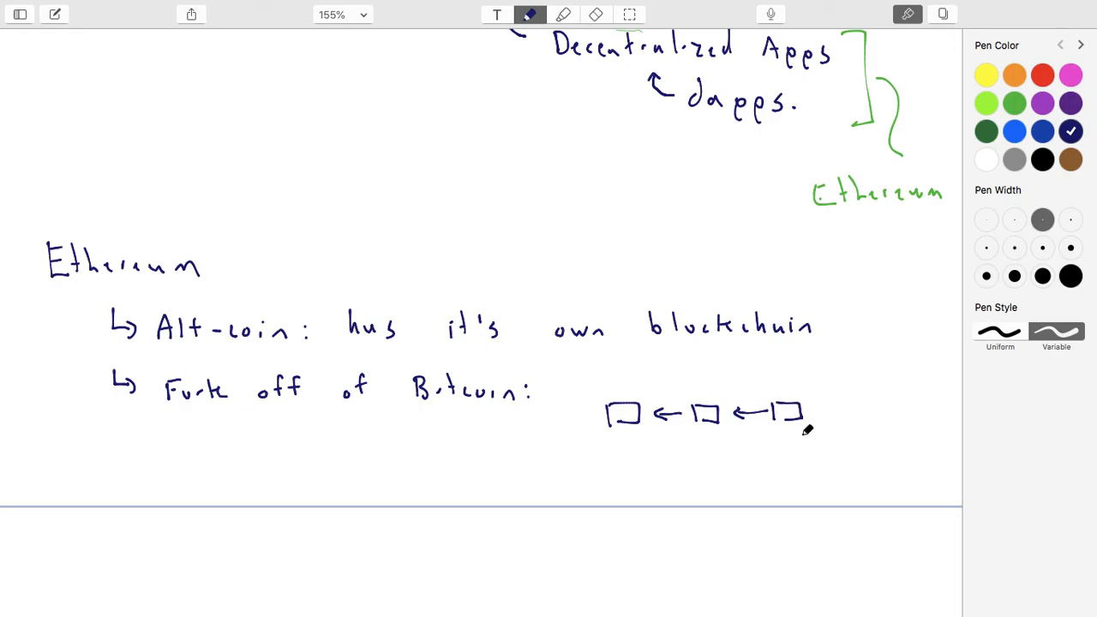
{"action": "left_click_drag", "start_coordinate": [804, 426], "coordinate": [827, 446]}
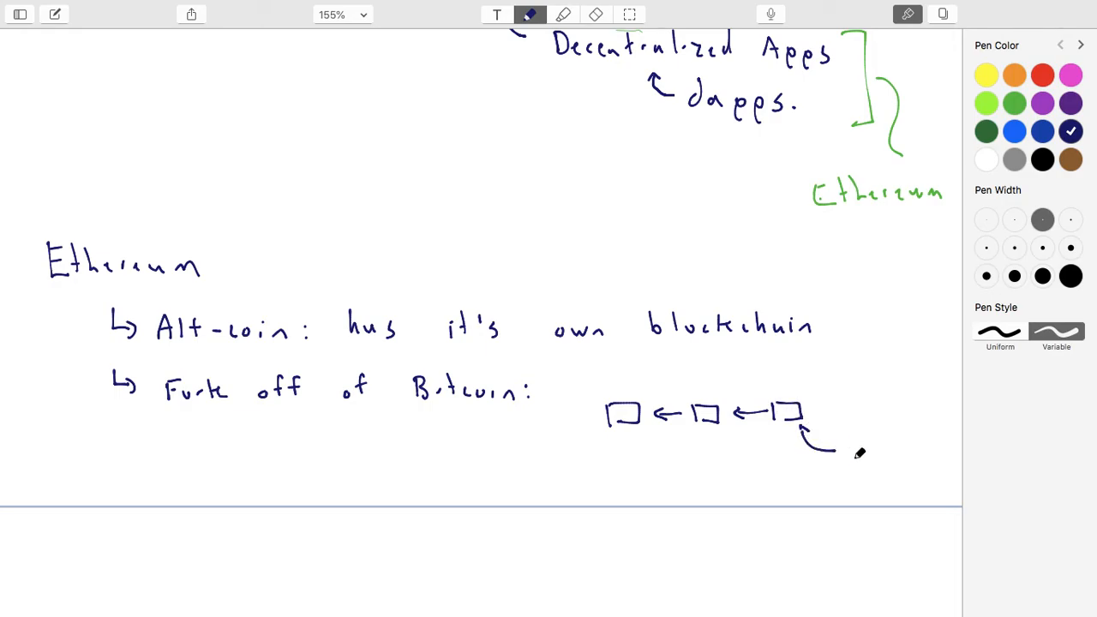
{"action": "left_click_drag", "start_coordinate": [844, 460], "coordinate": [871, 449]}
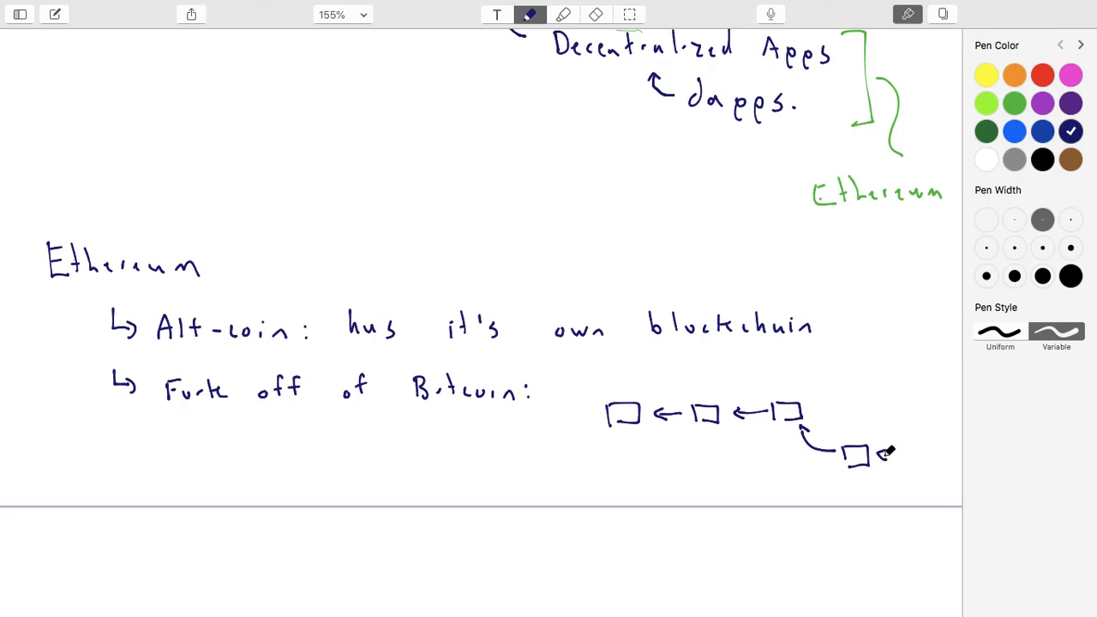
{"action": "left_click_drag", "start_coordinate": [891, 454], "coordinate": [940, 459]}
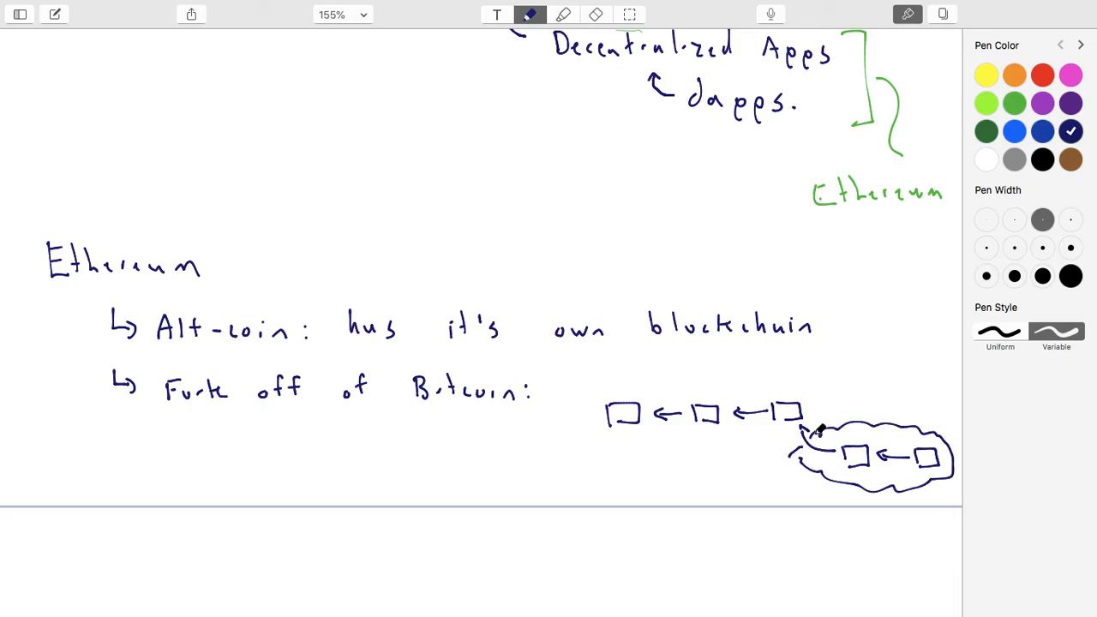
{"action": "left_click_drag", "start_coordinate": [844, 398], "coordinate": [814, 411]}
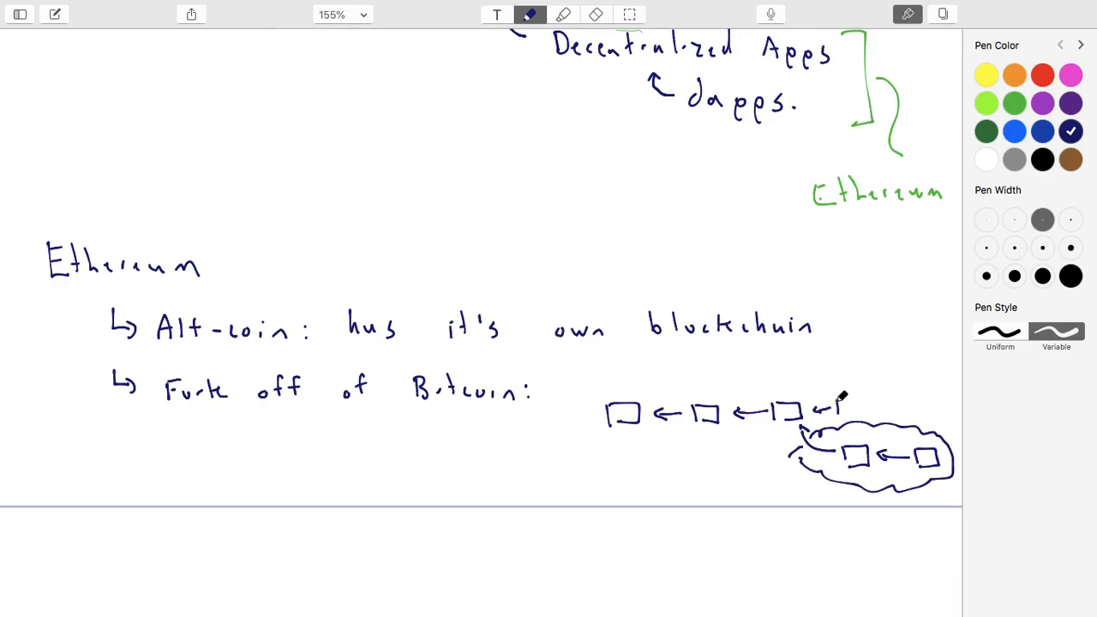
{"action": "left_click_drag", "start_coordinate": [823, 412], "coordinate": [900, 408]}
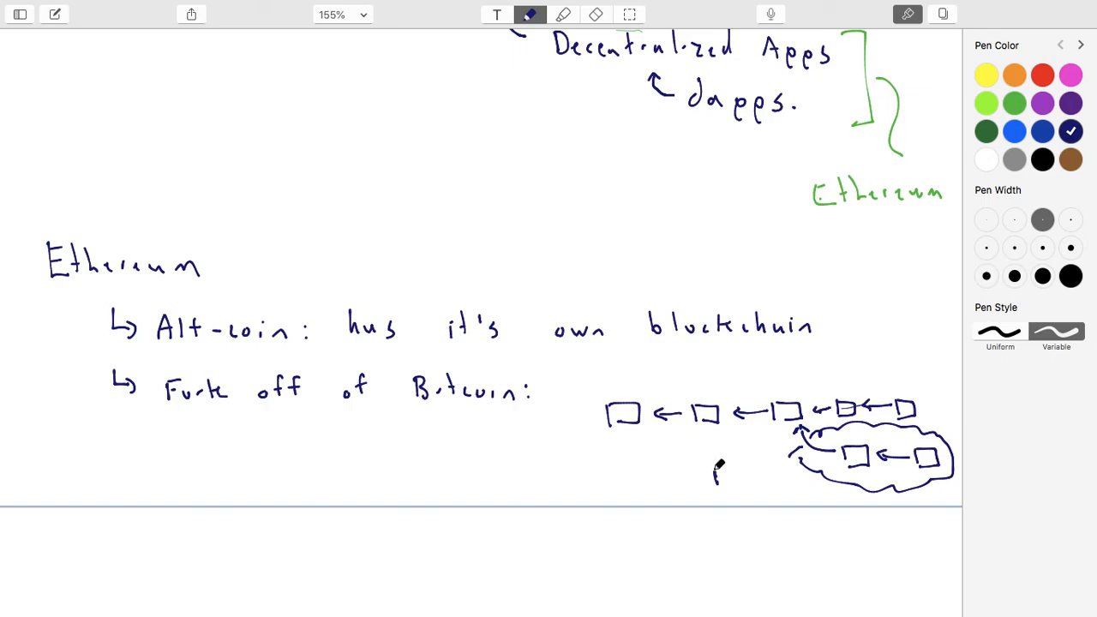
Step: Handwrite 'Different Rules.' beside the circled fork branch
{"action": "type", "text": "Diffe"}
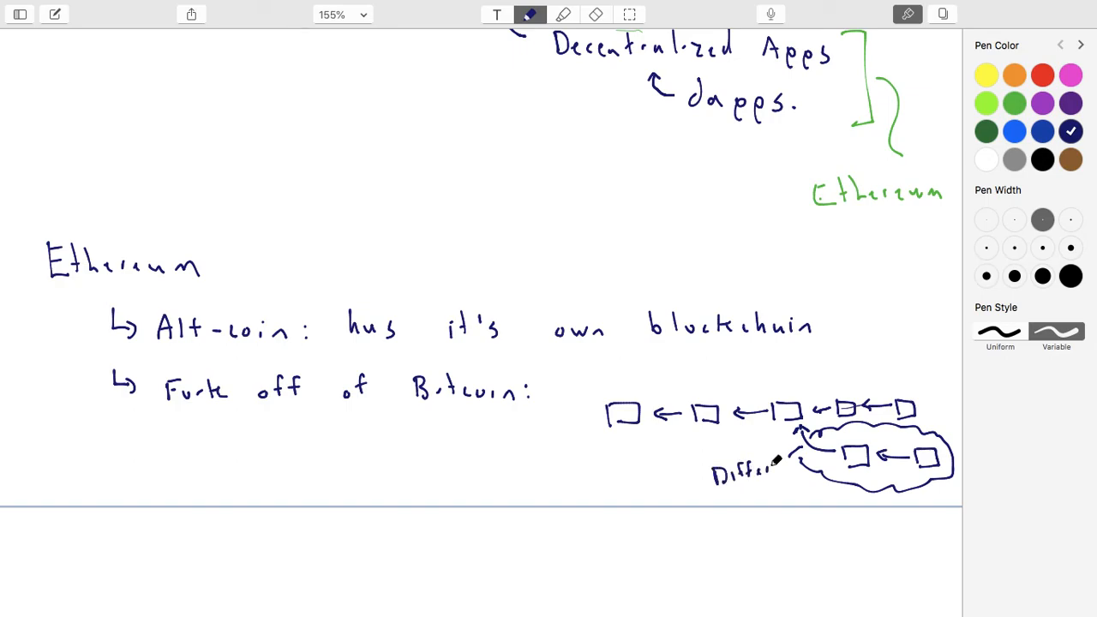
{"action": "type", "text": "Rules."}
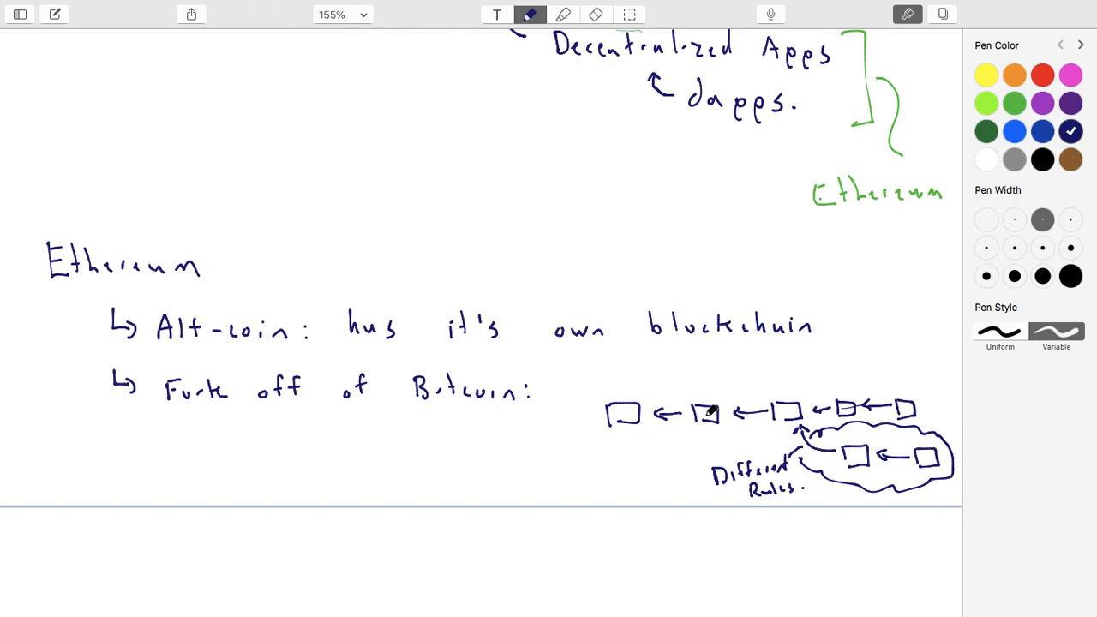
{"action": "mouse_move", "coordinate": [712, 410]}
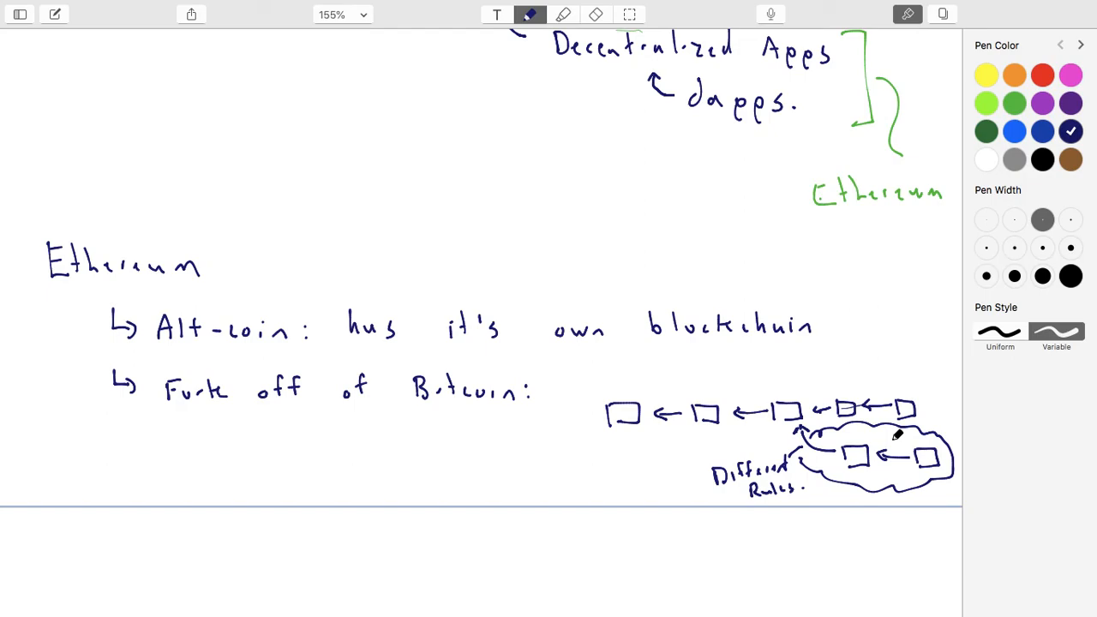
{"action": "mouse_move", "coordinate": [737, 445]}
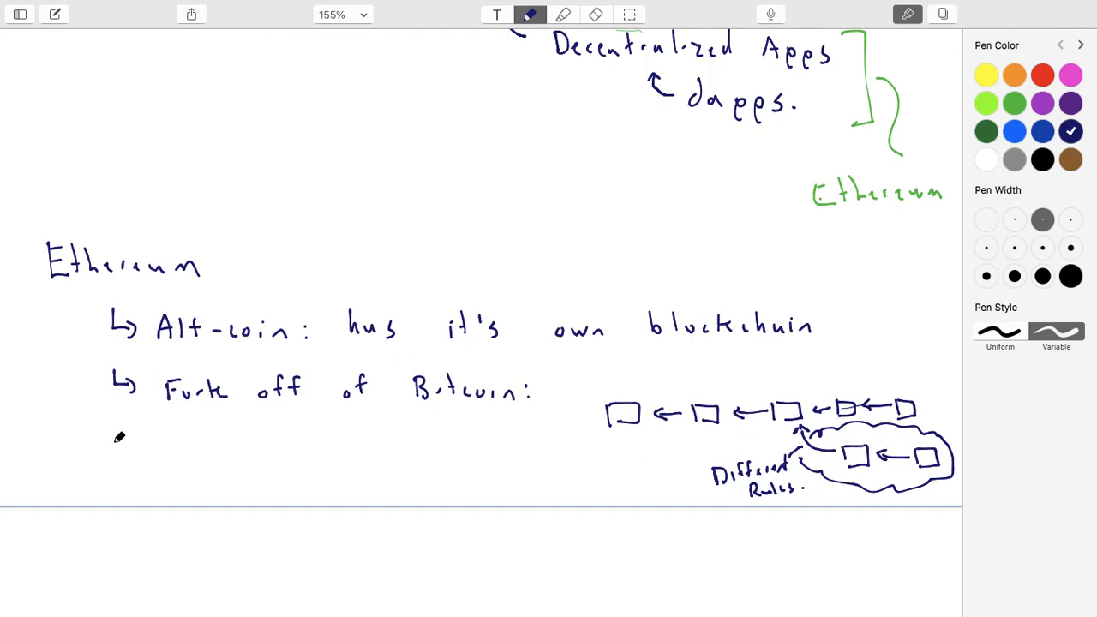
Step: Write a 'side-chains' bullet under the fork note and draw a hook arrow beneath 'blockchain'
{"action": "left_click_drag", "start_coordinate": [111, 437], "coordinate": [140, 460]}
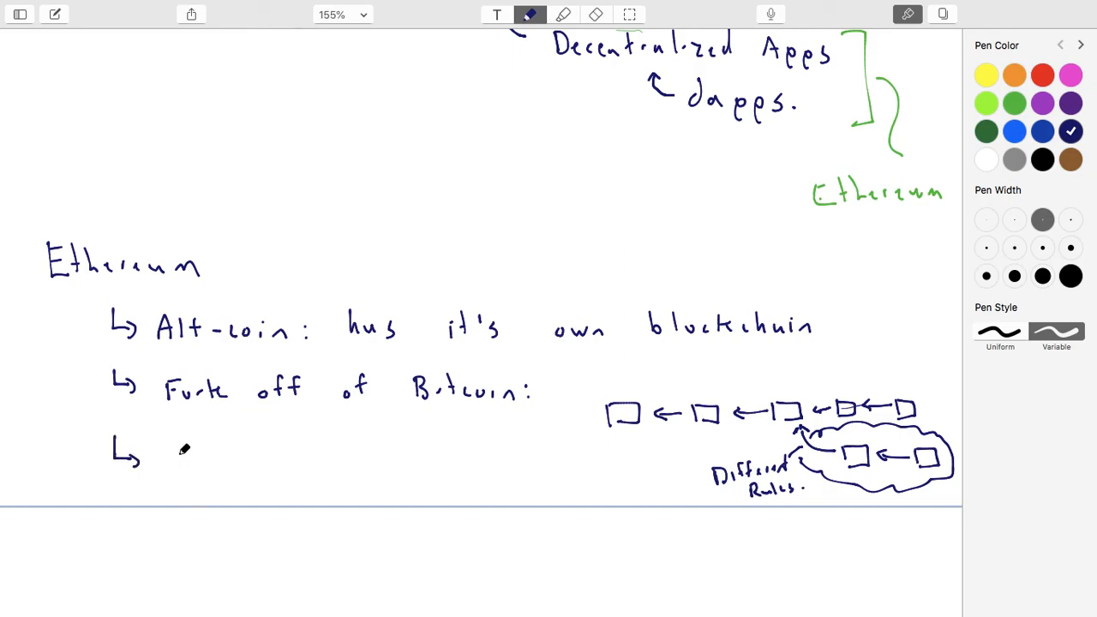
{"action": "mouse_move", "coordinate": [569, 371]}
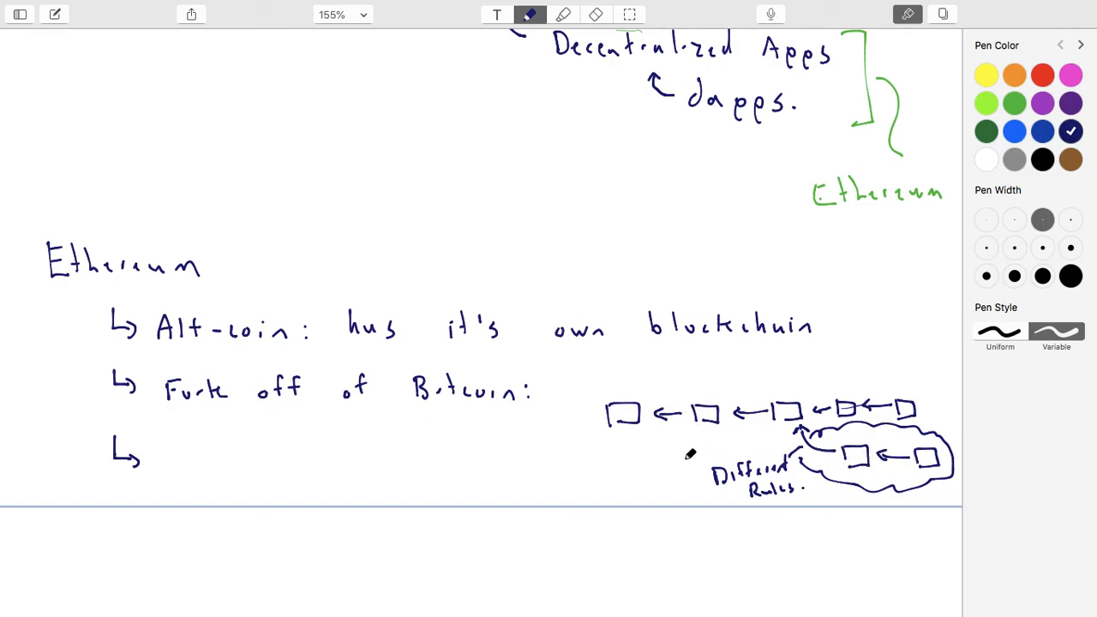
{"action": "mouse_move", "coordinate": [797, 402]}
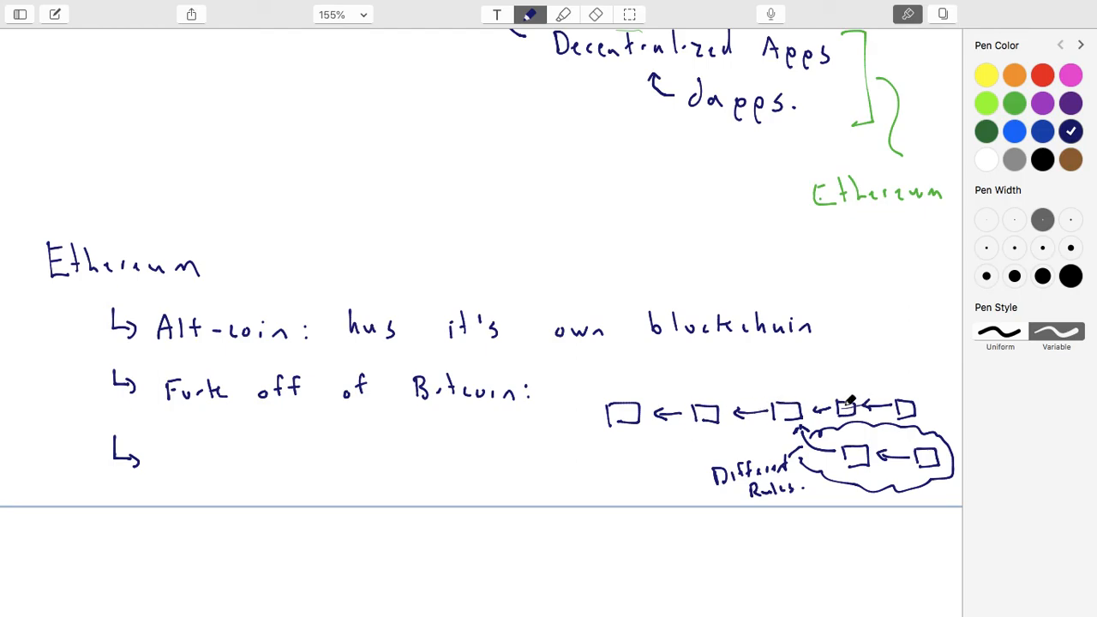
{"action": "left_click_drag", "start_coordinate": [168, 443], "coordinate": [197, 466]}
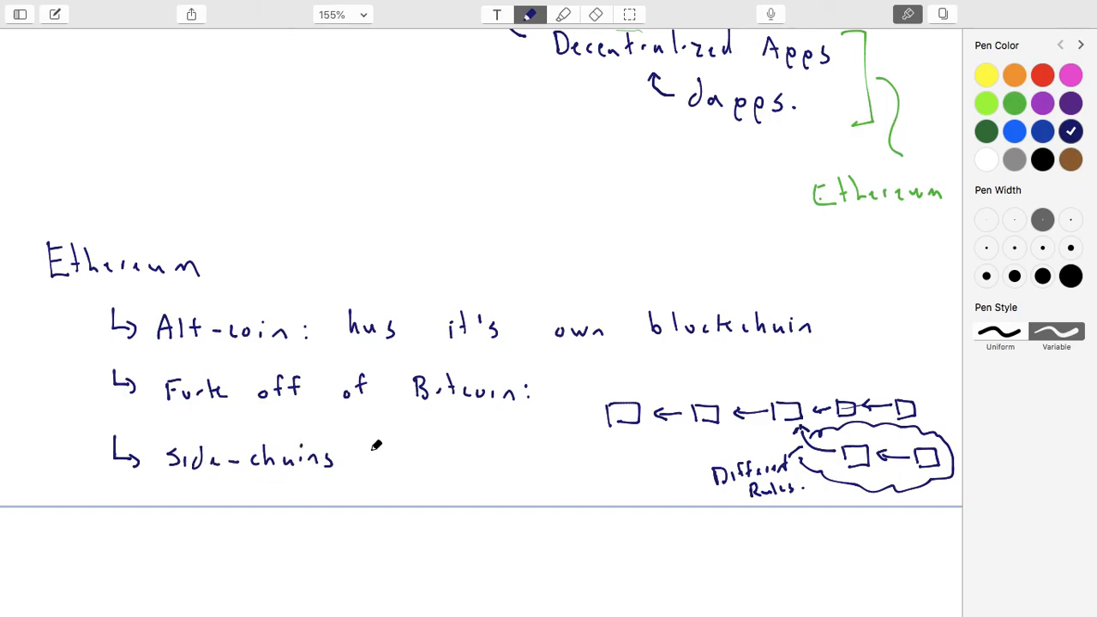
{"action": "mouse_move", "coordinate": [298, 381]}
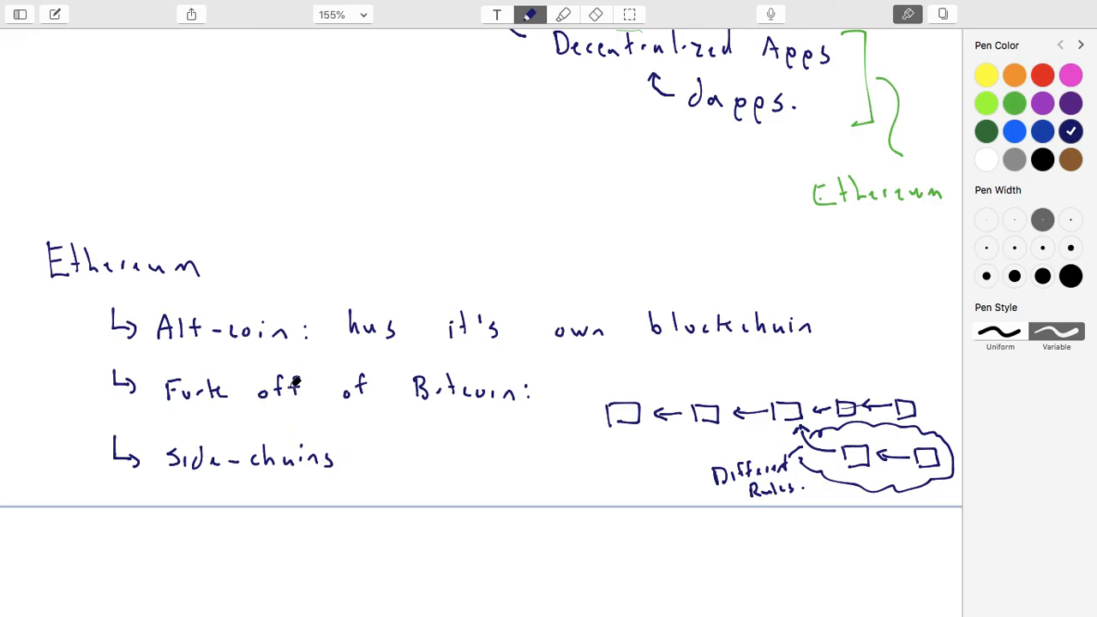
{"action": "mouse_move", "coordinate": [418, 316]}
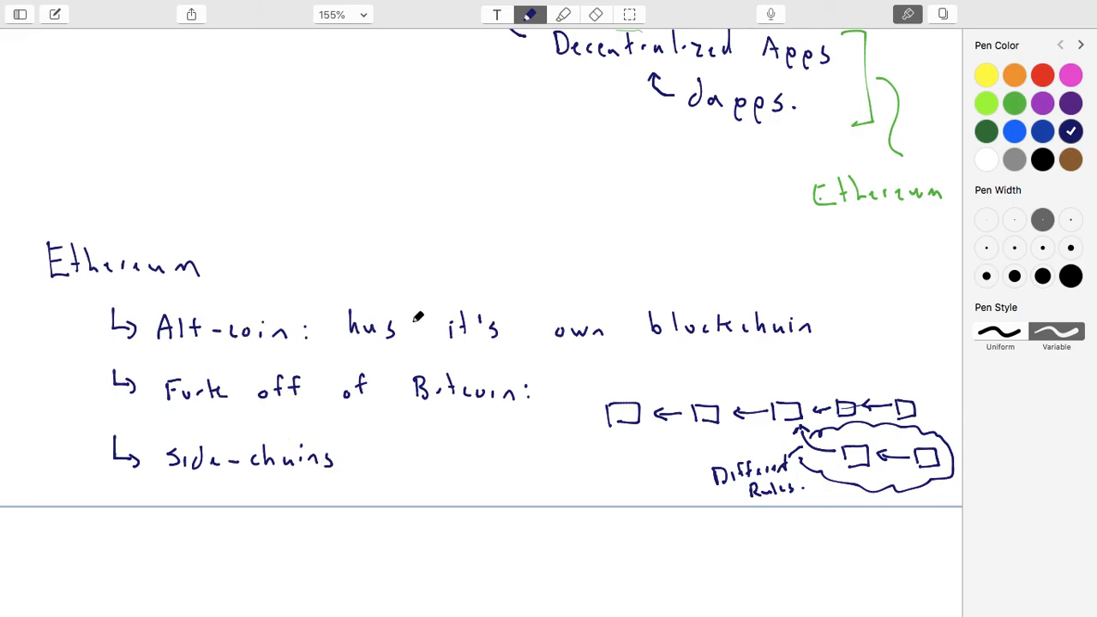
{"action": "mouse_move", "coordinate": [686, 333]}
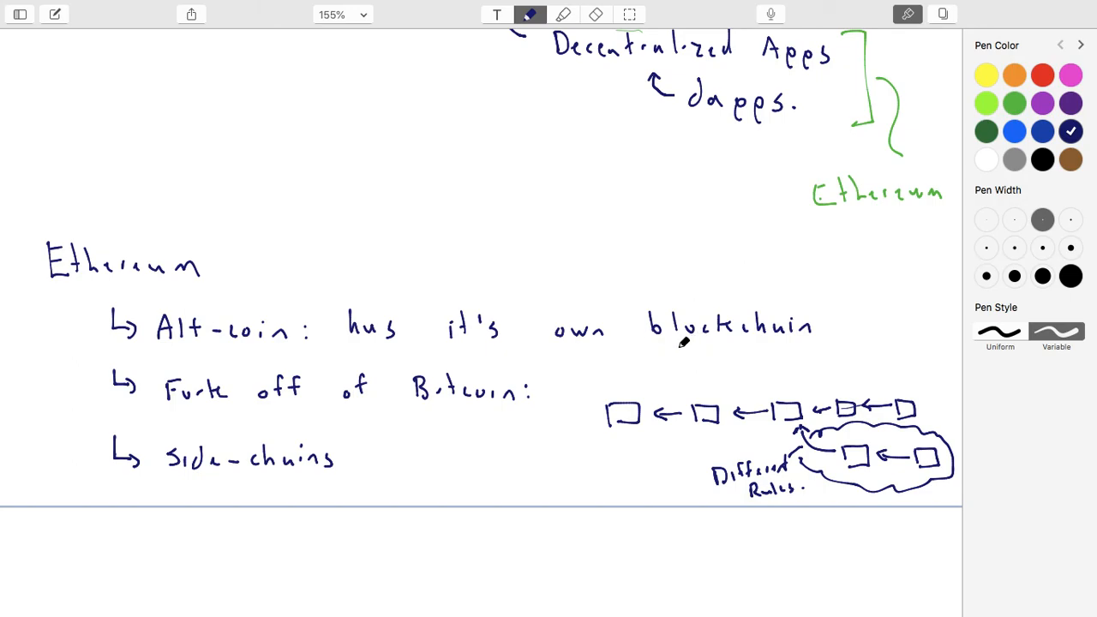
{"action": "left_click_drag", "start_coordinate": [682, 343], "coordinate": [706, 360]}
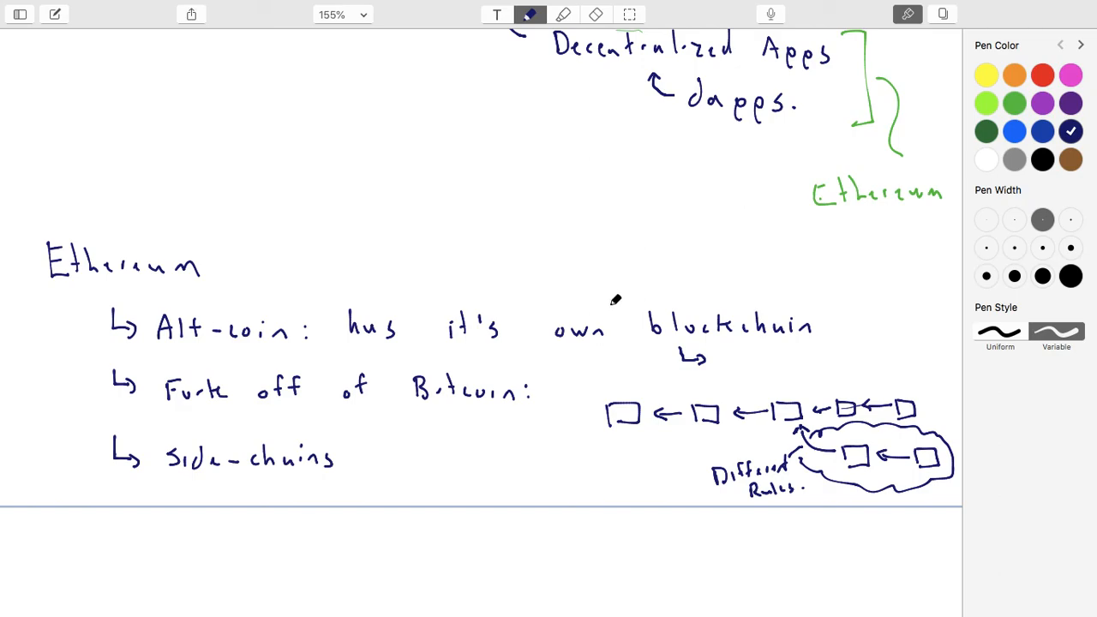
{"action": "scroll", "scroll_direction": "down", "scroll_amount": 3}
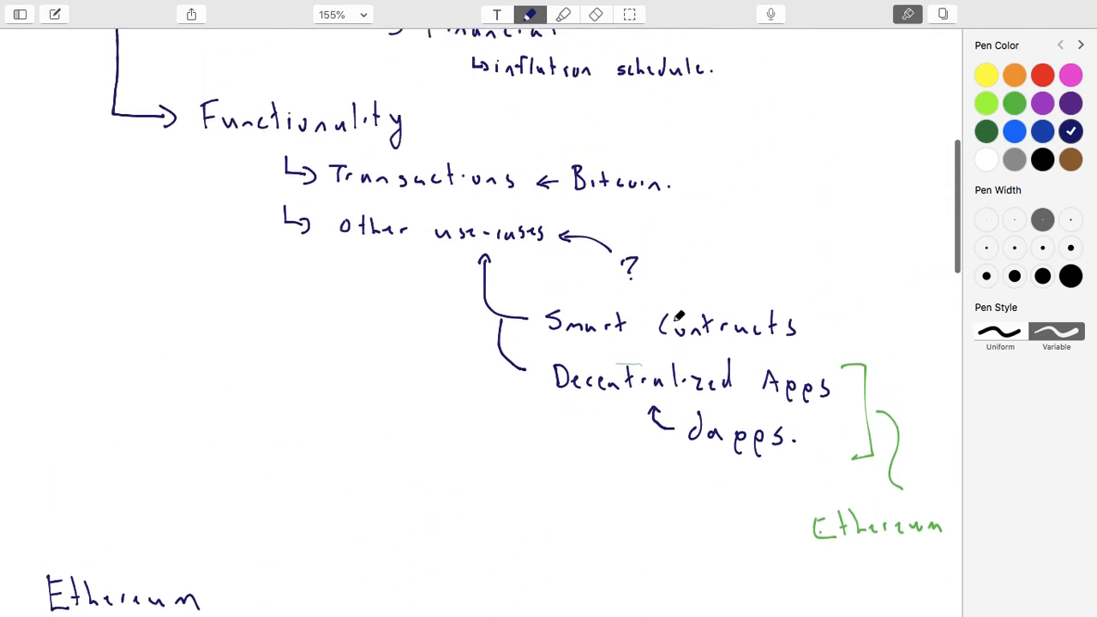
{"action": "scroll", "scroll_direction": "down", "scroll_amount": 3}
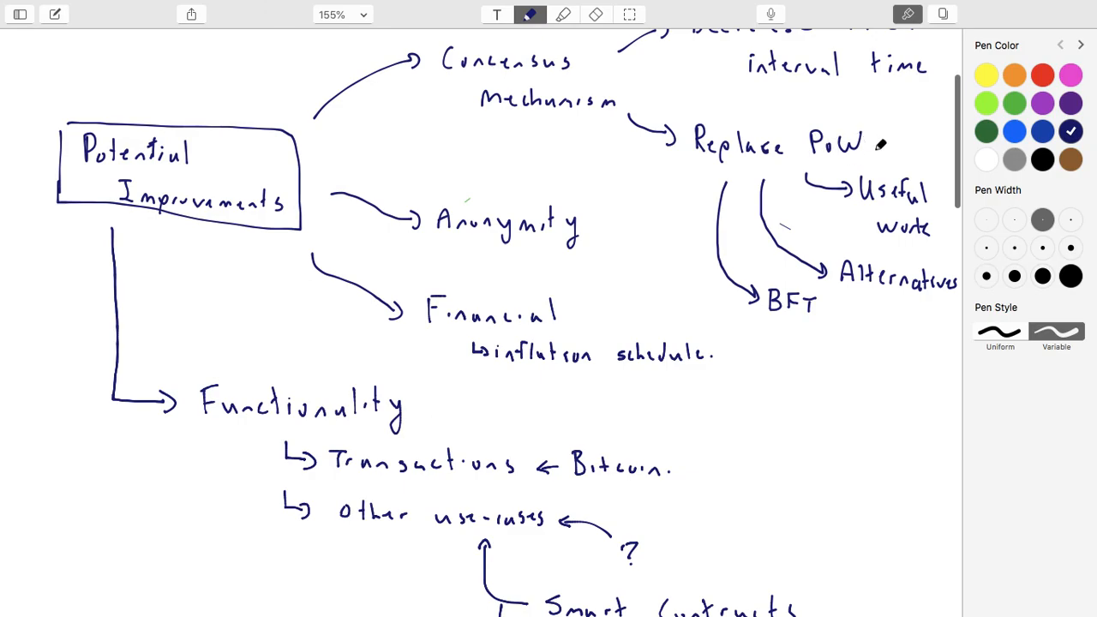
{"action": "scroll", "scroll_direction": "down", "scroll_amount": 3}
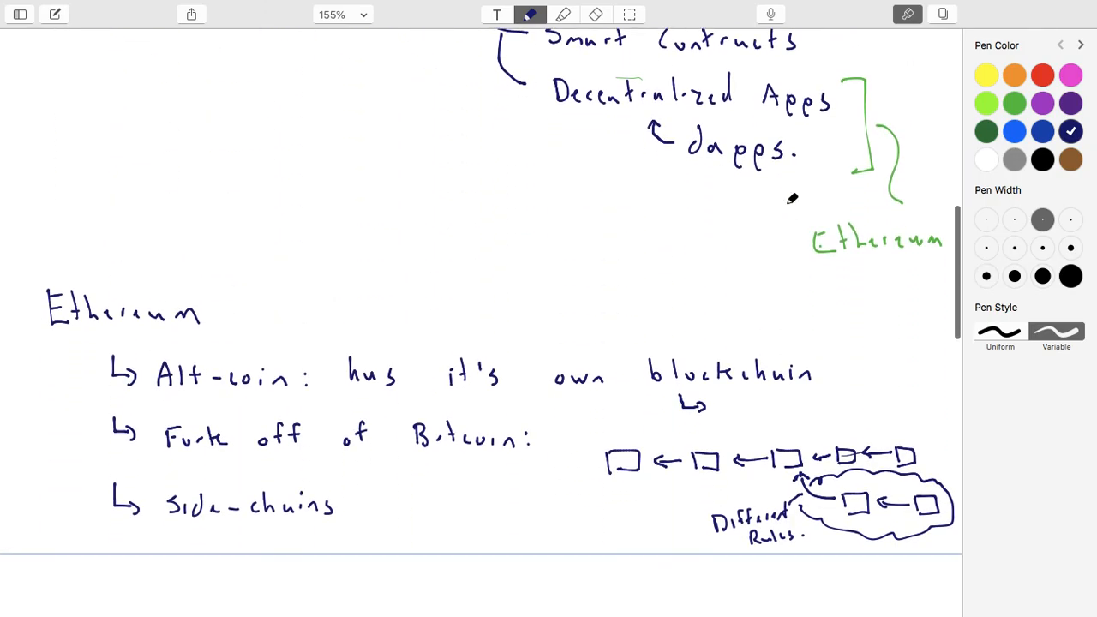
{"action": "scroll", "scroll_direction": "down", "scroll_amount": 3}
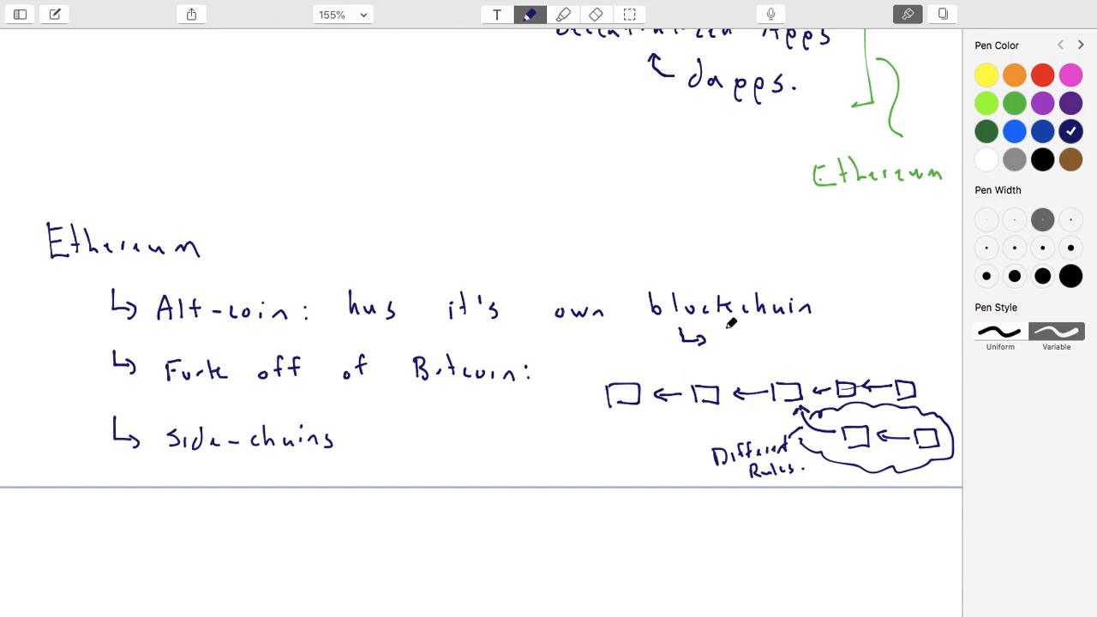
{"action": "mouse_move", "coordinate": [723, 336]}
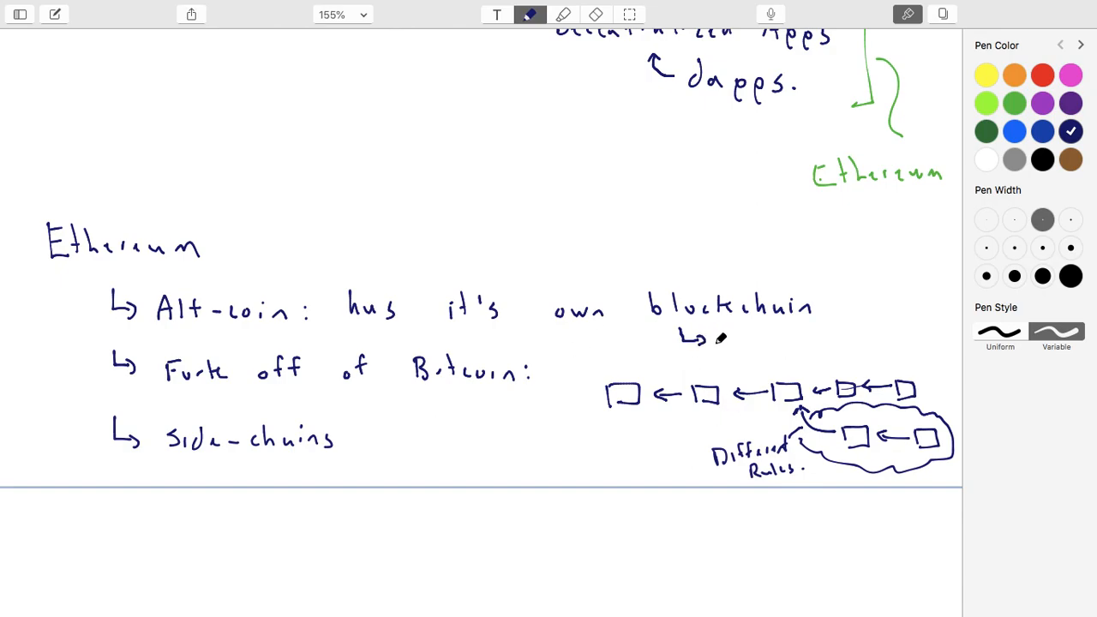
Step: Handwrite 'merge-mining.' after the hook arrow beneath 'blockchain'
{"action": "left_click_drag", "start_coordinate": [712, 341], "coordinate": [769, 340]}
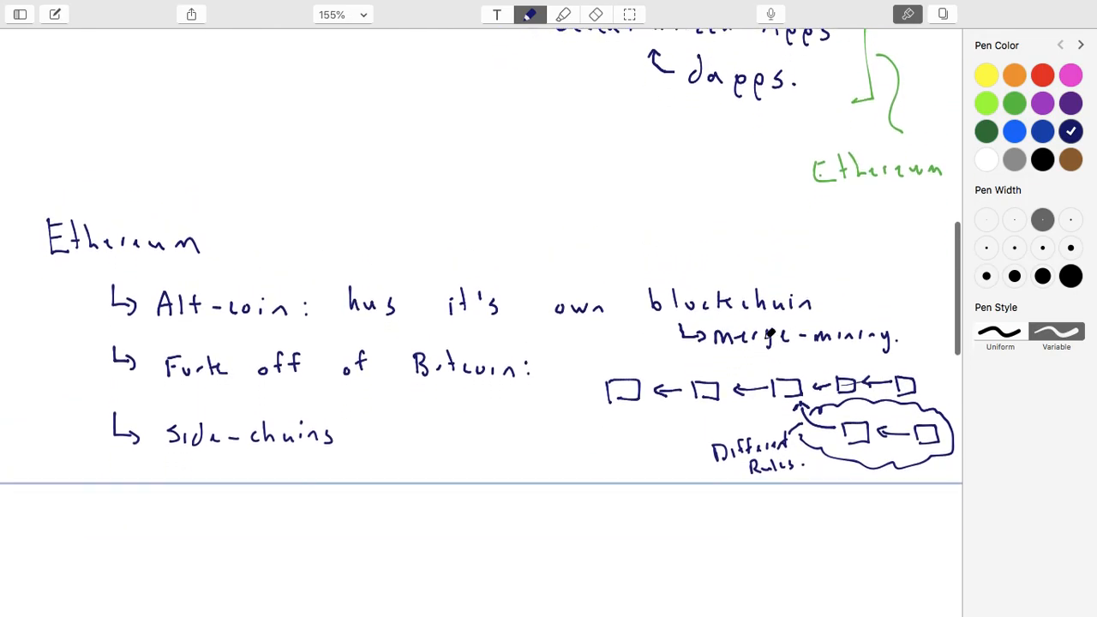
{"action": "scroll", "scroll_direction": "down", "scroll_amount": 3}
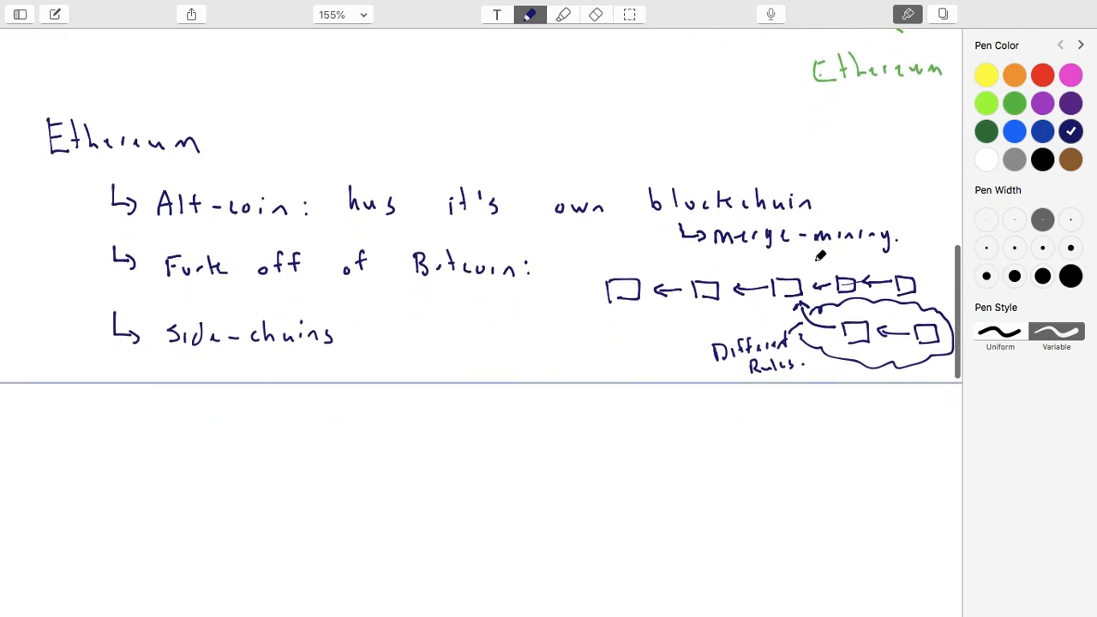
{"action": "scroll", "scroll_direction": "down", "scroll_amount": 3}
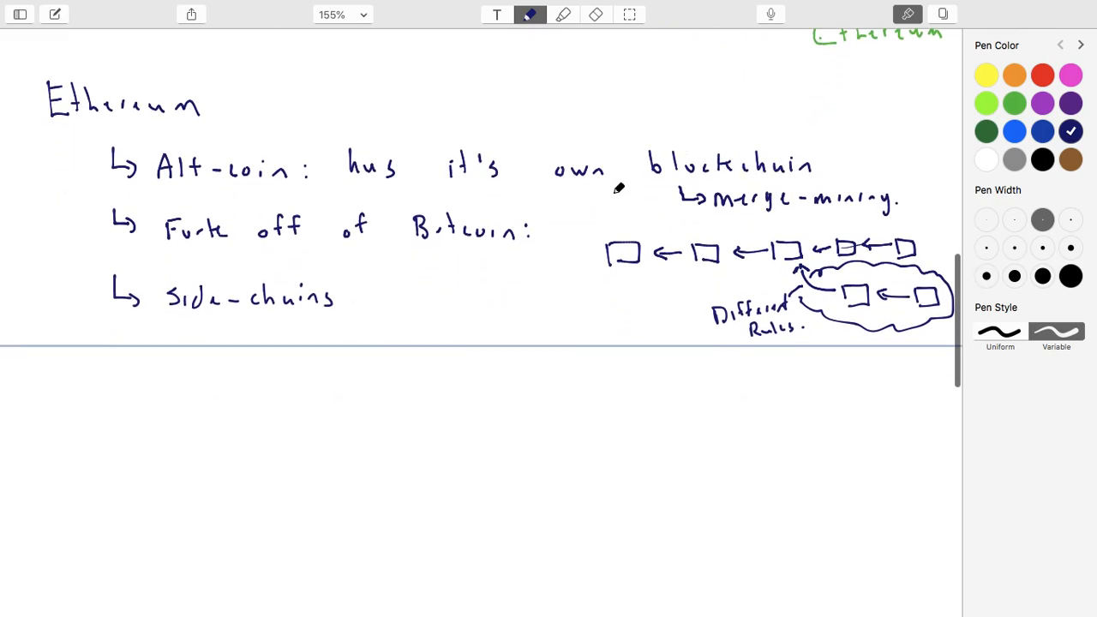